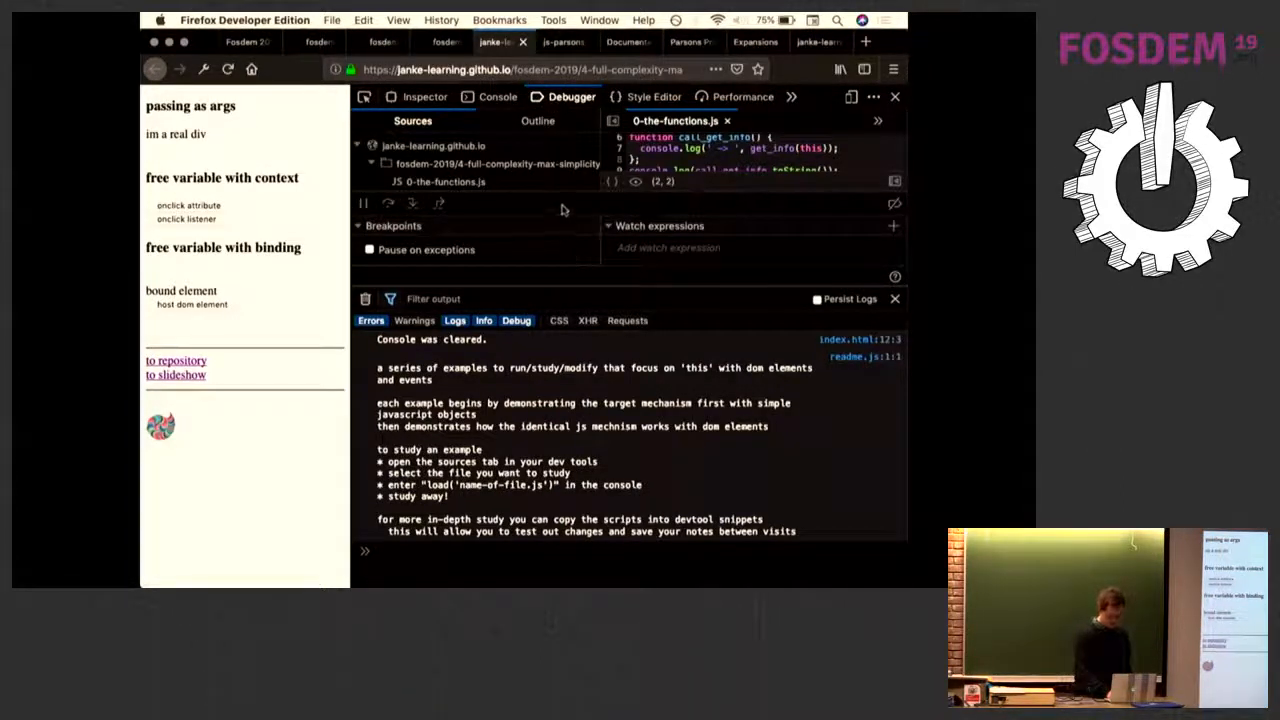
mouse_move(878, 205)
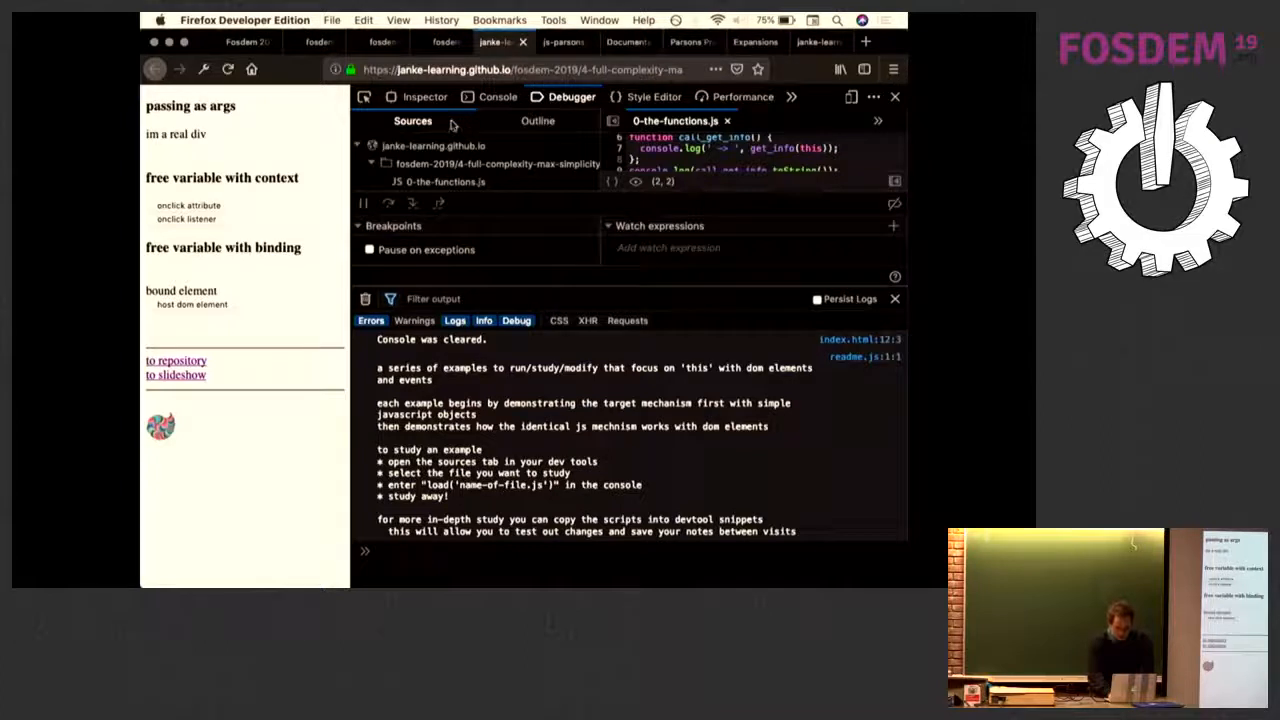
mouse_move(735, 218)
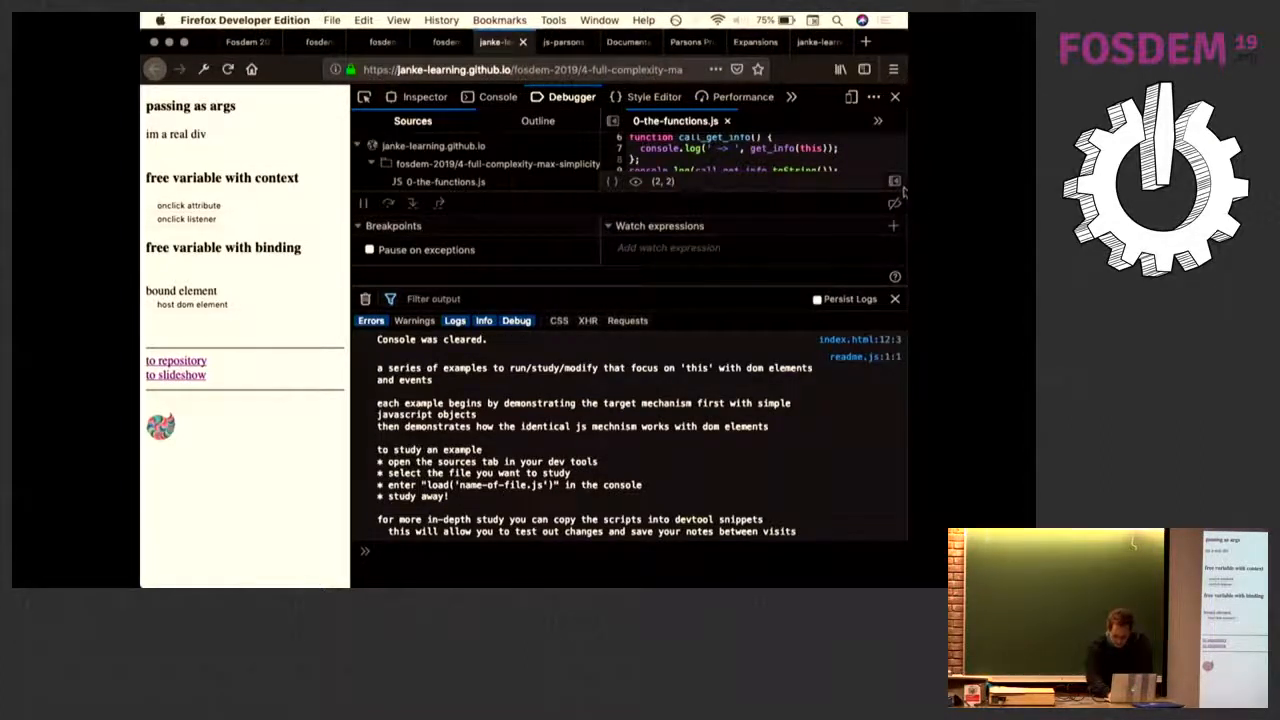
- Expand the debugger panes so all fosdem-2019 example scripts are listed
click(459, 235)
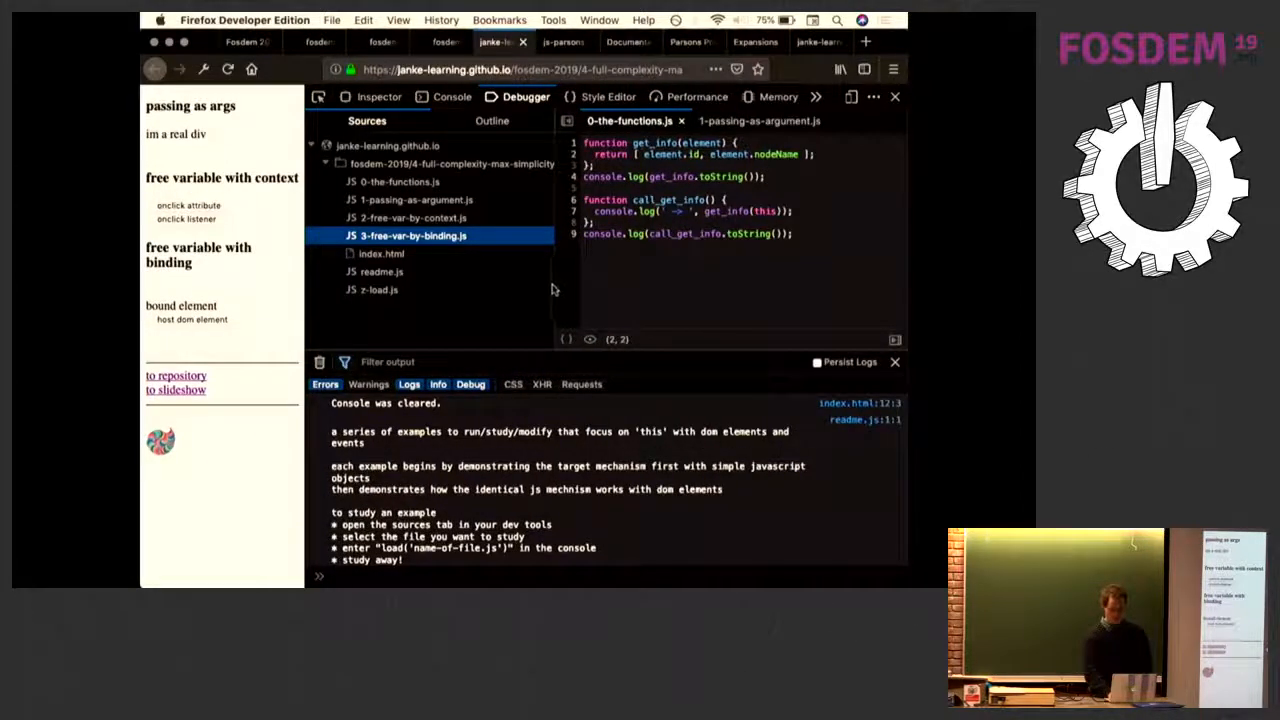
- Run load('3-free-var-by-bind.js') in the console to load the binding example
scroll(down, 3)
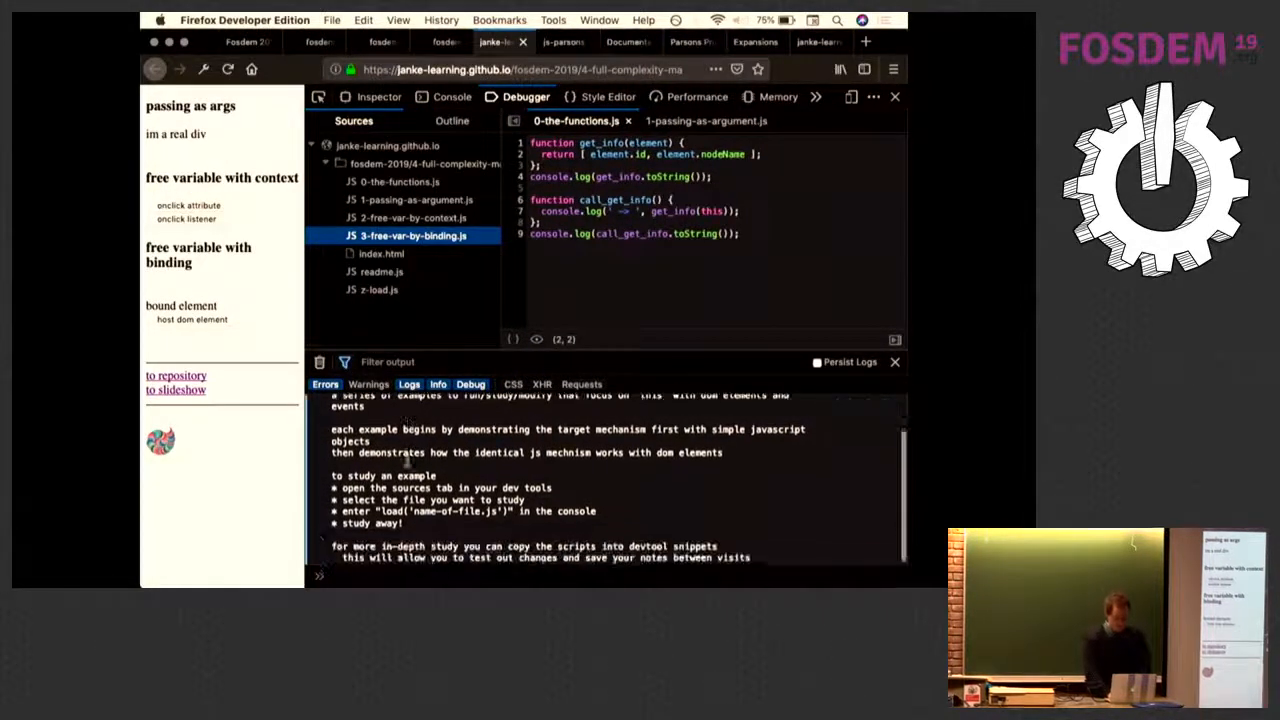
click(345, 575)
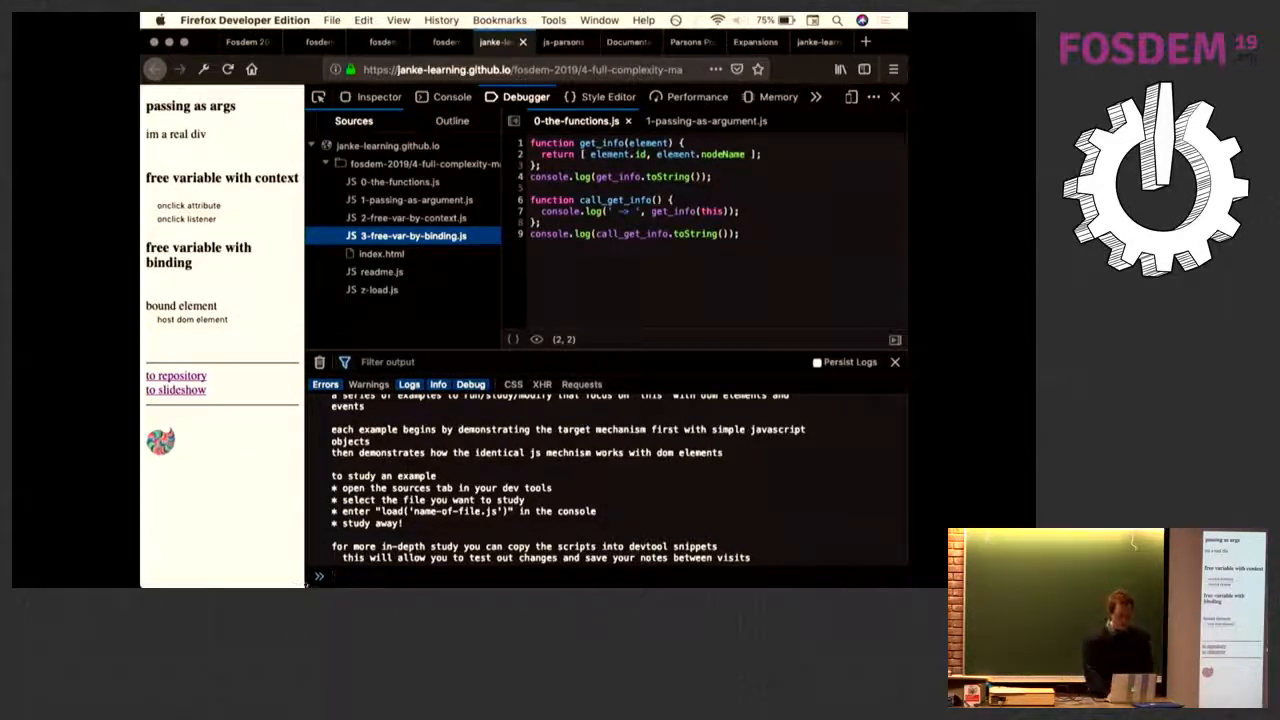
text(load,)
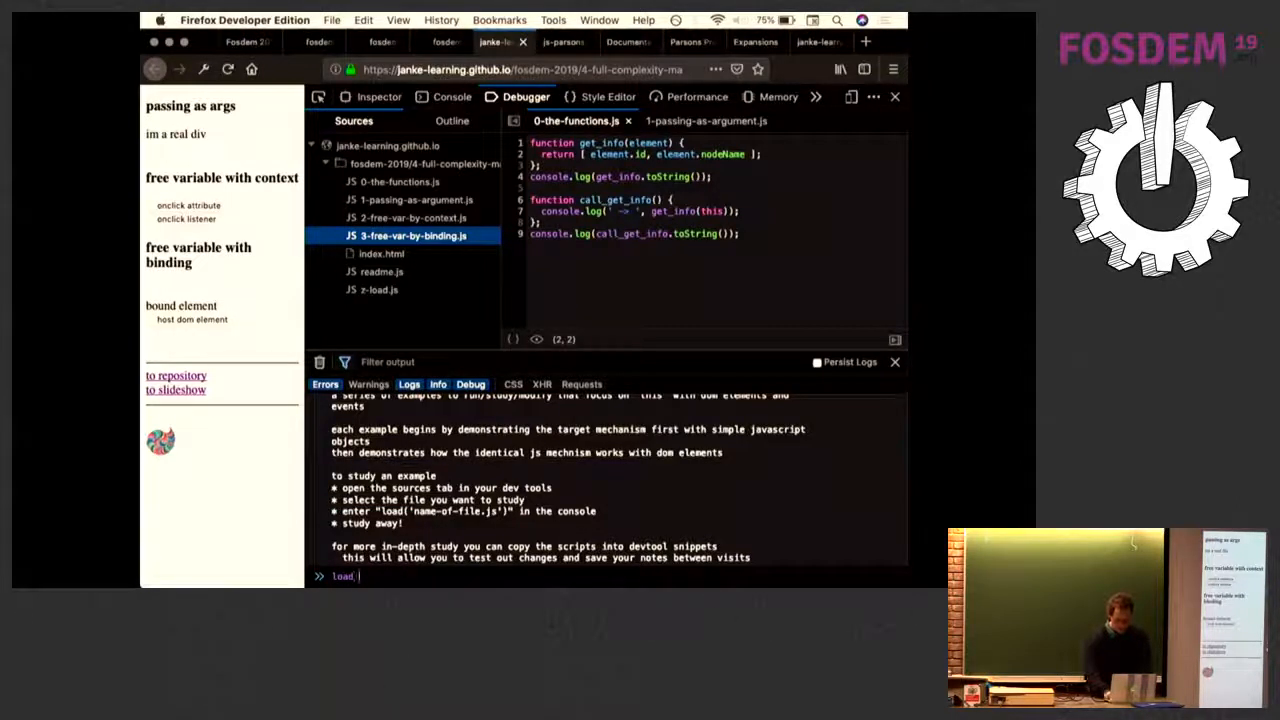
text(('3-)
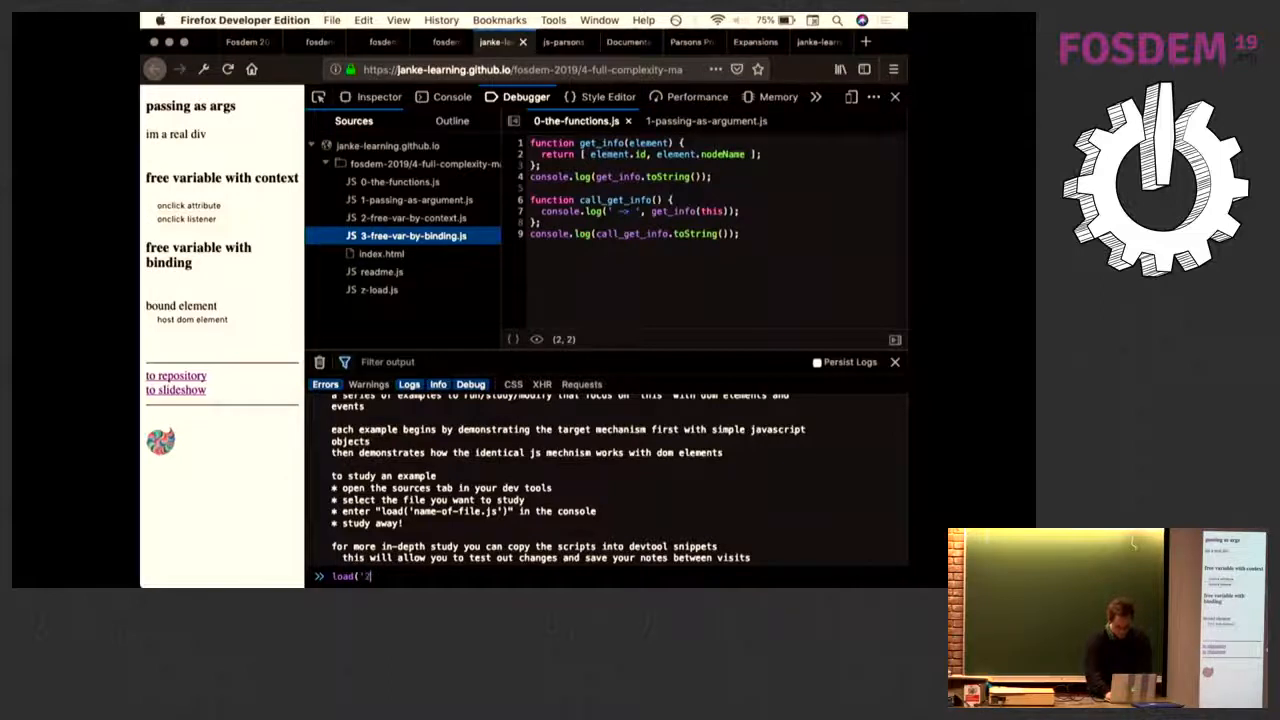
text(2-free-v)
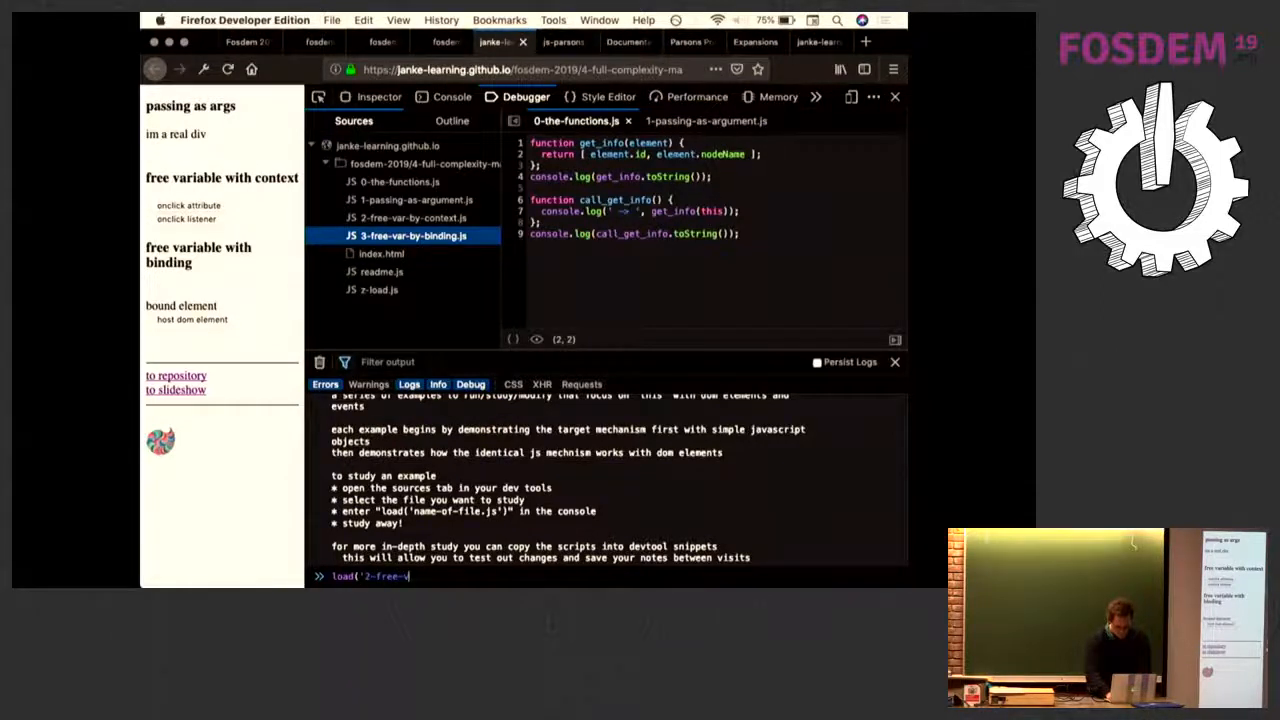
text(3-free-var-by-bind.j)
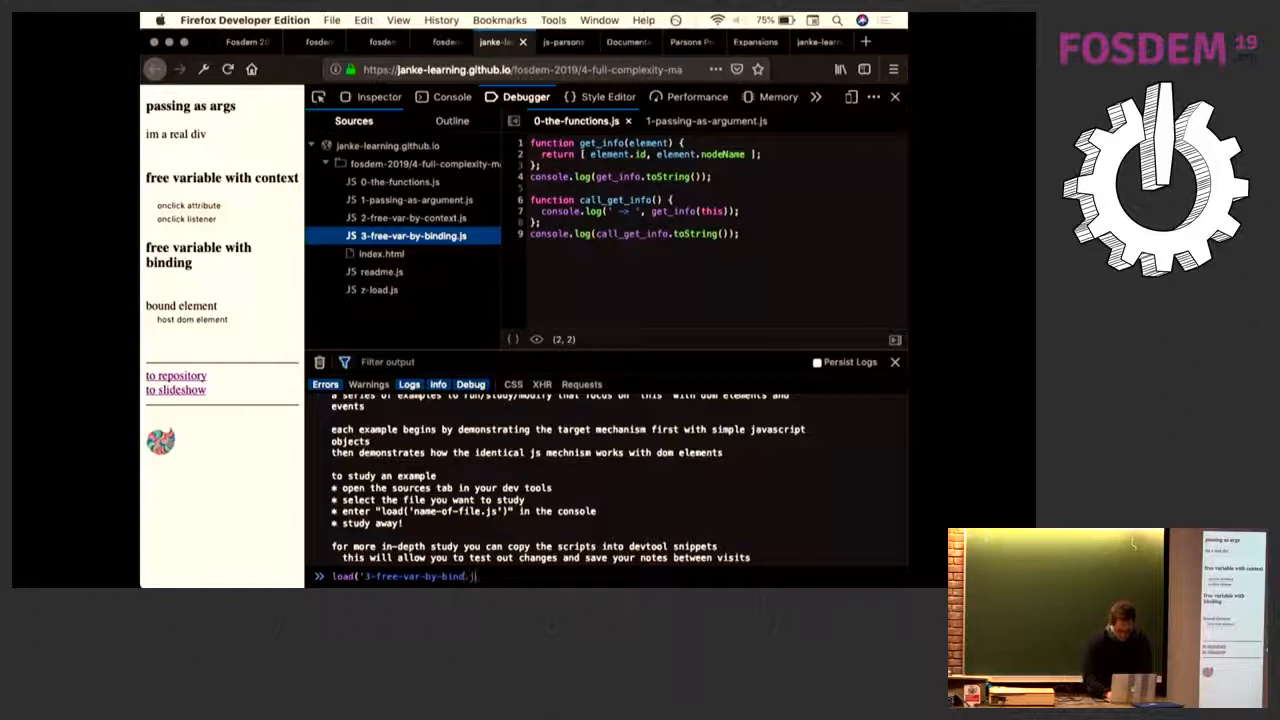
key(Return)
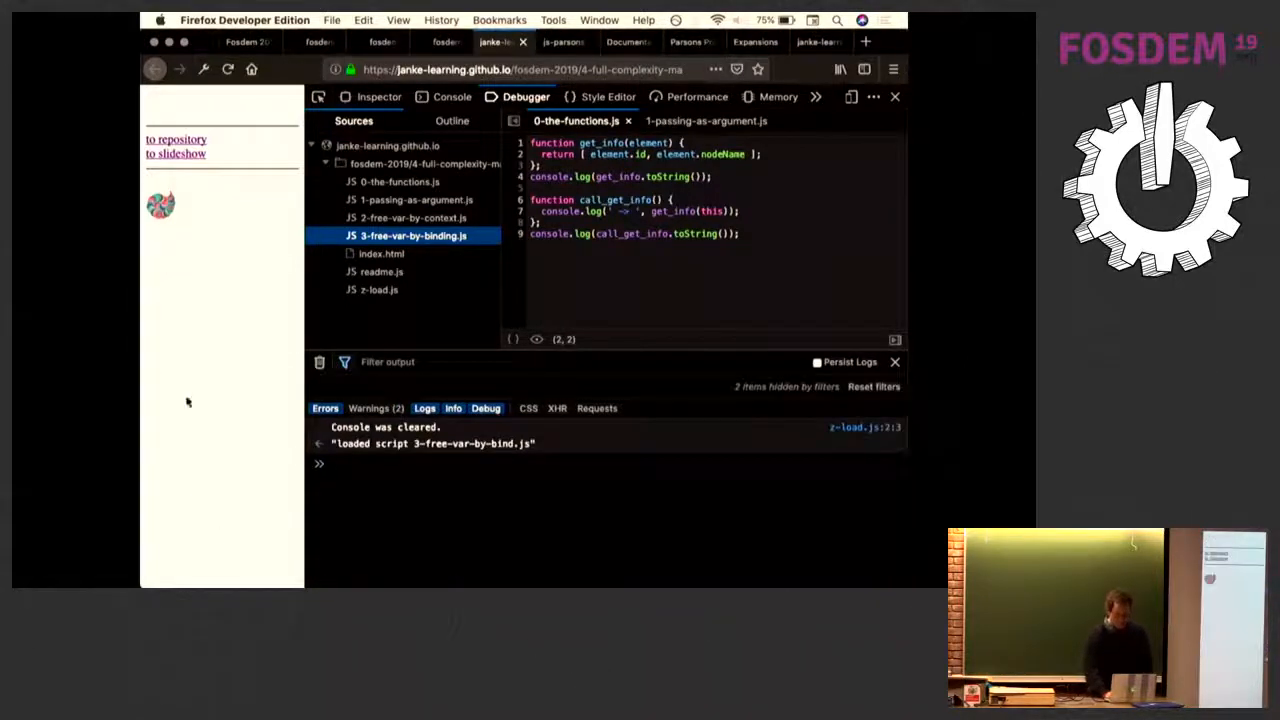
- Rerun load('3-free-var-by-bind.js') and scroll through the bound pojo and DOM element results
text(load('3-free-var-by-bind.js'))
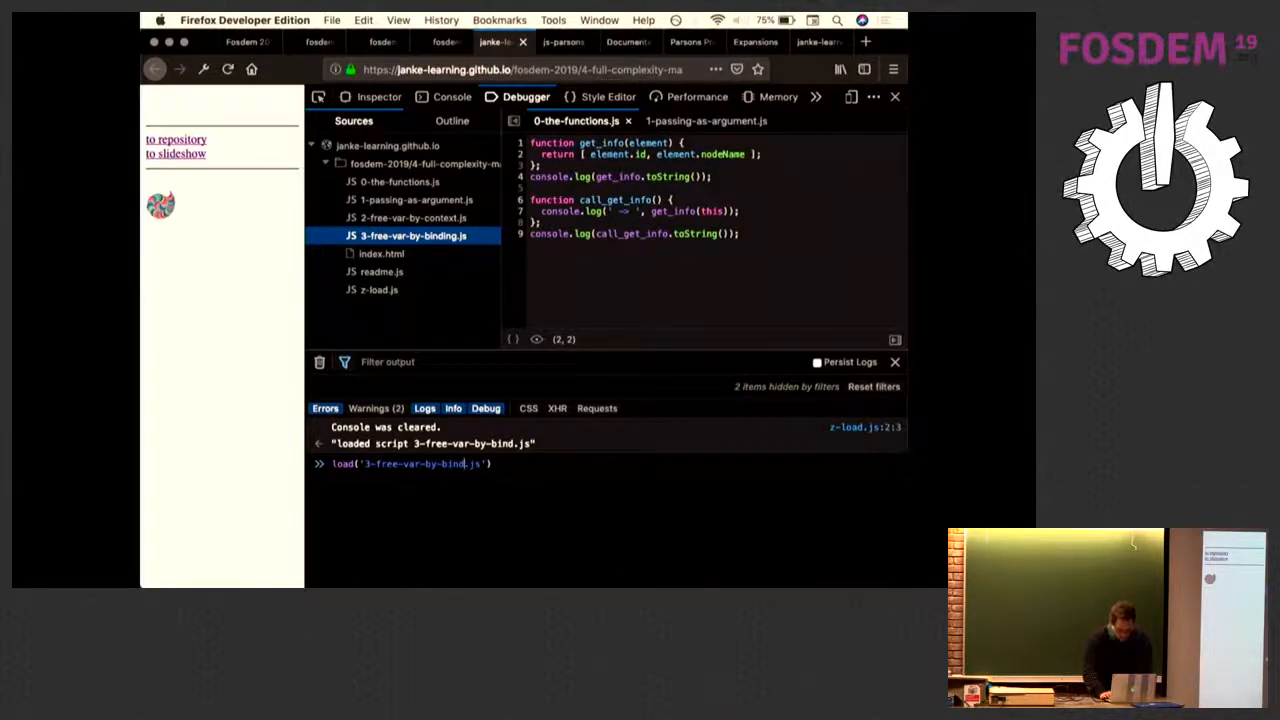
key(Return)
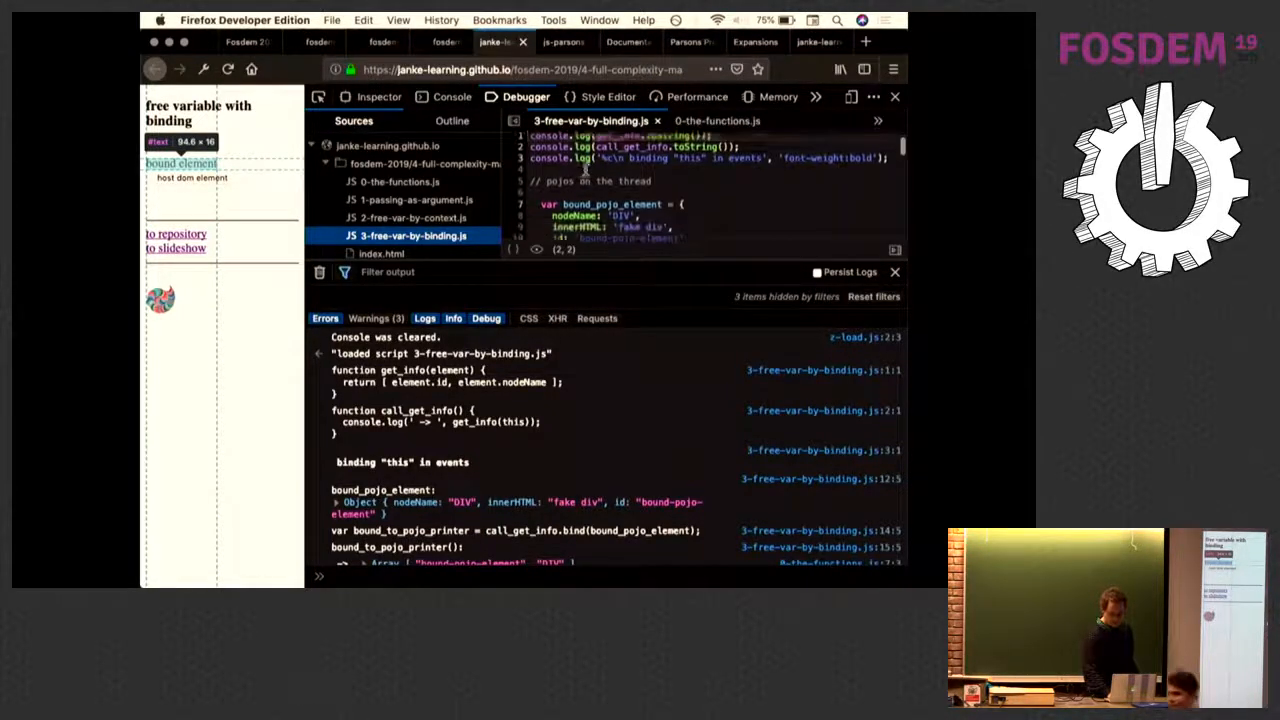
scroll(down, 3)
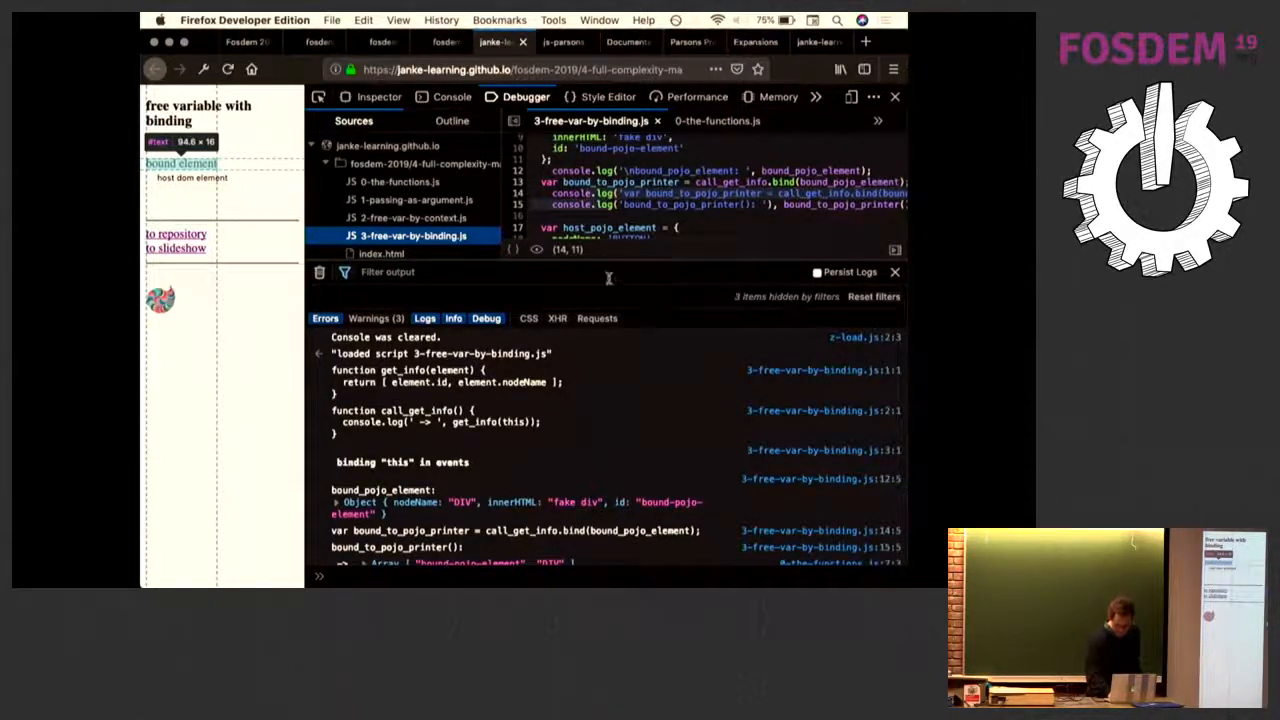
scroll(down, 3)
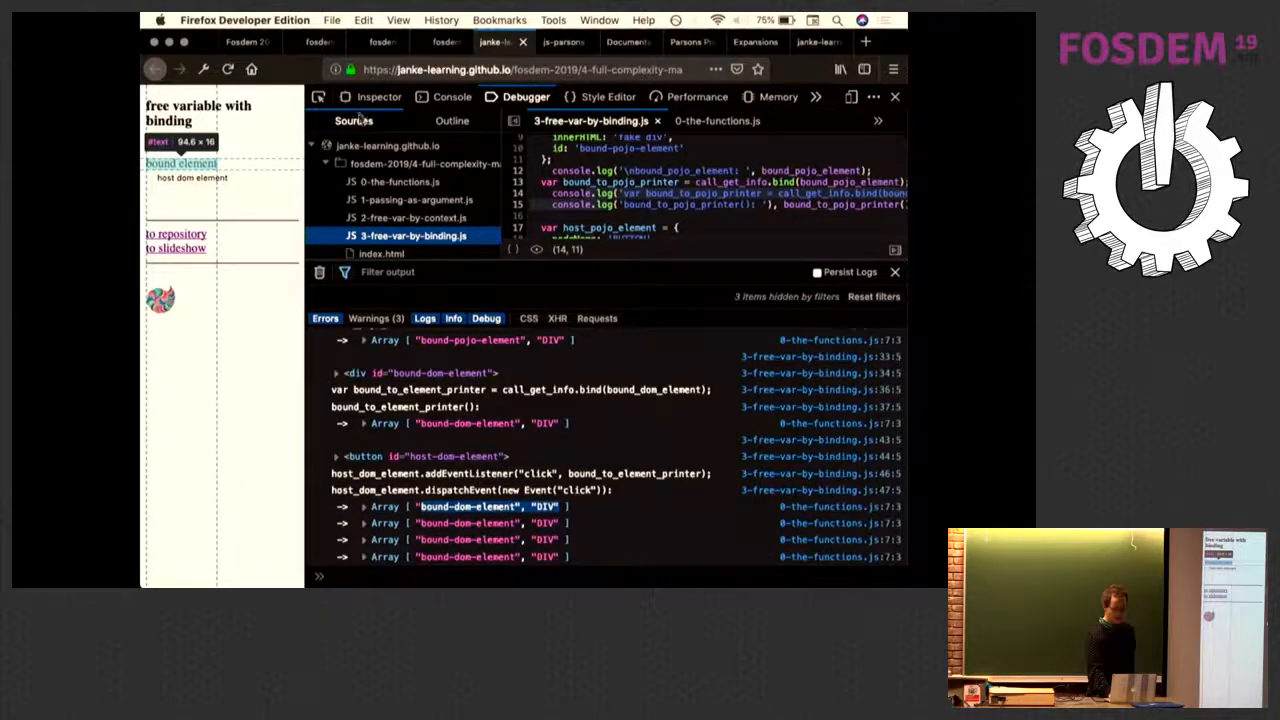
click(379, 97)
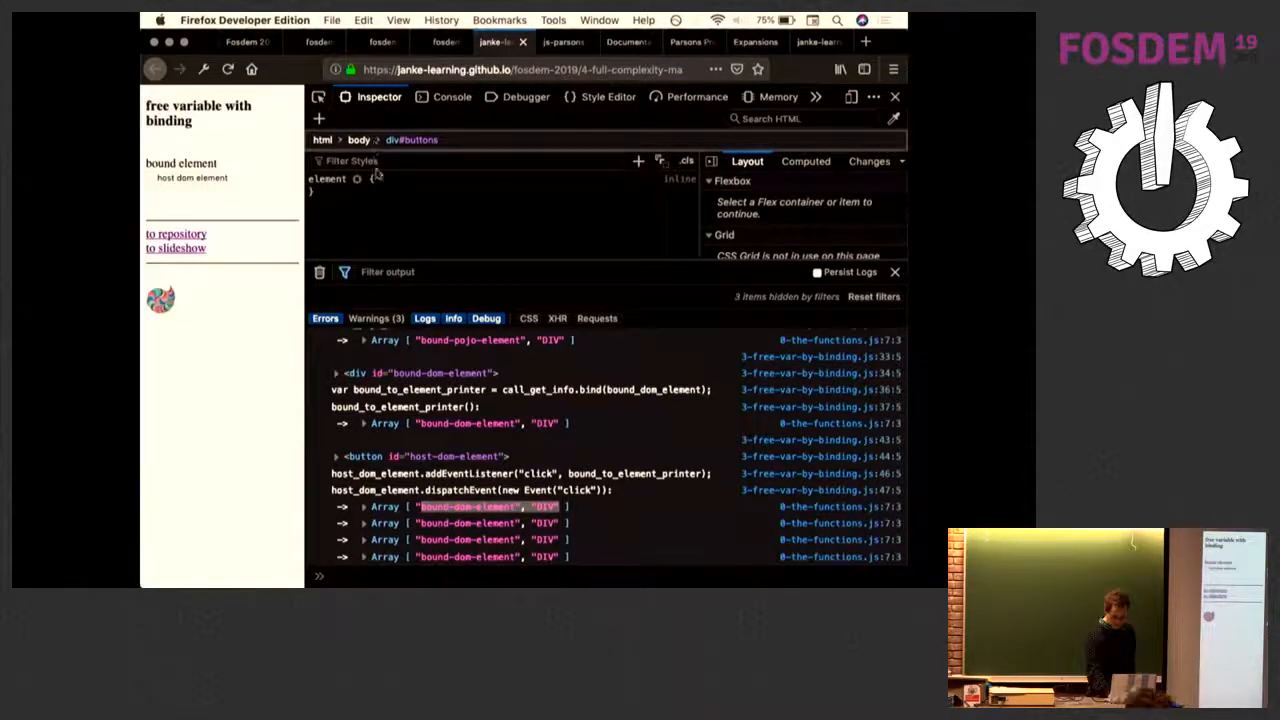
right_click(215, 178)
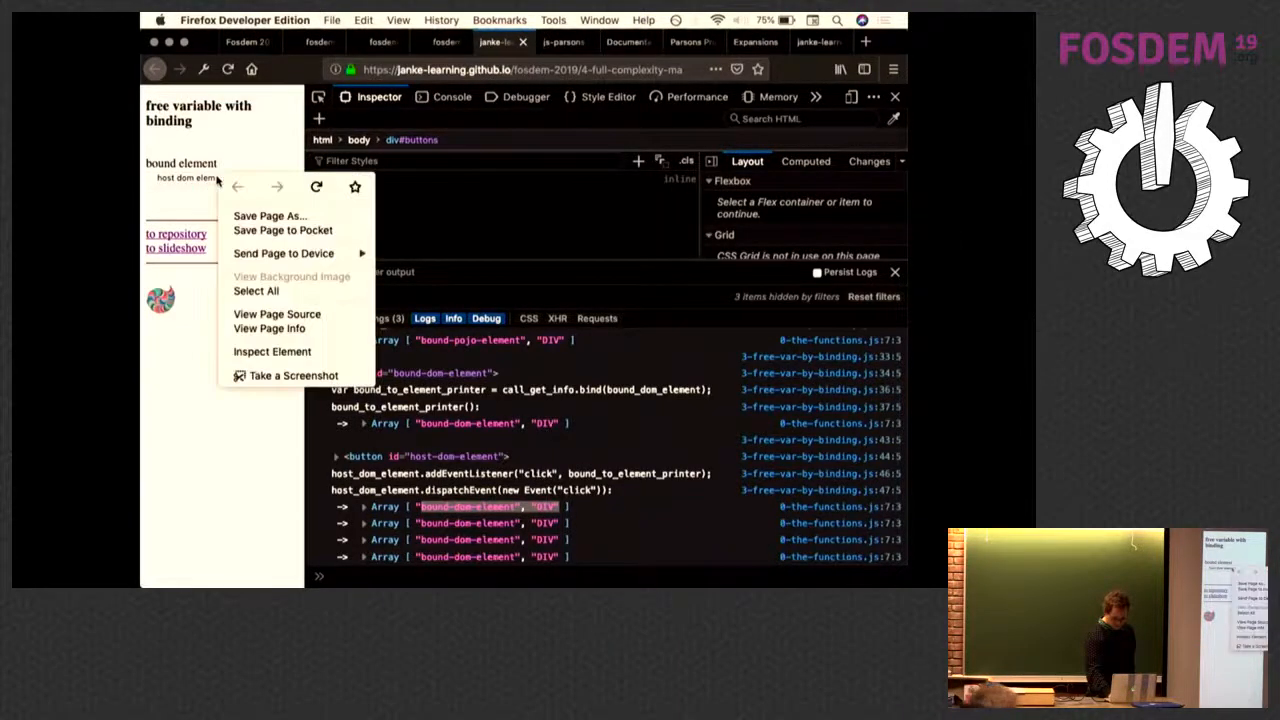
click(272, 351)
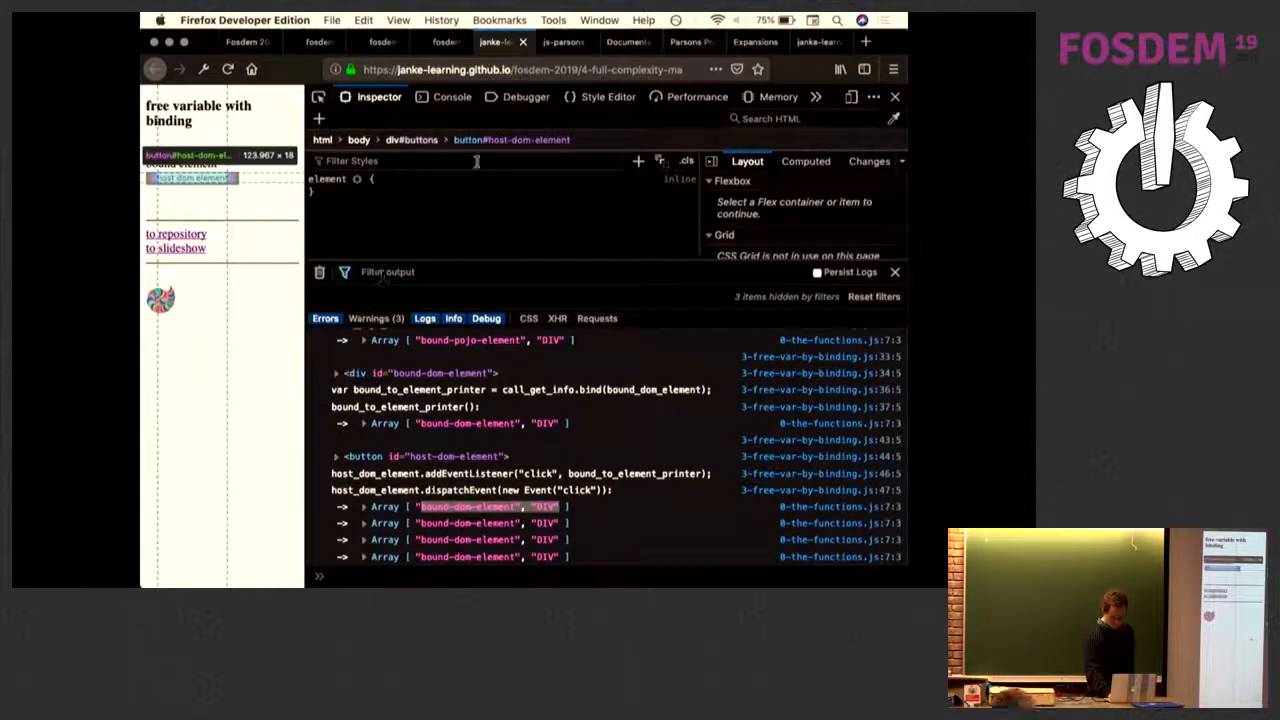
mouse_move(511, 139)
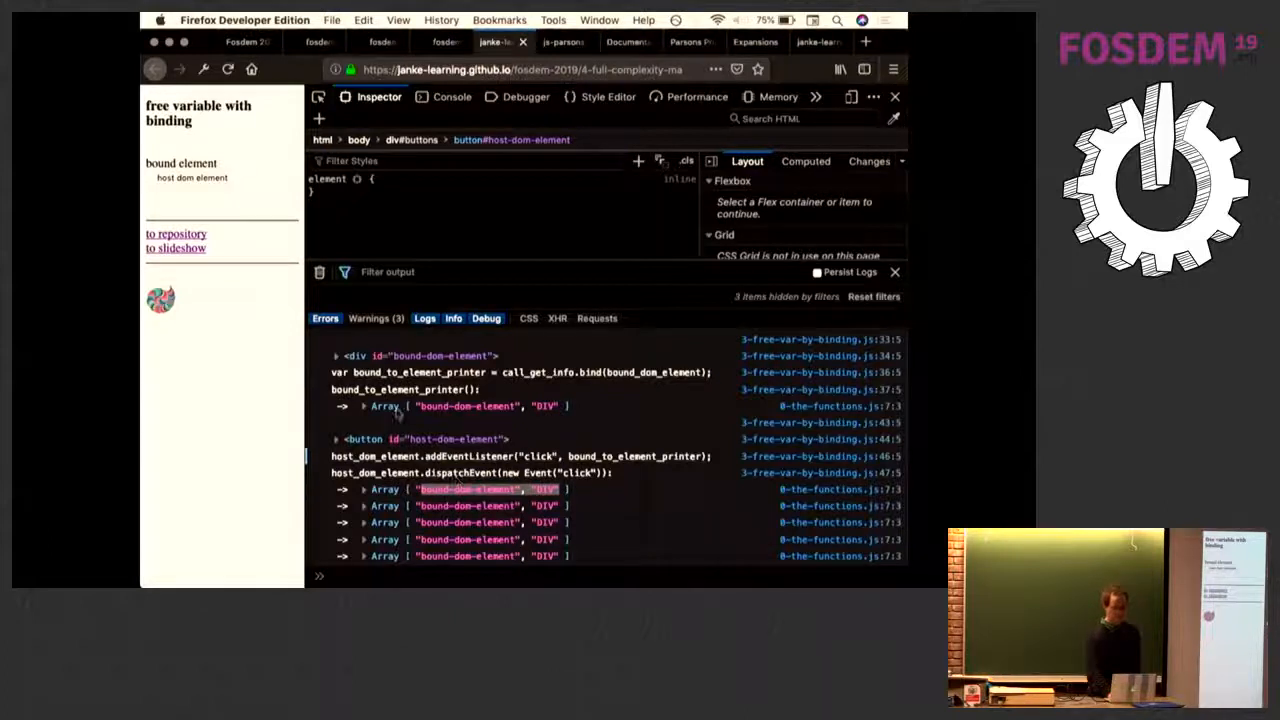
click(524, 96)
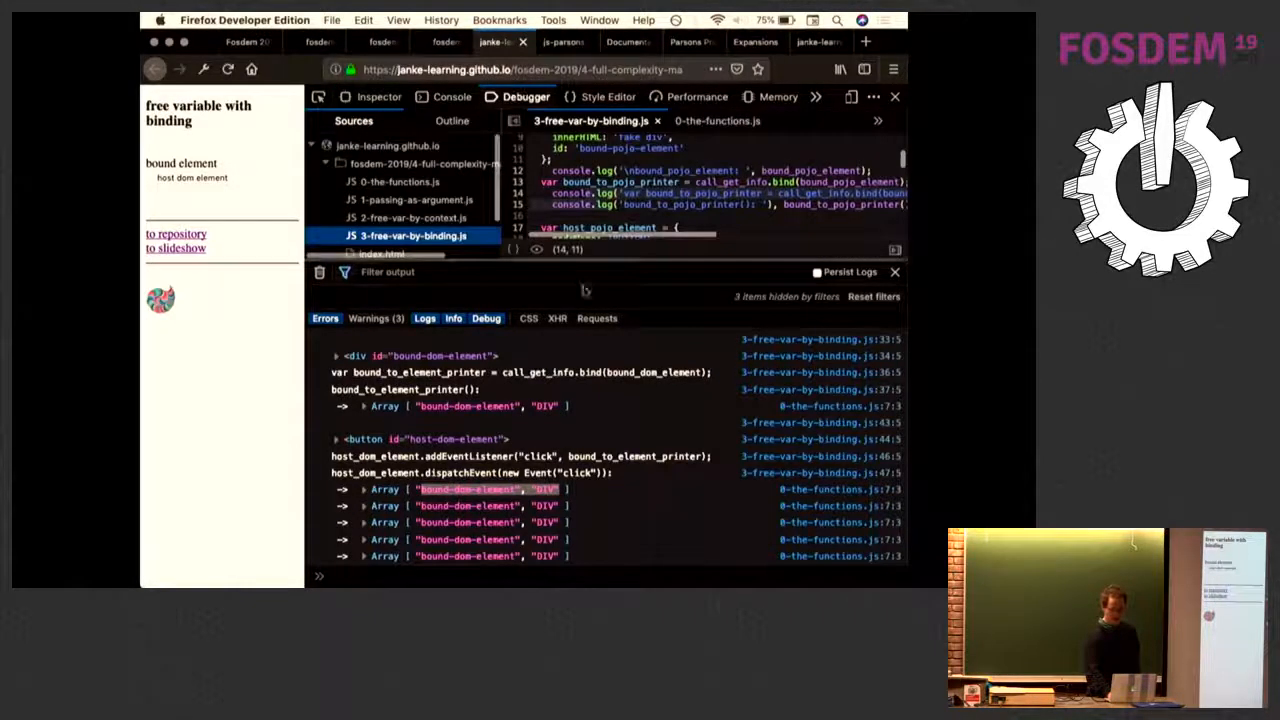
- Enlarge the editor over the console and scroll up through 3-free-var-by-binding.js
drag(580, 290, 580, 330)
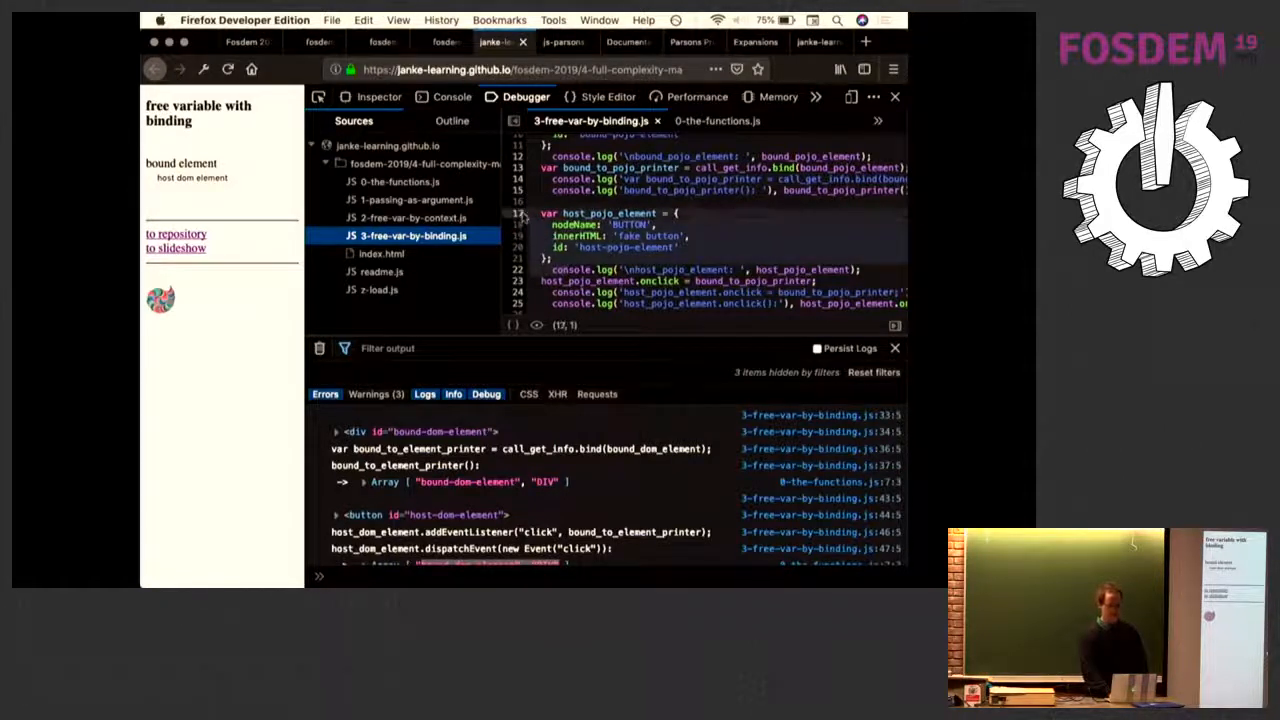
scroll(up, 3)
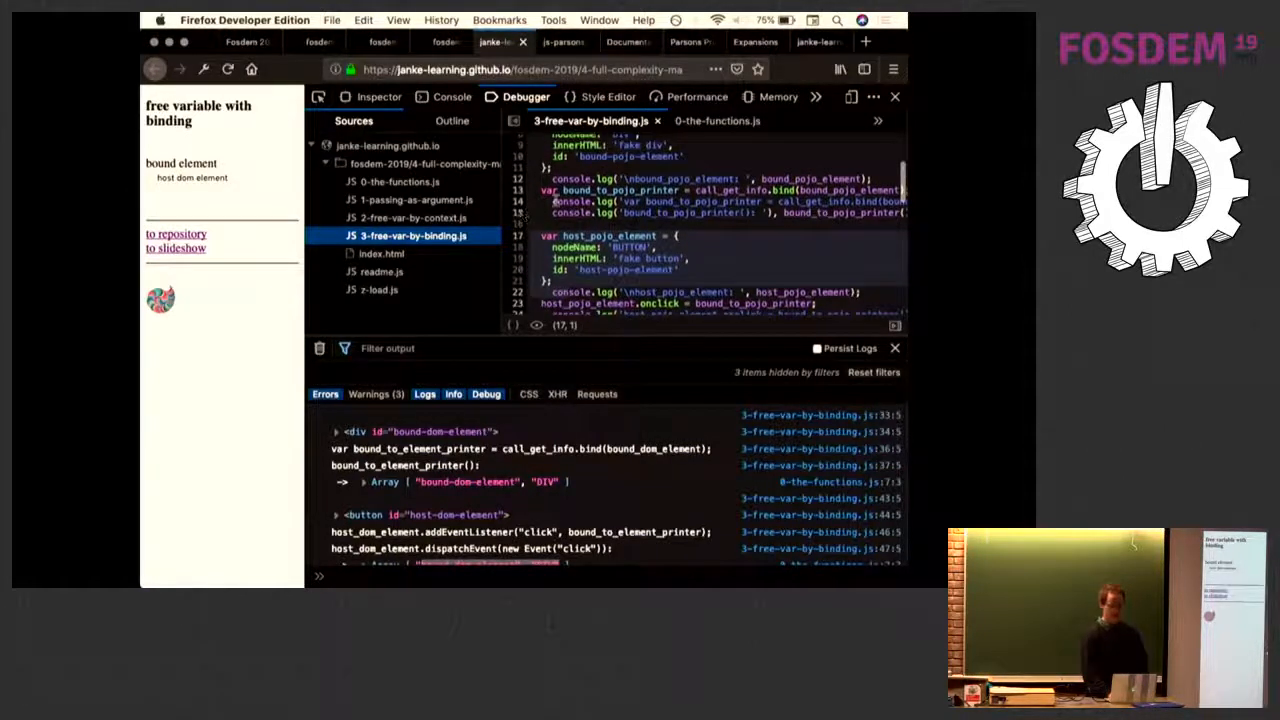
scroll(up, 3)
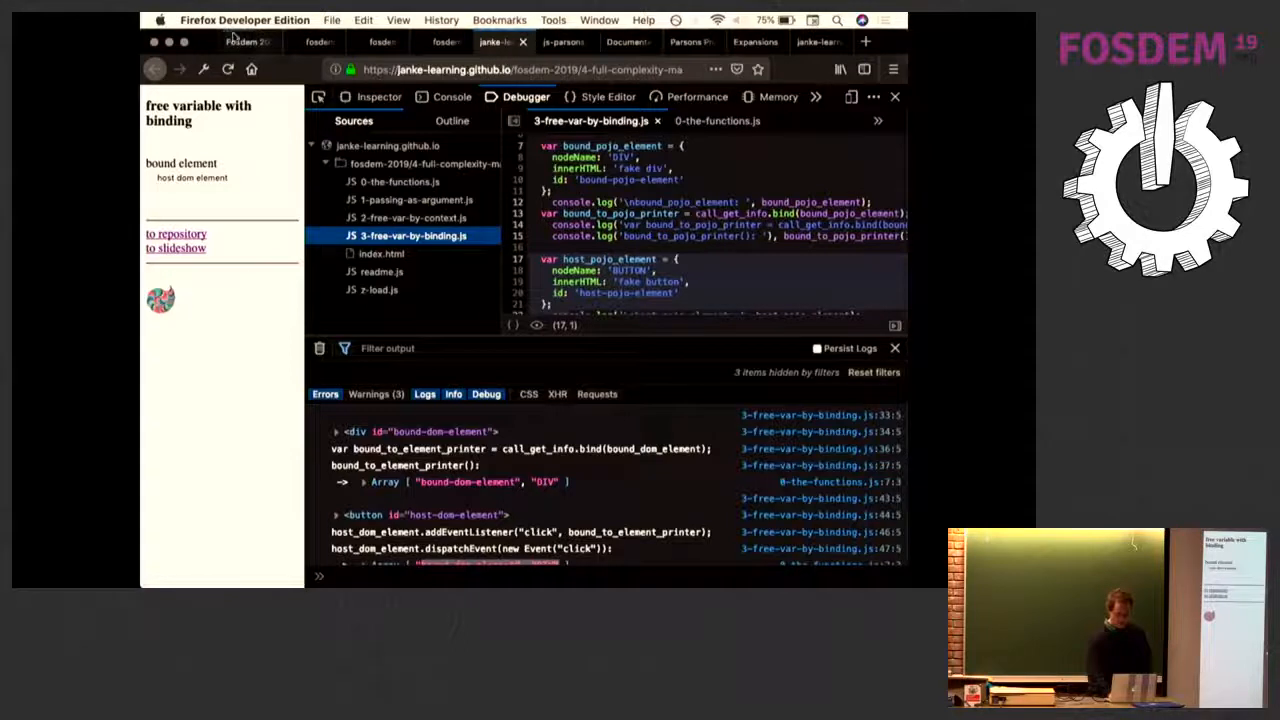
- Switch to the 'Fosdem 2019' tab showing the instructional design slide
click(240, 41)
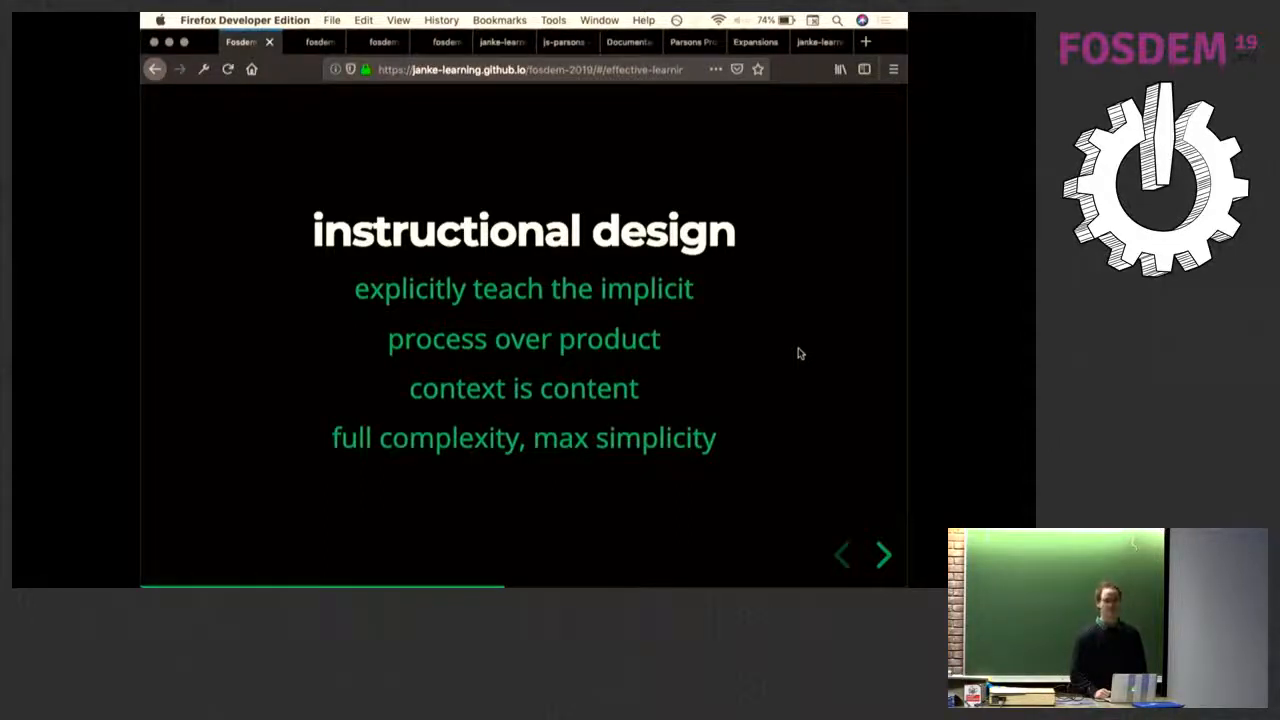
mouse_move(347, 110)
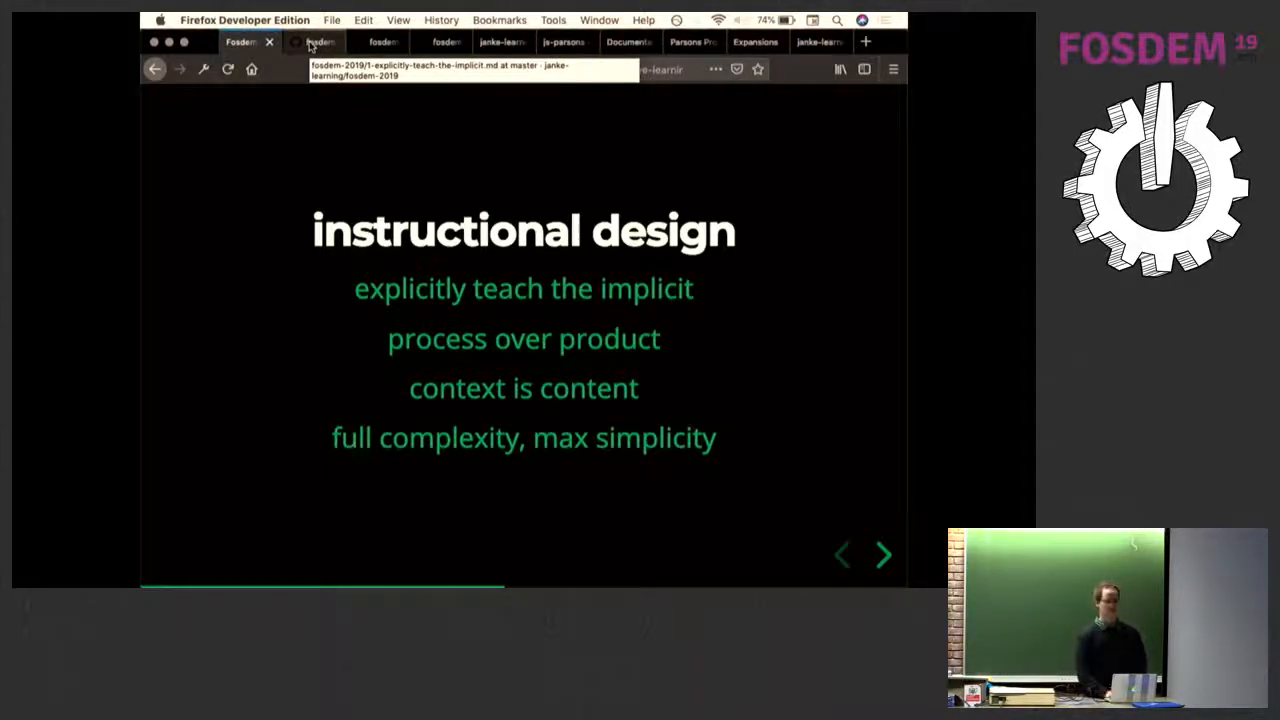
- Scroll the explicitly-teach-the-implicit page through the if/else sections to 'if: log execution'
click(313, 42)
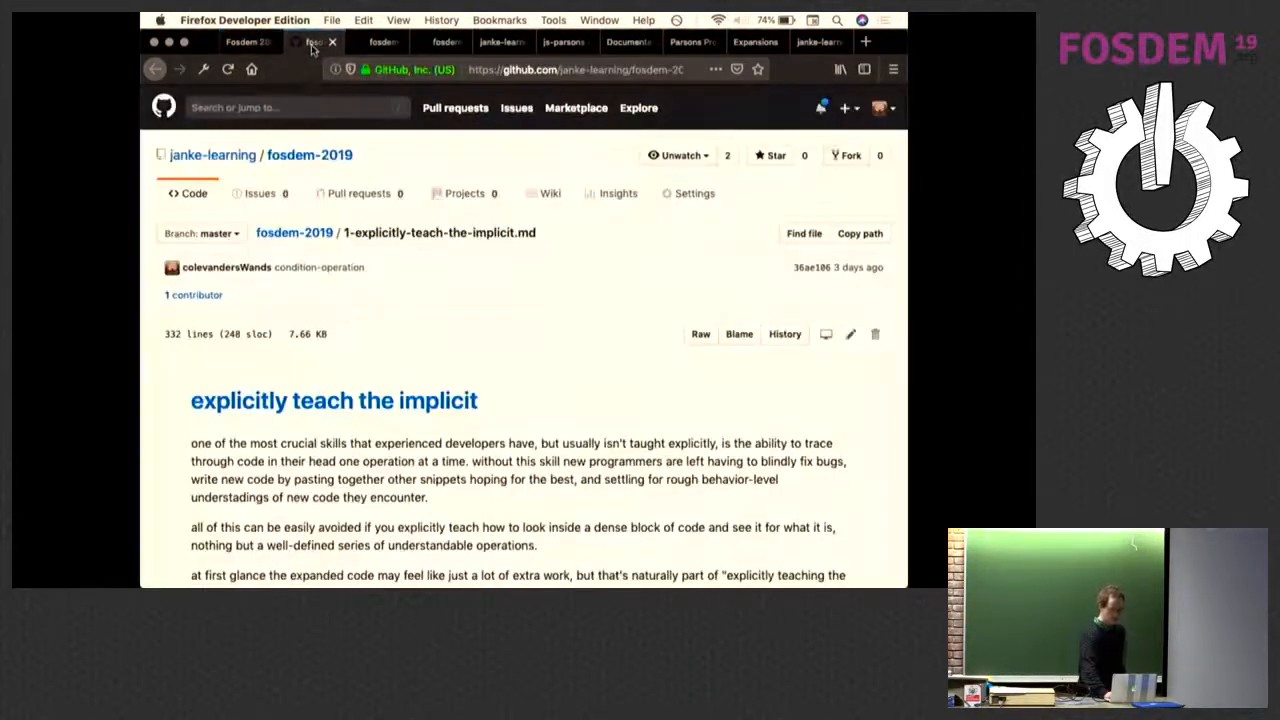
scroll(down, 3)
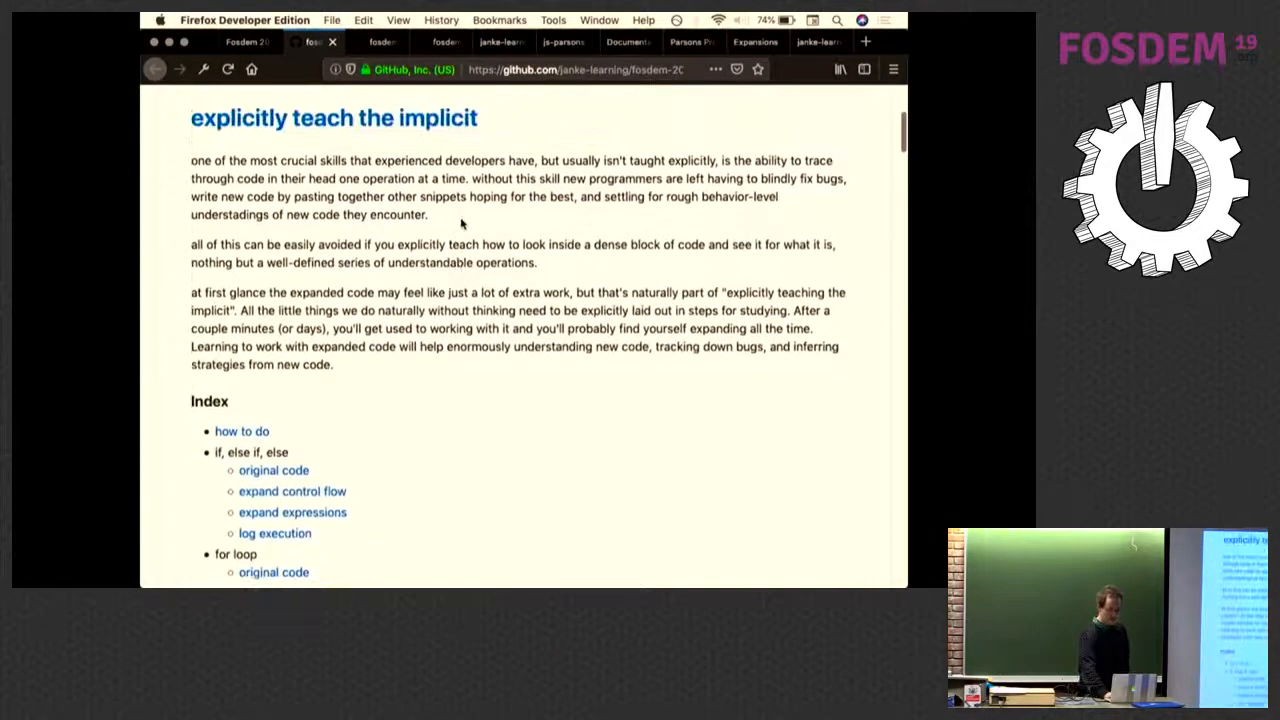
scroll(up, 3)
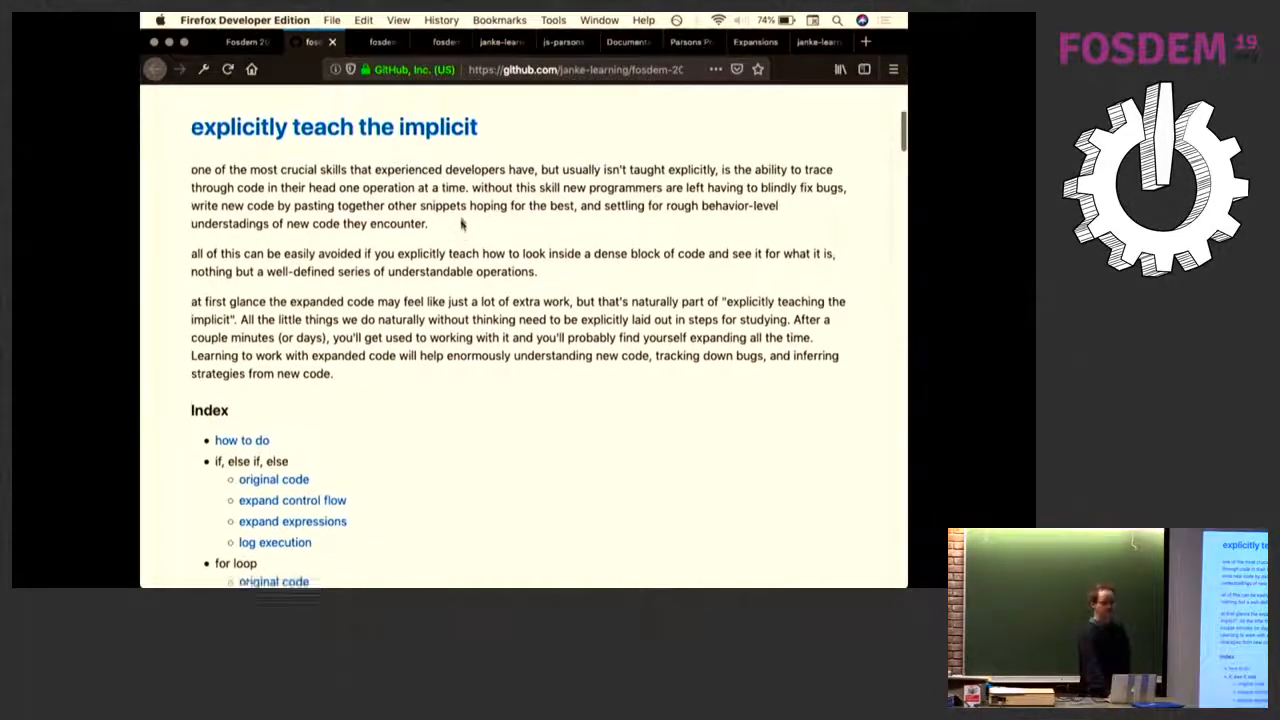
scroll(down, 3)
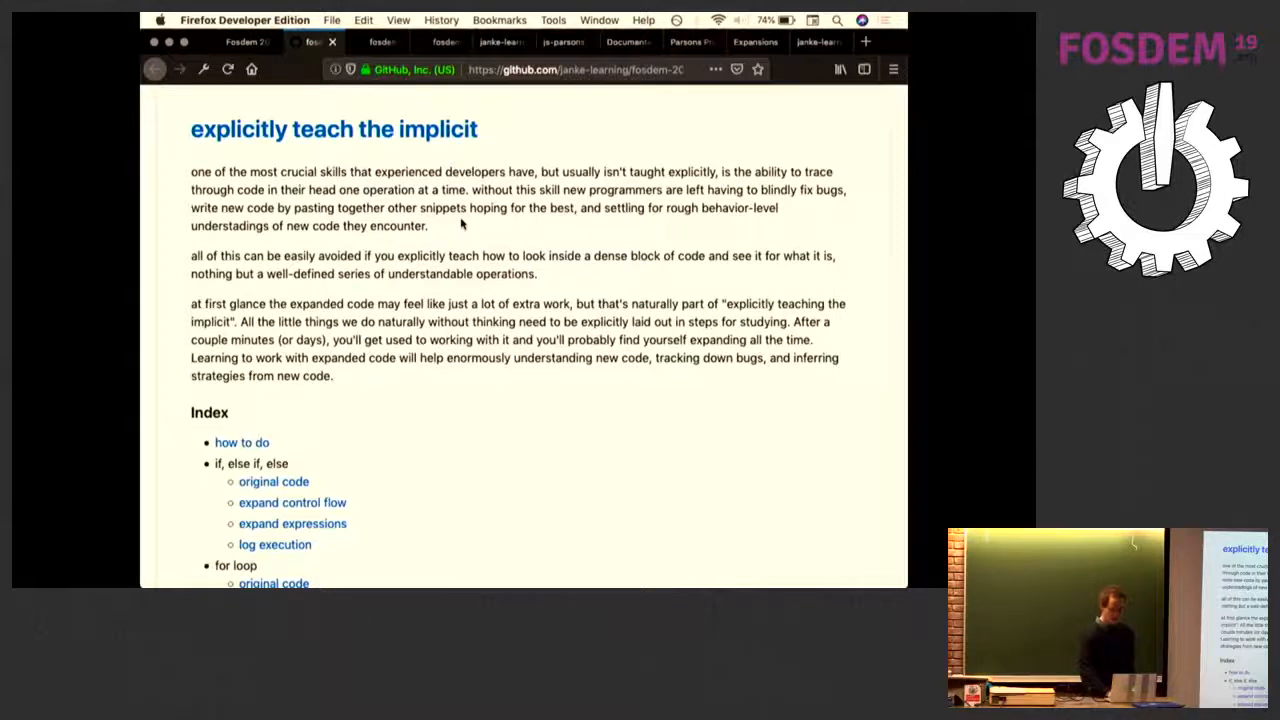
scroll(down, 3)
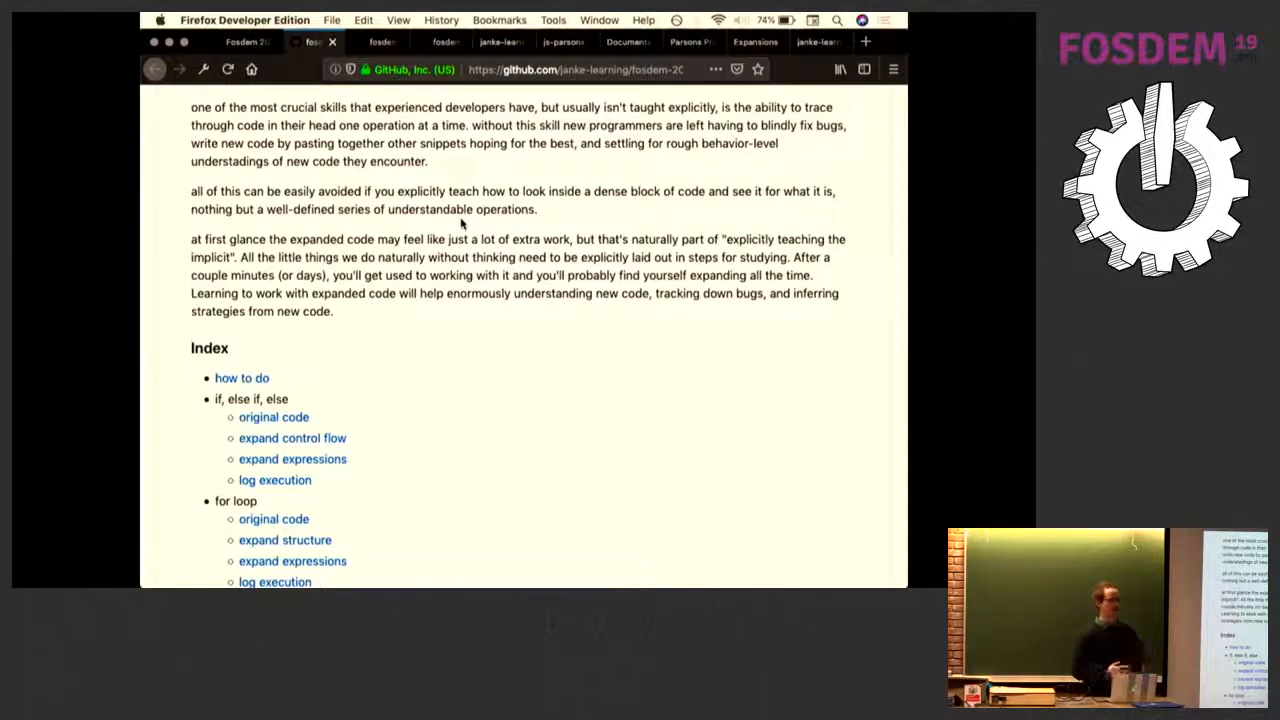
scroll(down, 3)
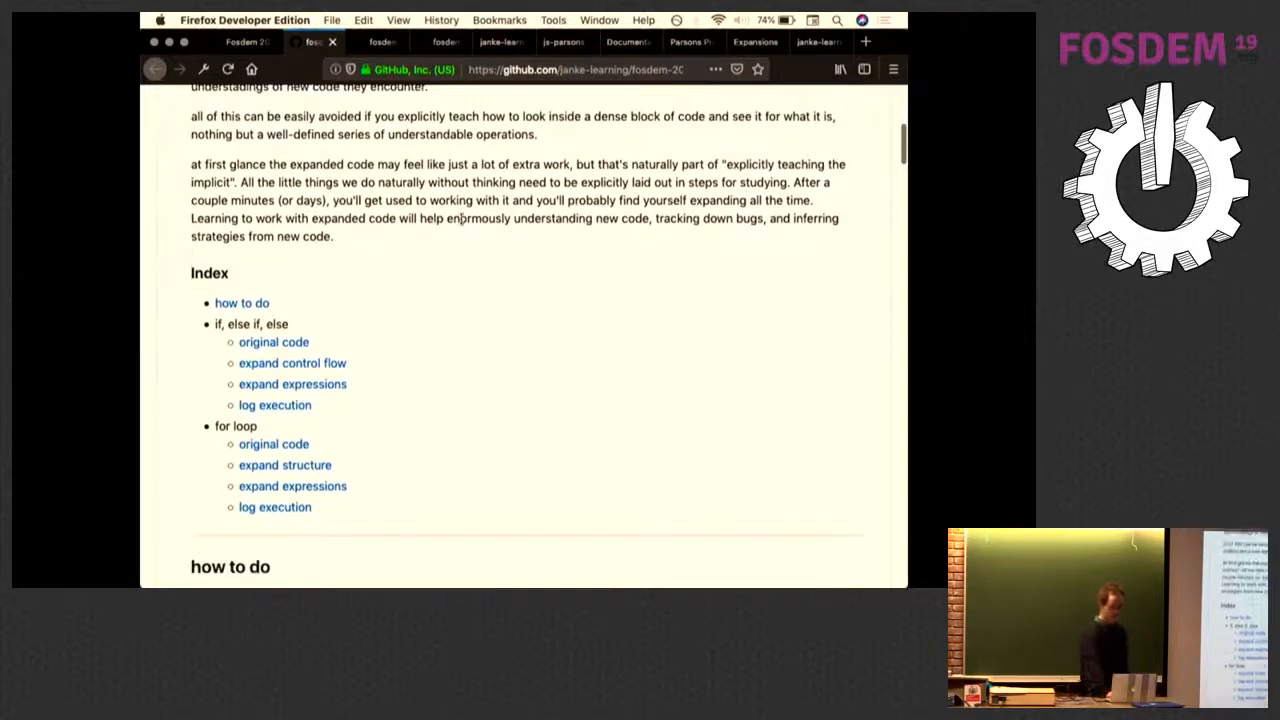
scroll(down, 3)
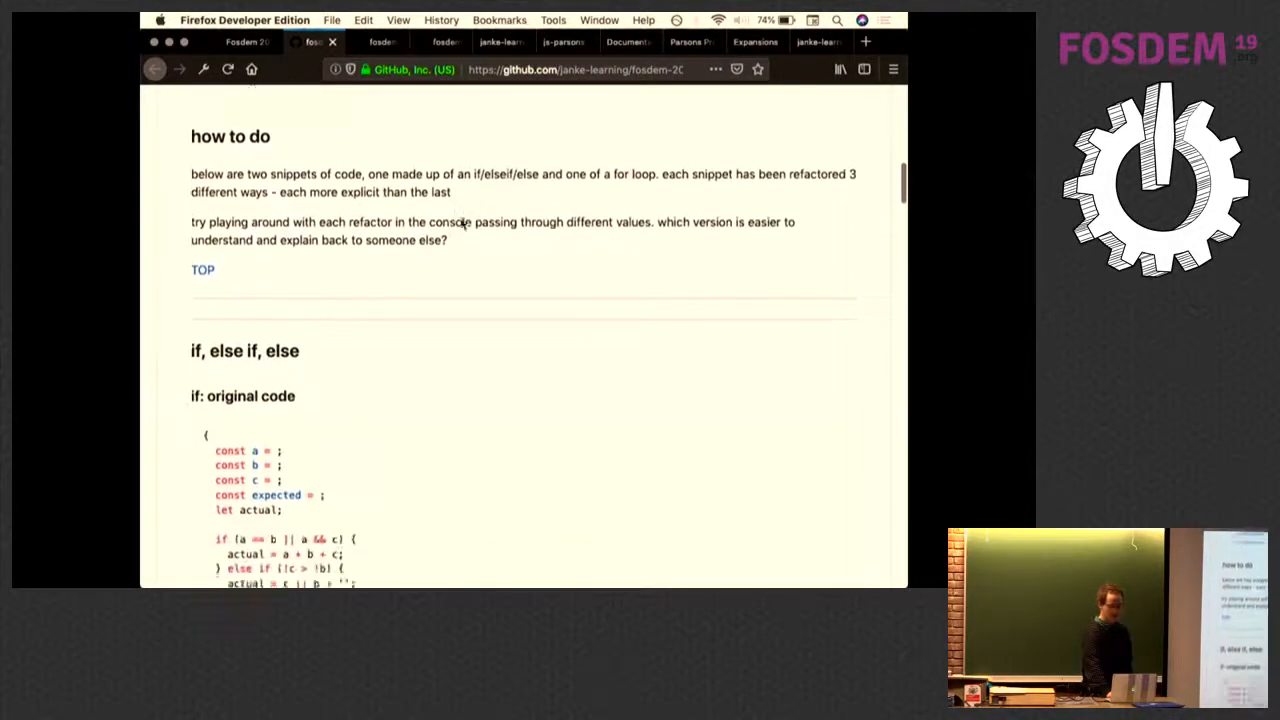
scroll(down, 3)
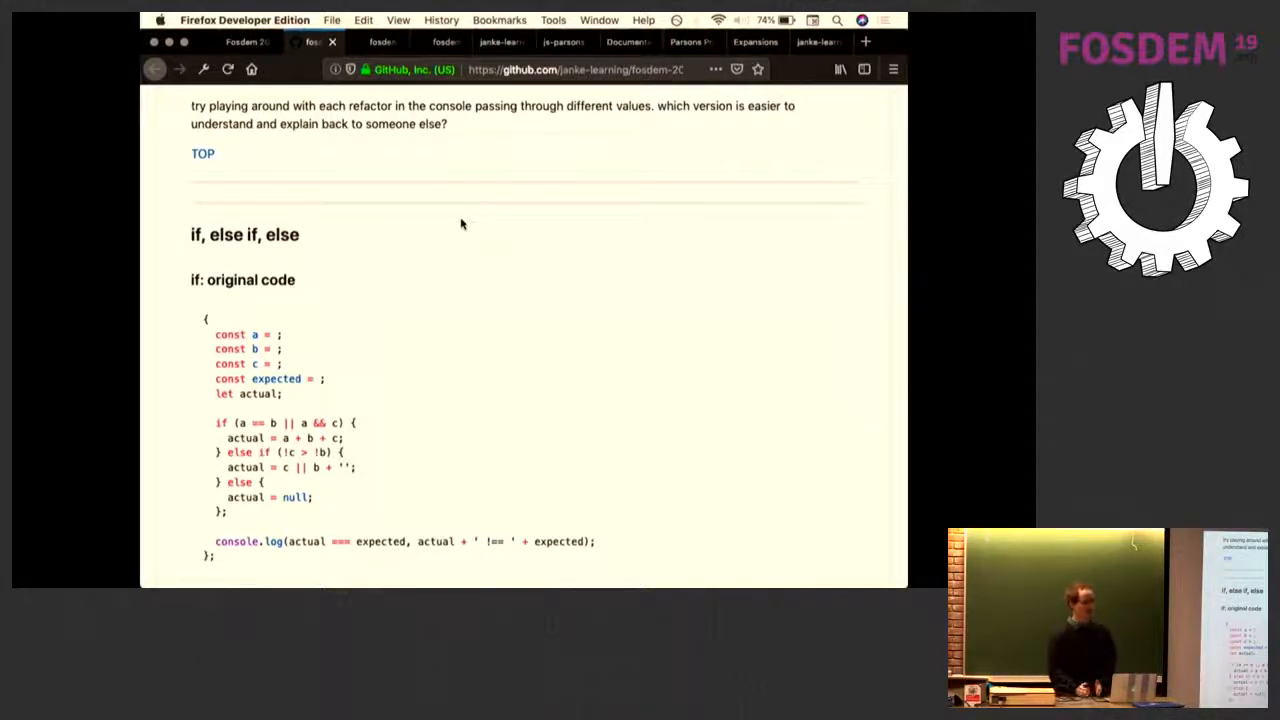
scroll(down, 3)
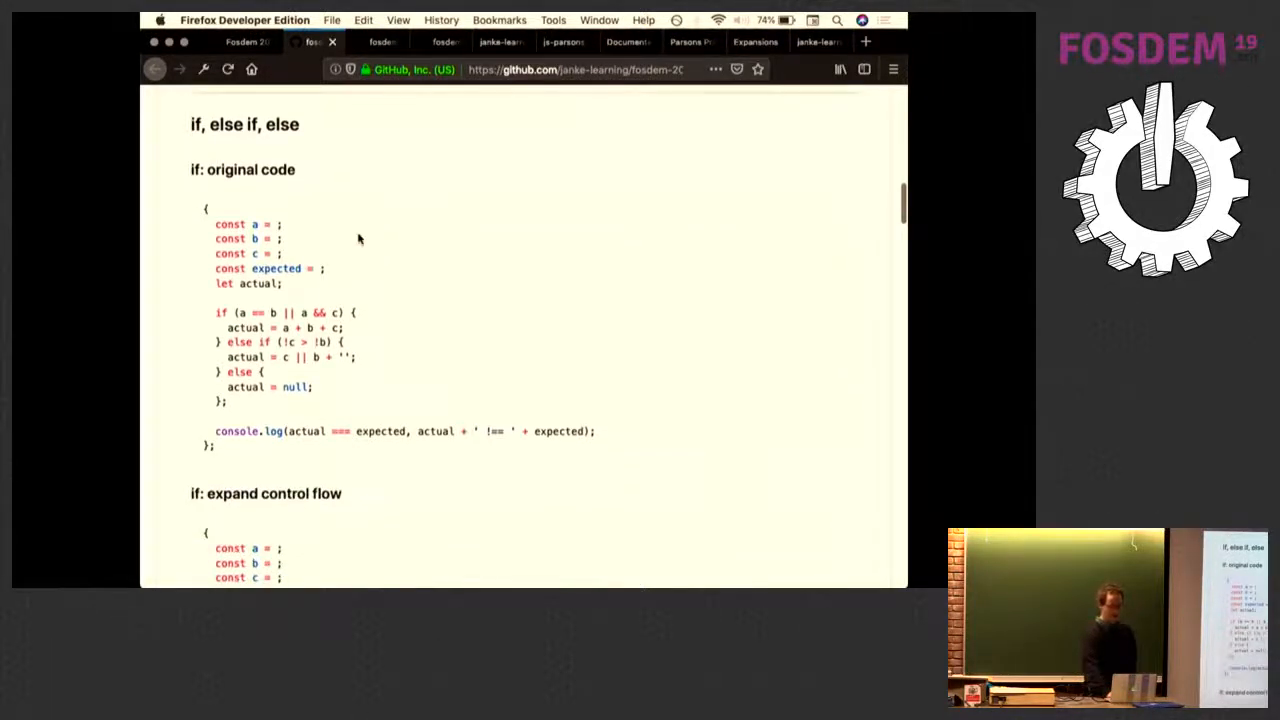
scroll(down, 3)
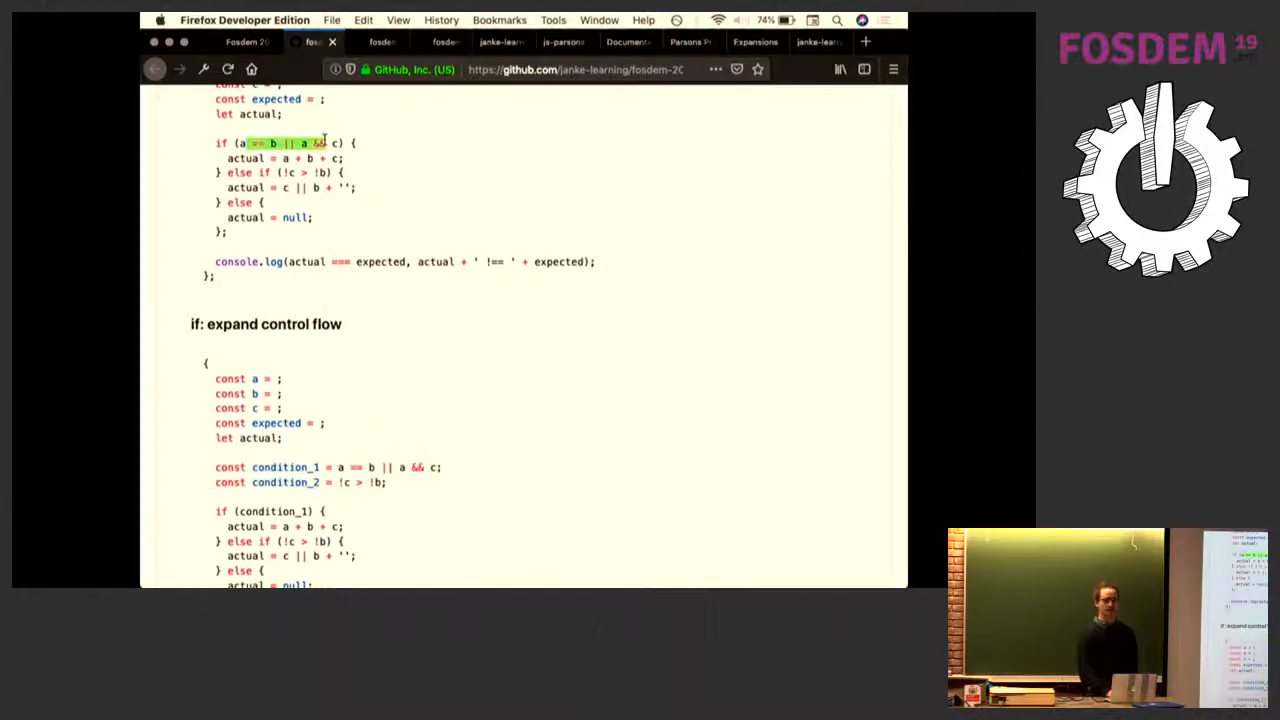
scroll(down, 3)
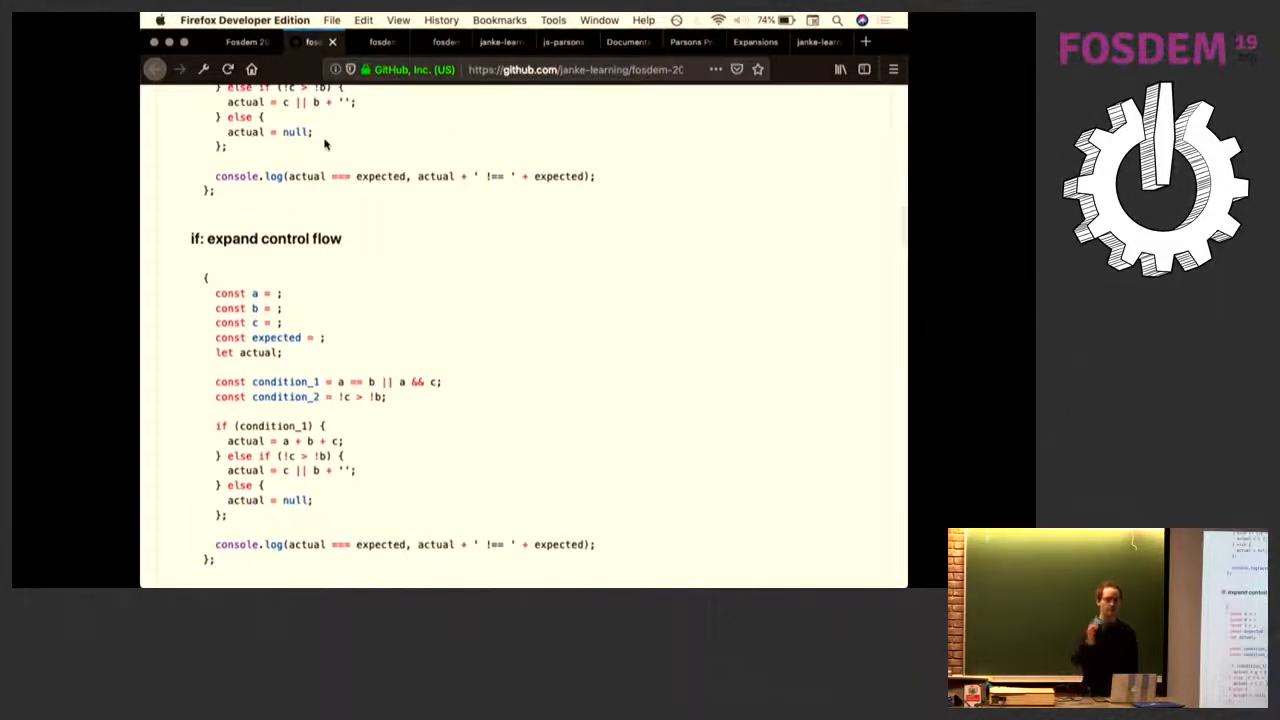
scroll(down, 3)
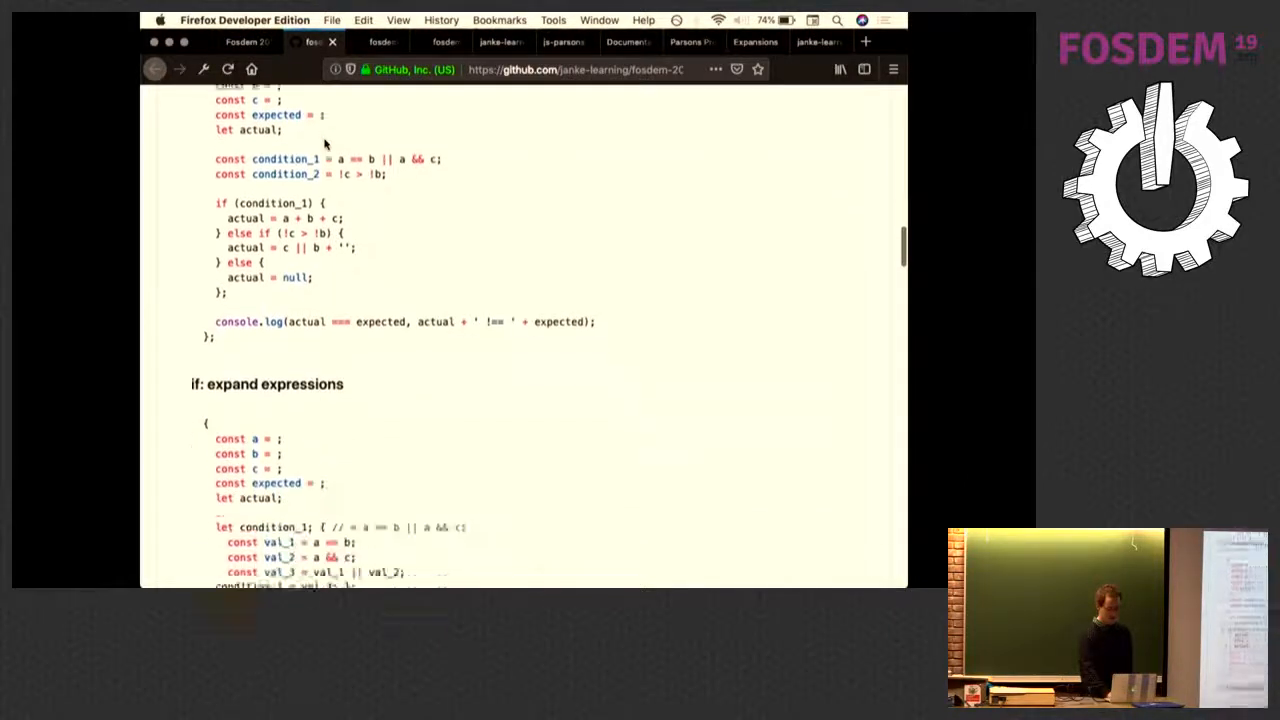
scroll(down, 3)
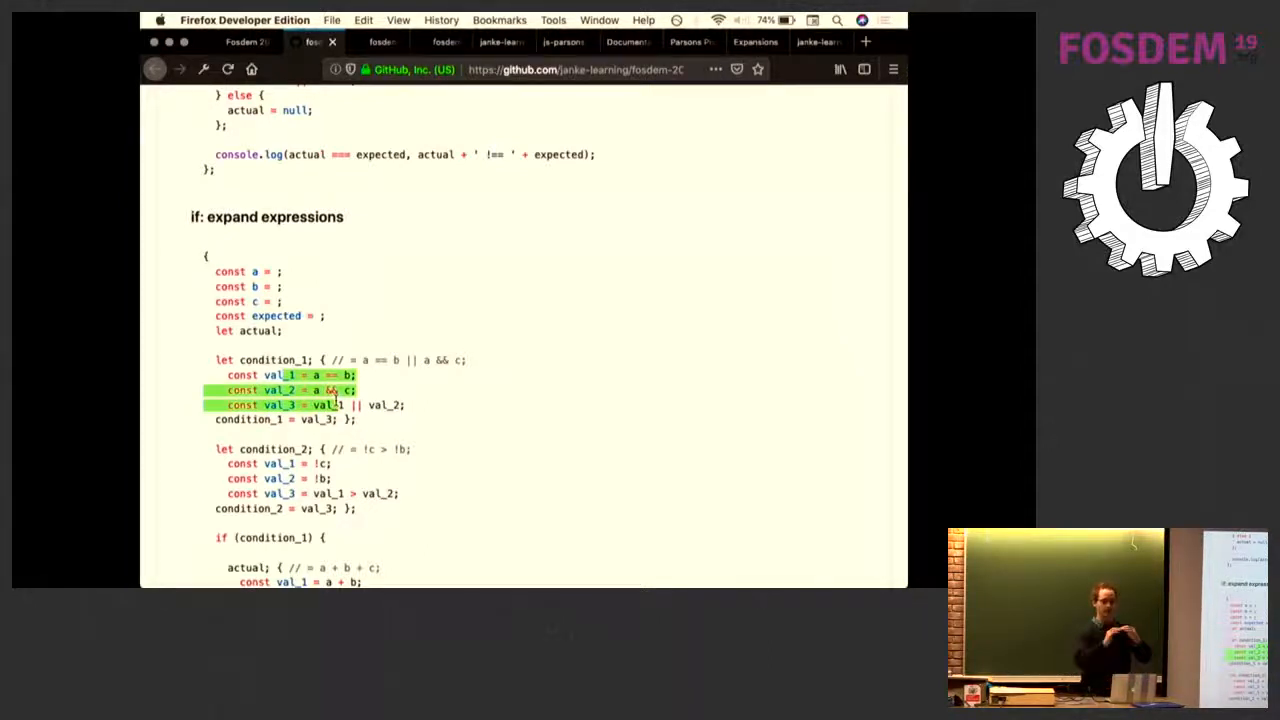
scroll(down, 3)
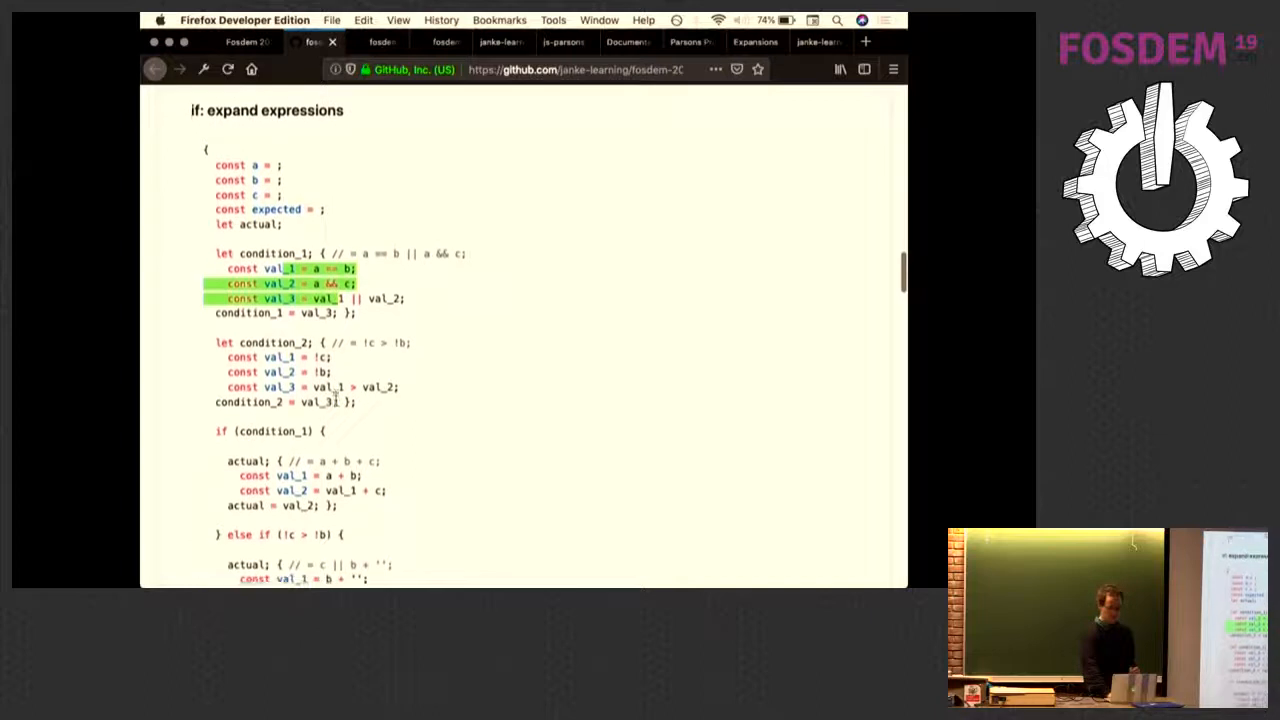
scroll(down, 3)
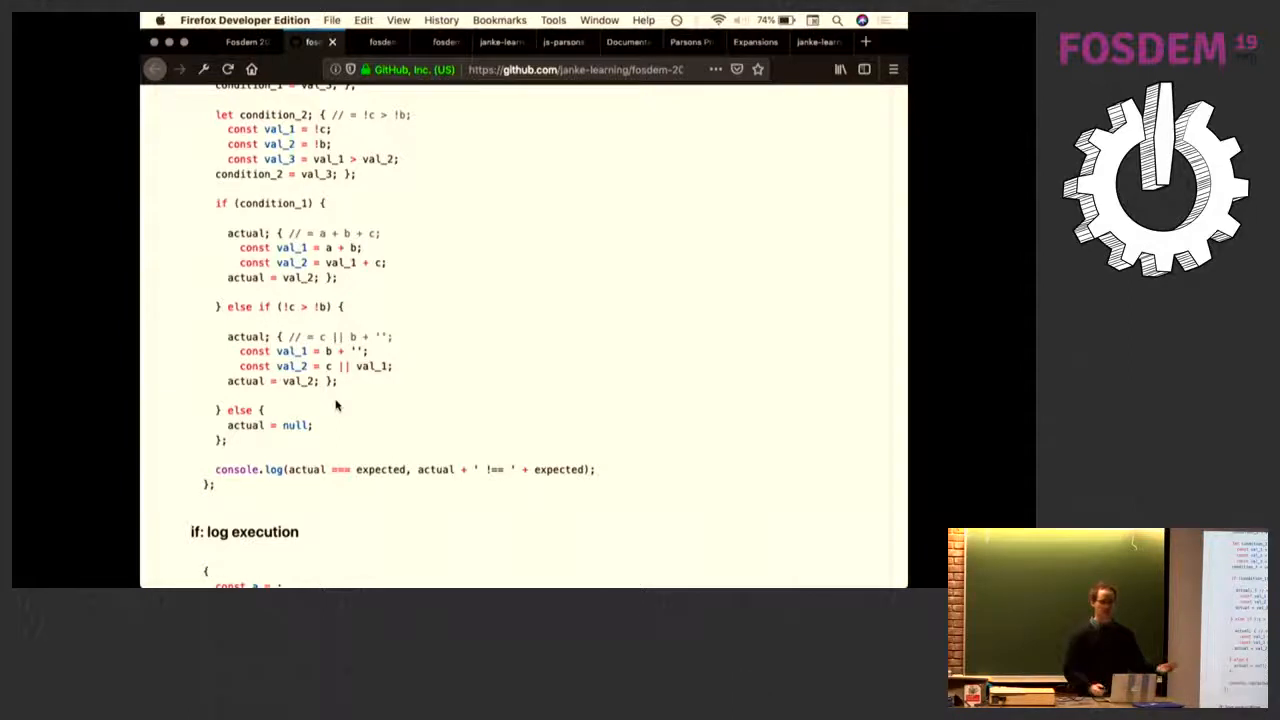
scroll(up, 3)
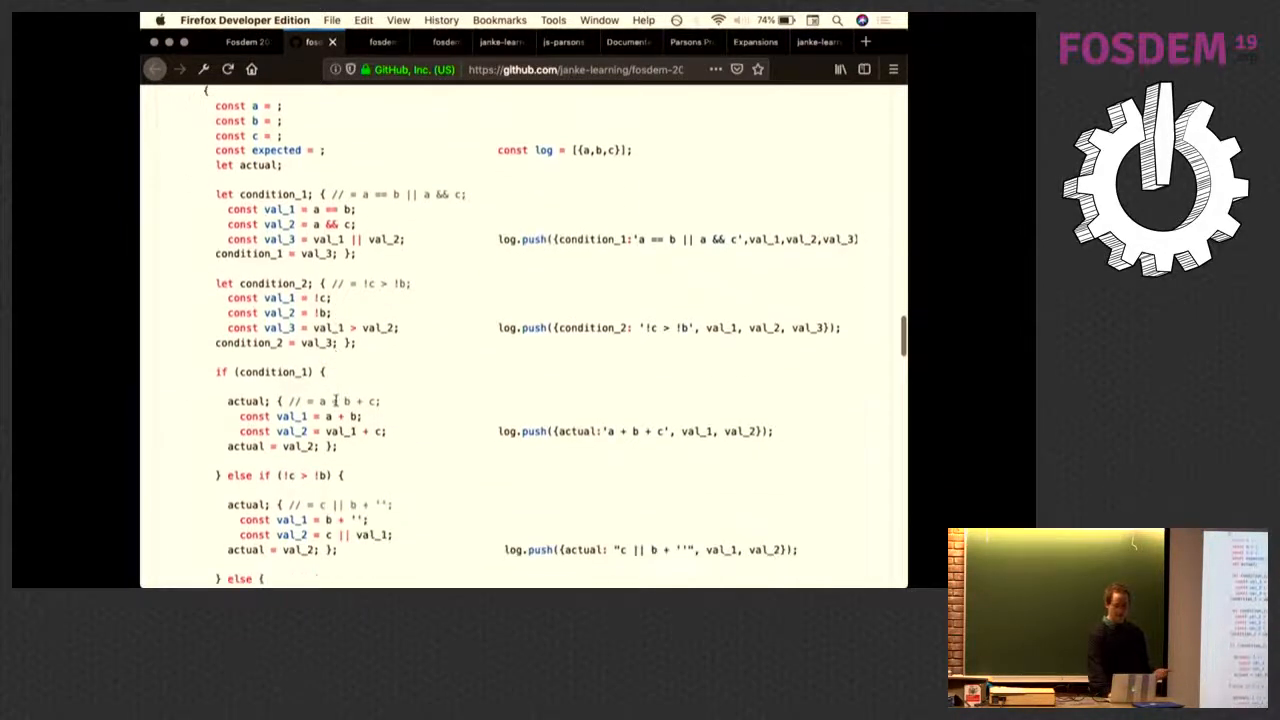
scroll(down, 3)
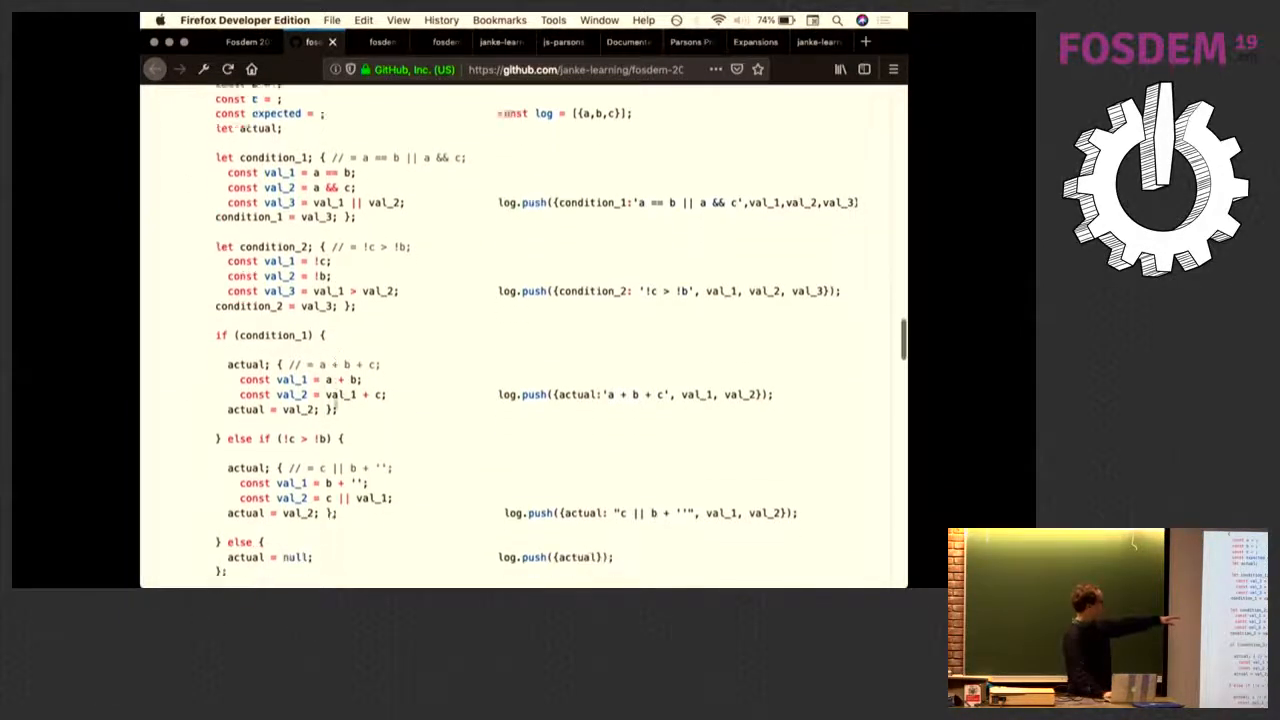
scroll(down, 3)
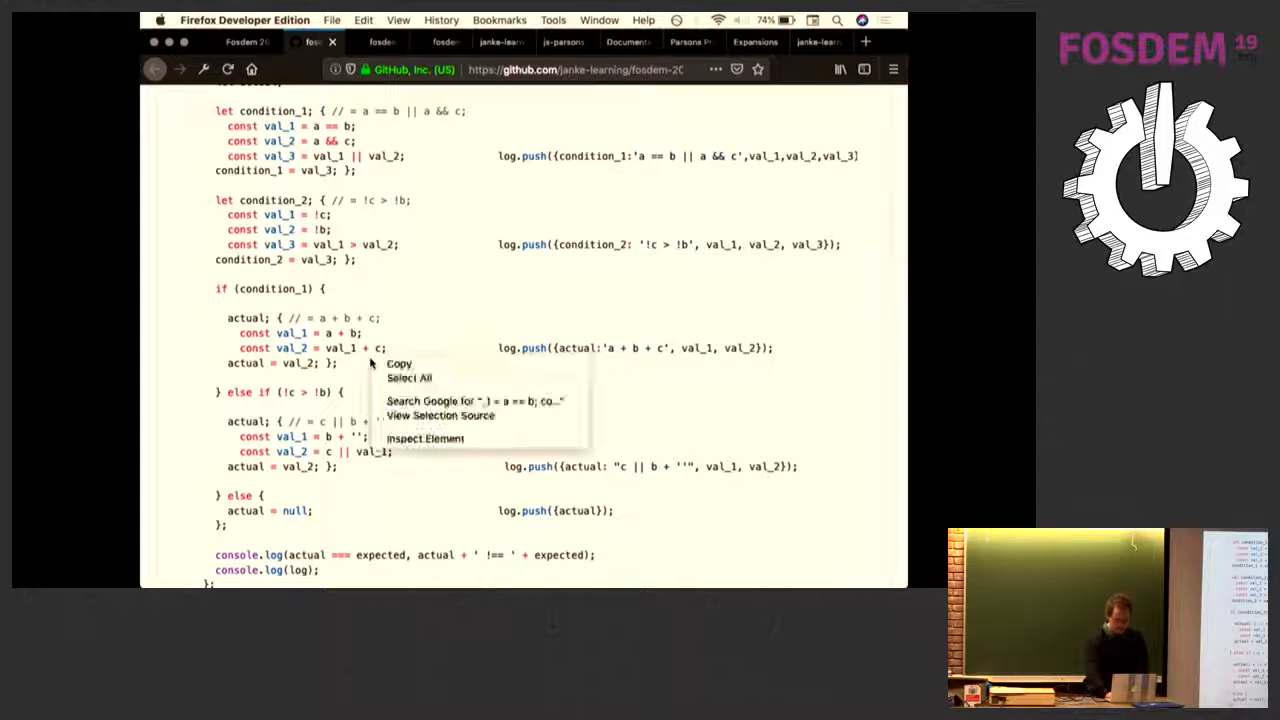
- Run the 'if: log execution' snippet in the DevTools console, getting 'val_1 is not defined'
click(425, 438)
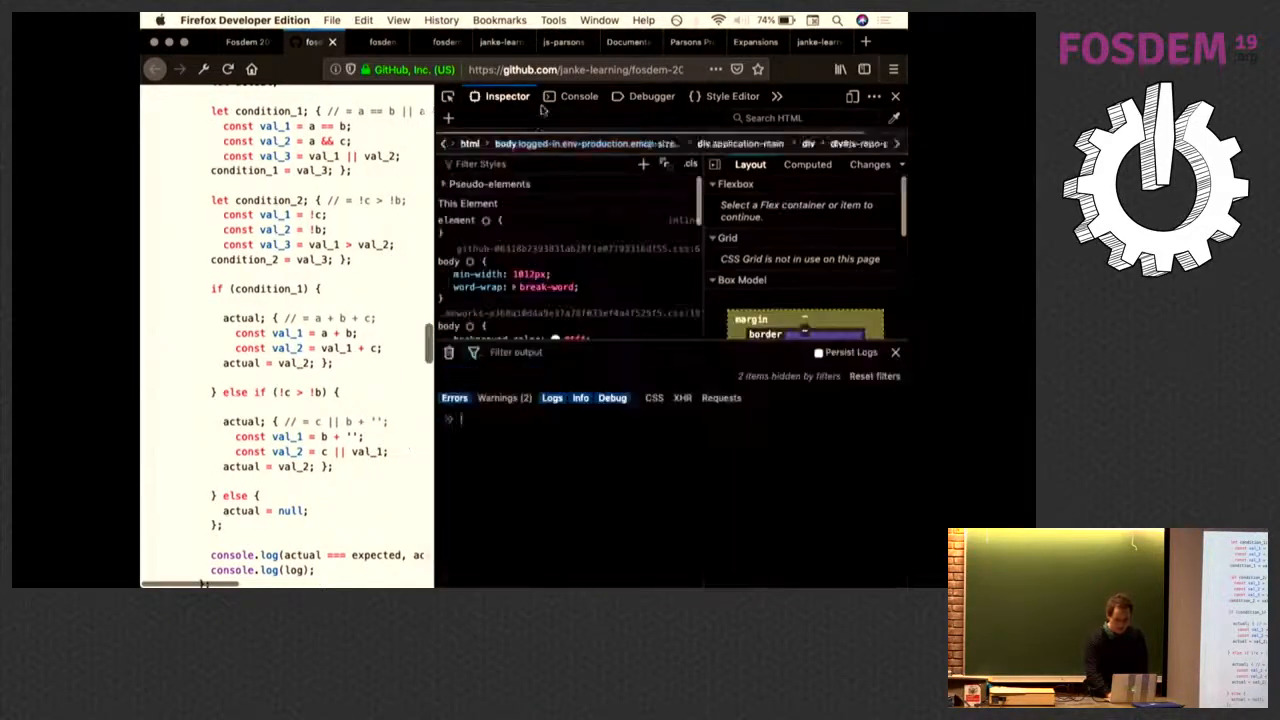
click(579, 96)
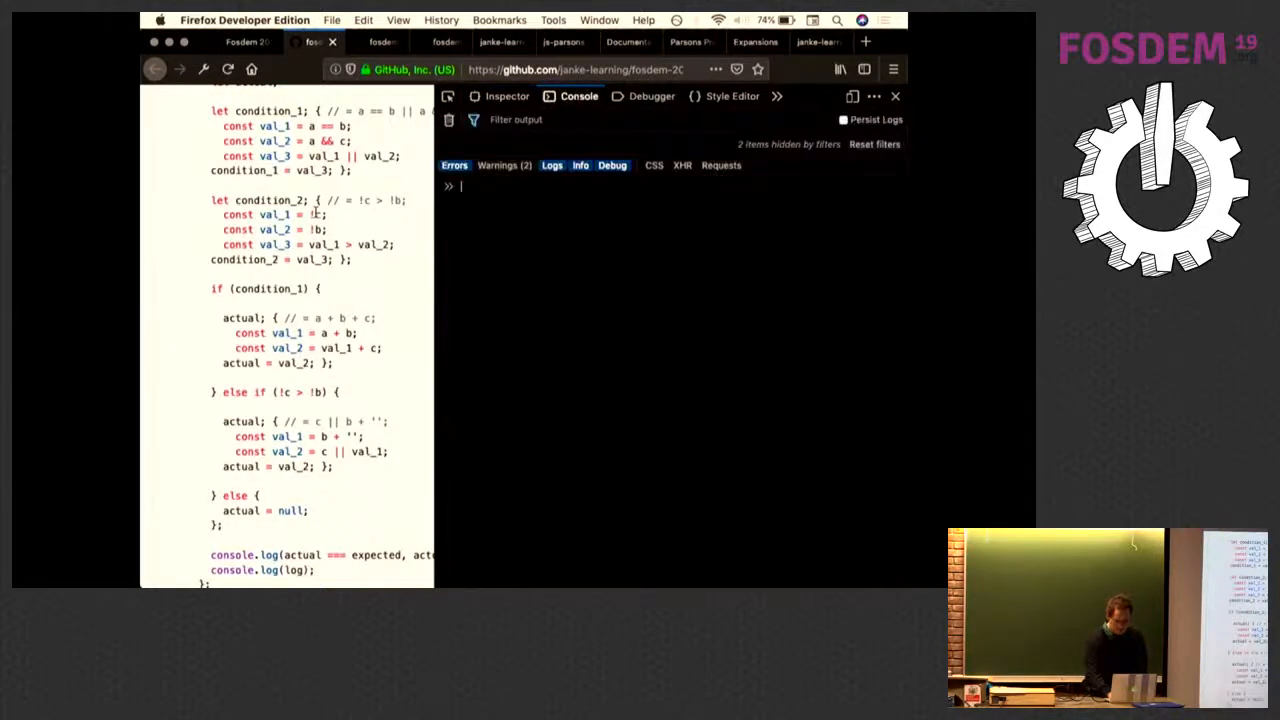
scroll(down, 3)
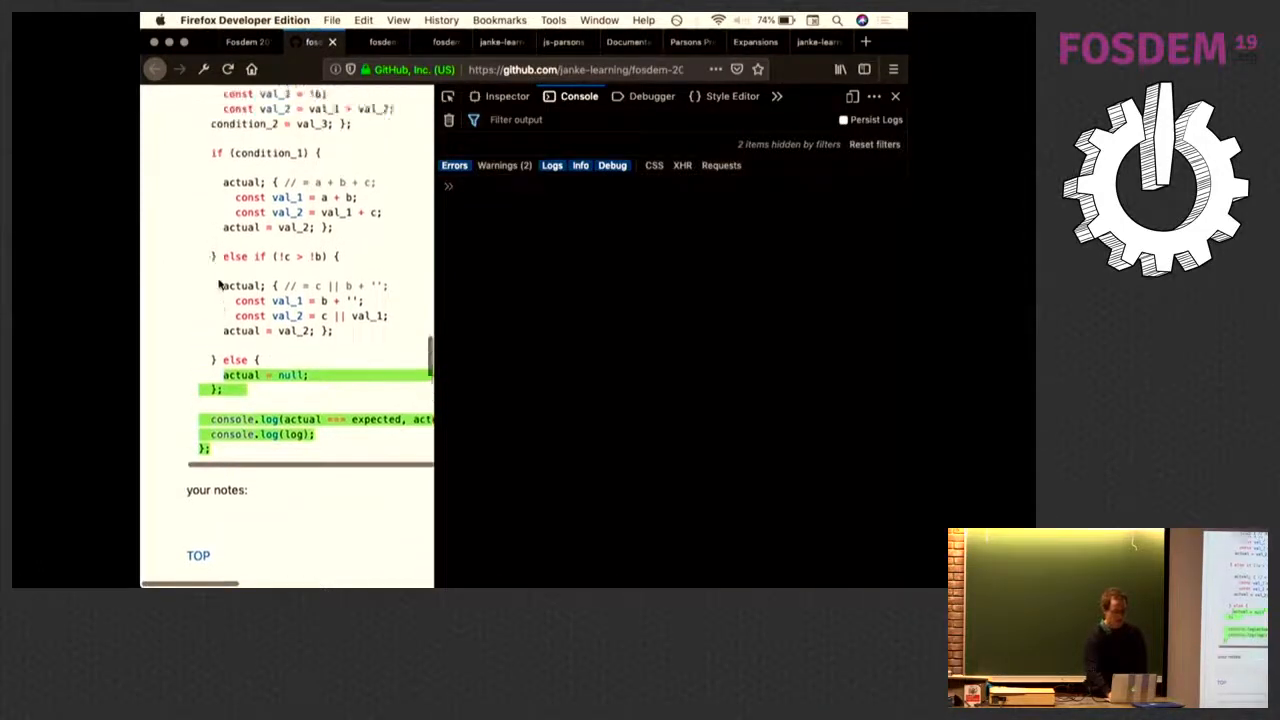
scroll(up, 3)
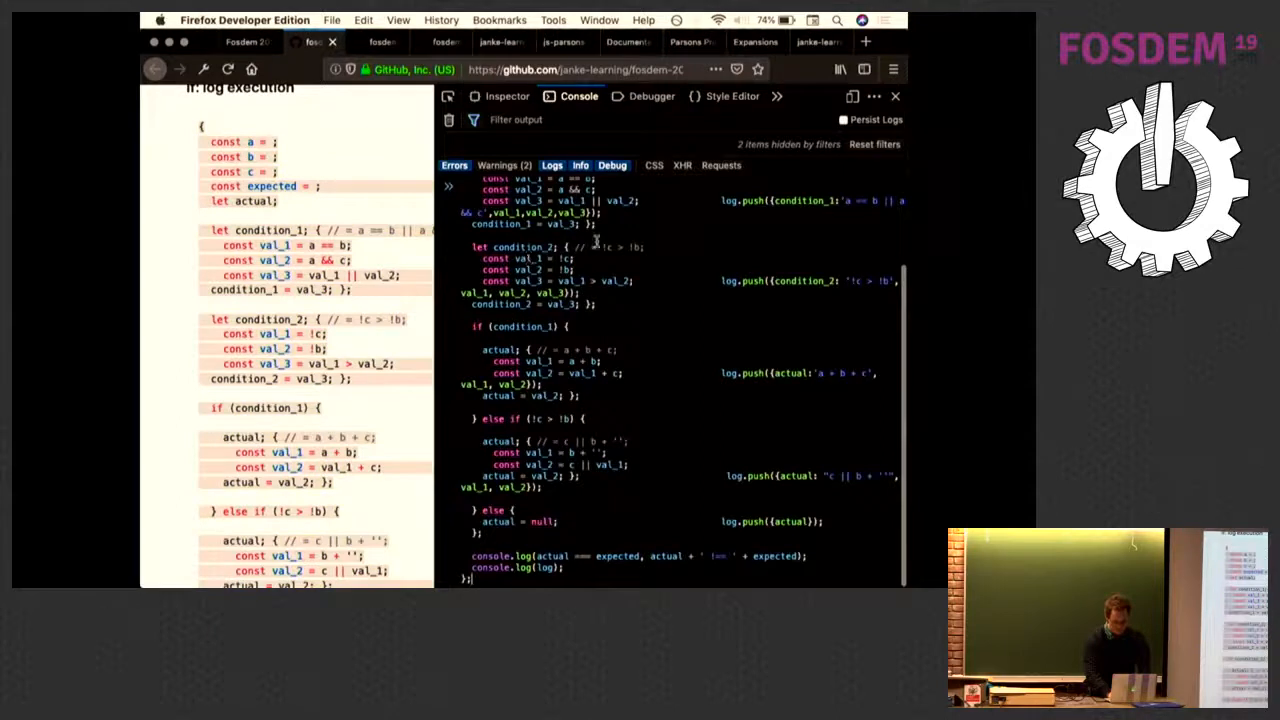
scroll(up, 3)
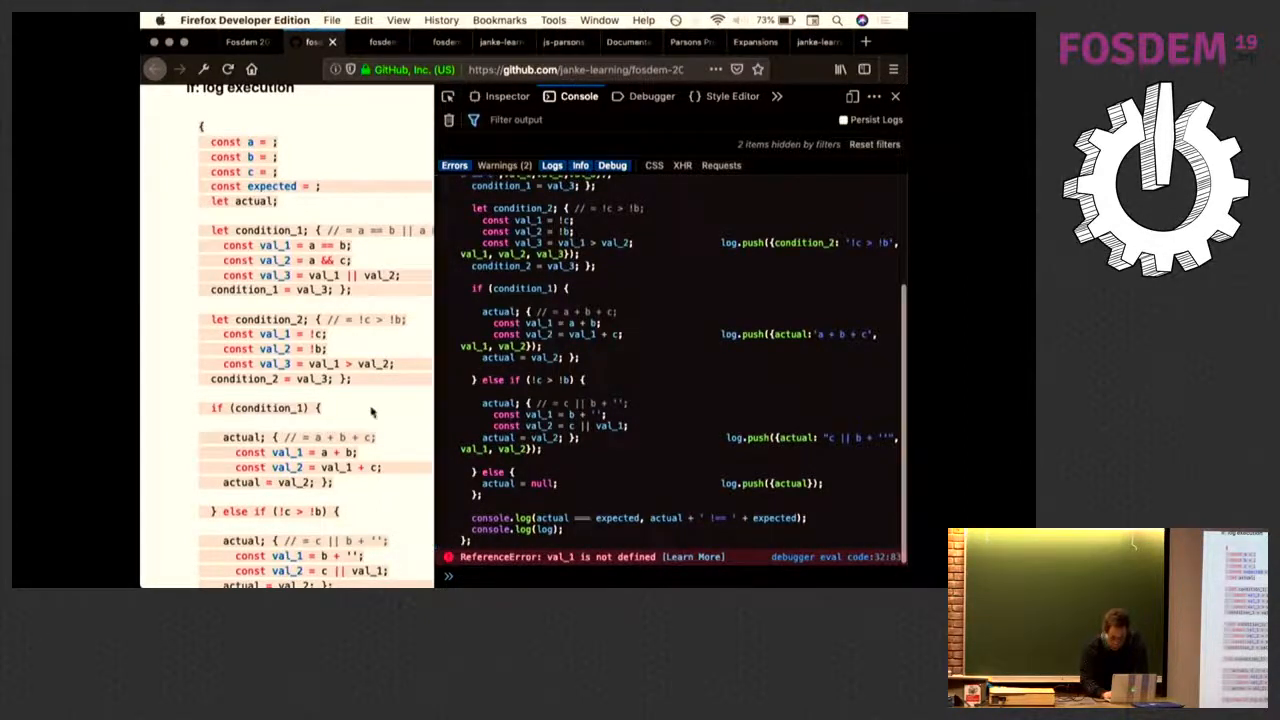
- Enter the for-loop log-execution snippet in the console with a=3, b=[null, 2, 3], limit=8
scroll(down, 3)
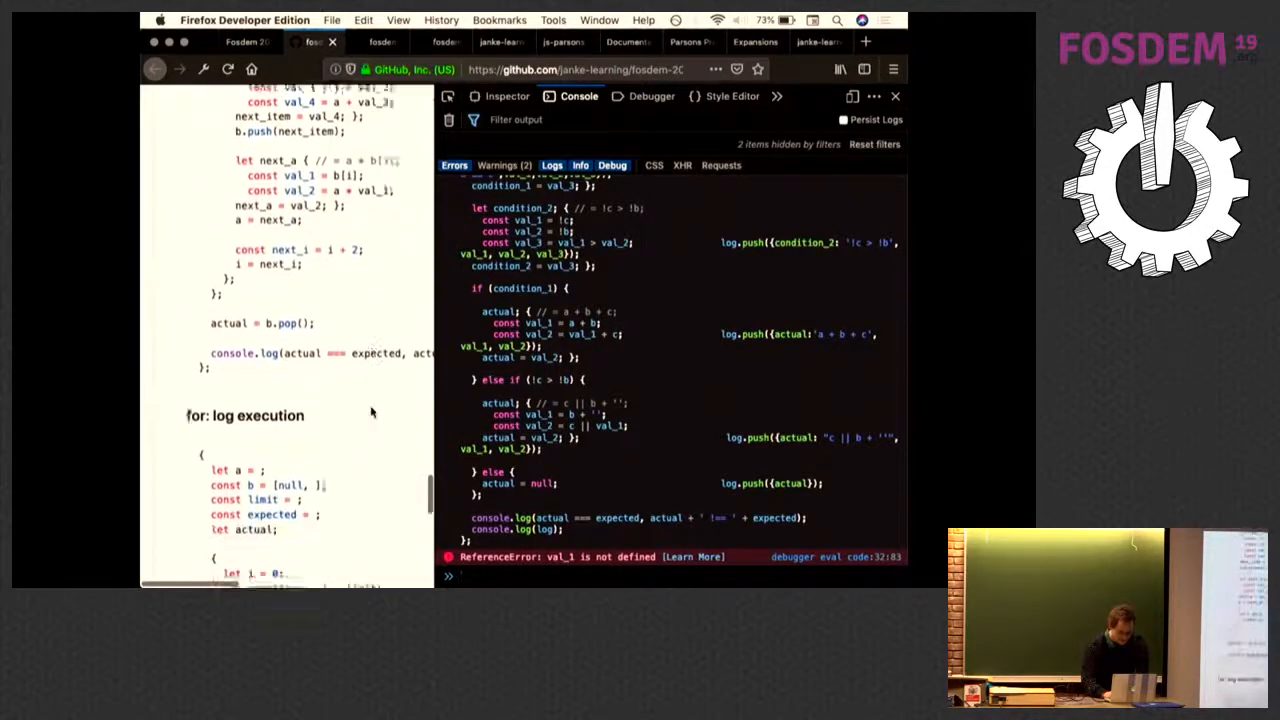
scroll(down, 3)
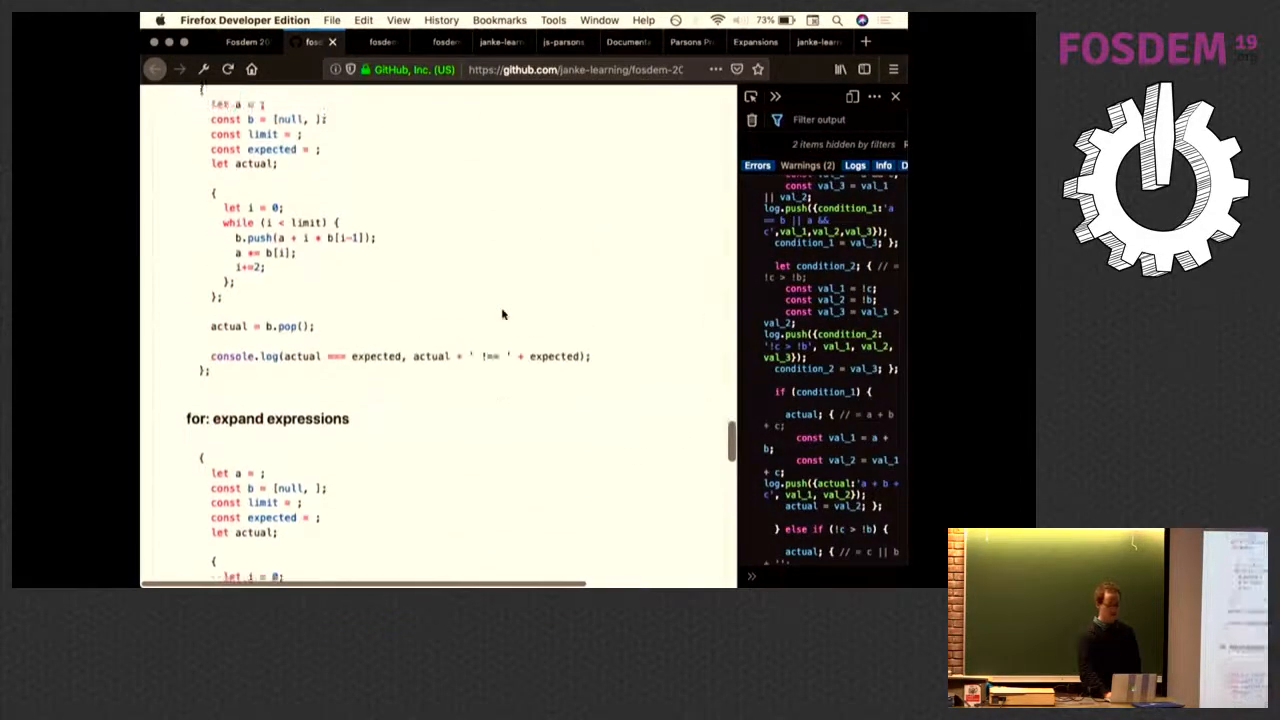
scroll(up, 3)
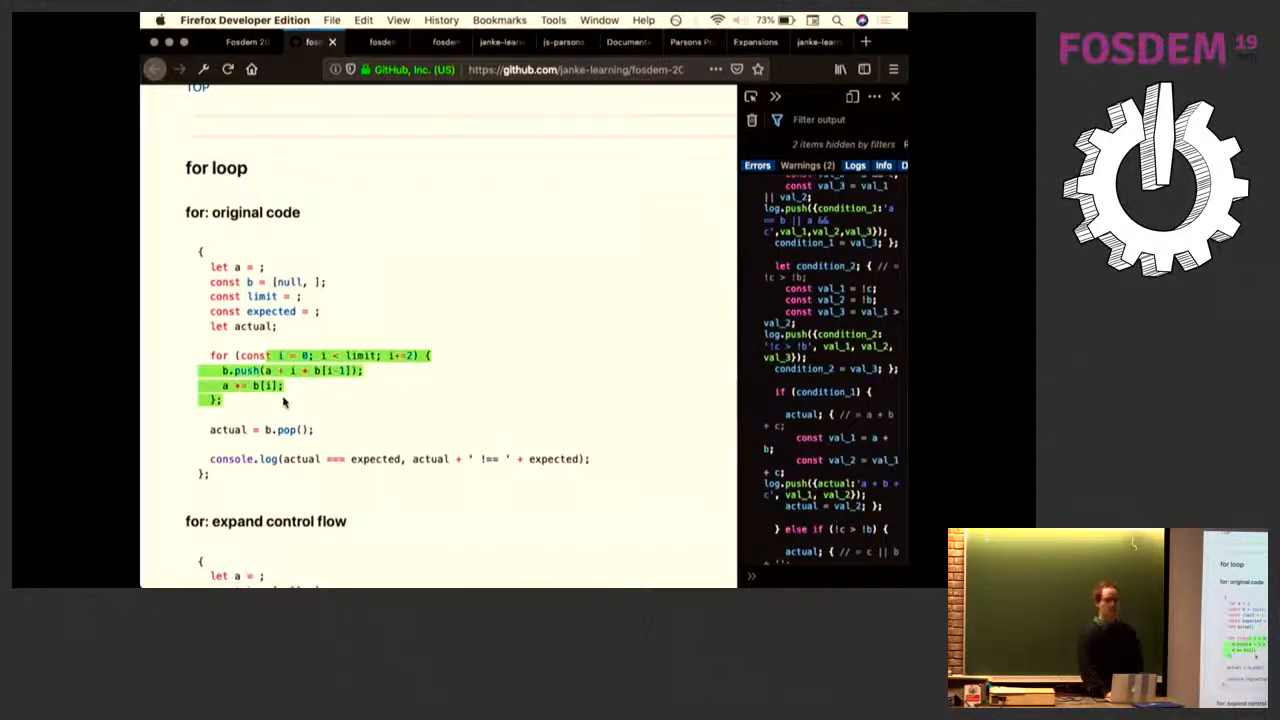
scroll(down, 3)
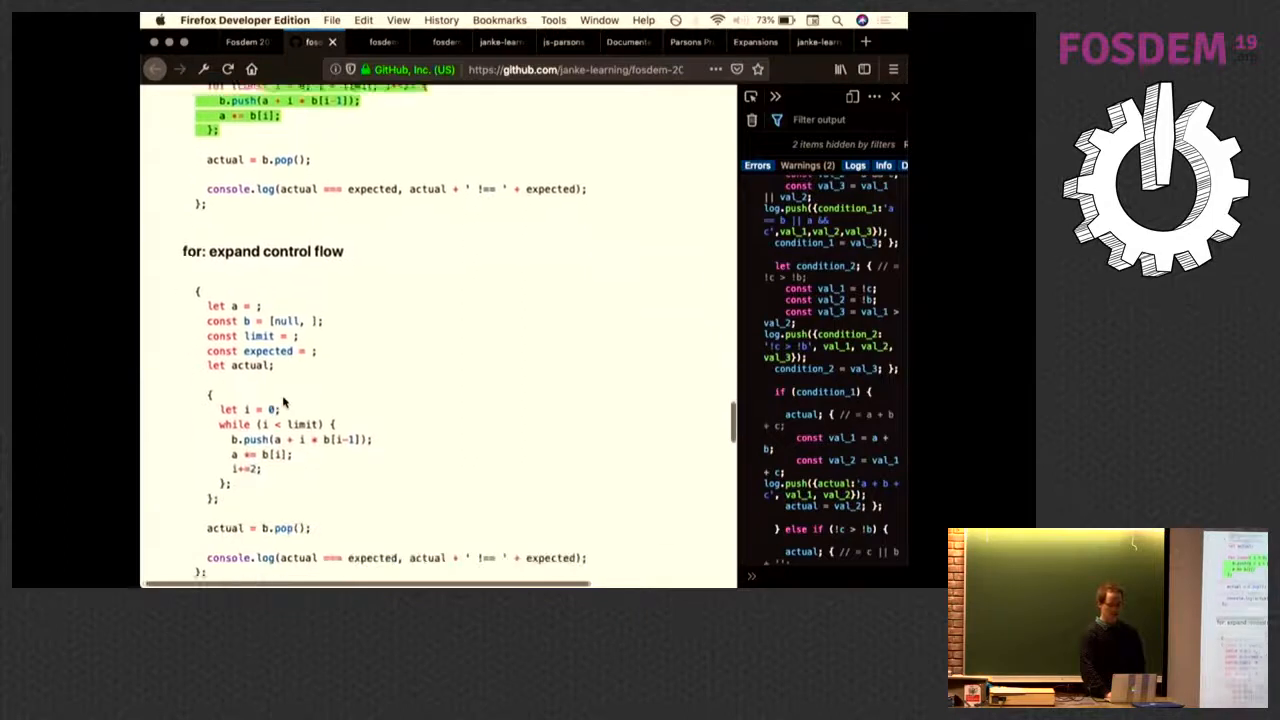
scroll(down, 3)
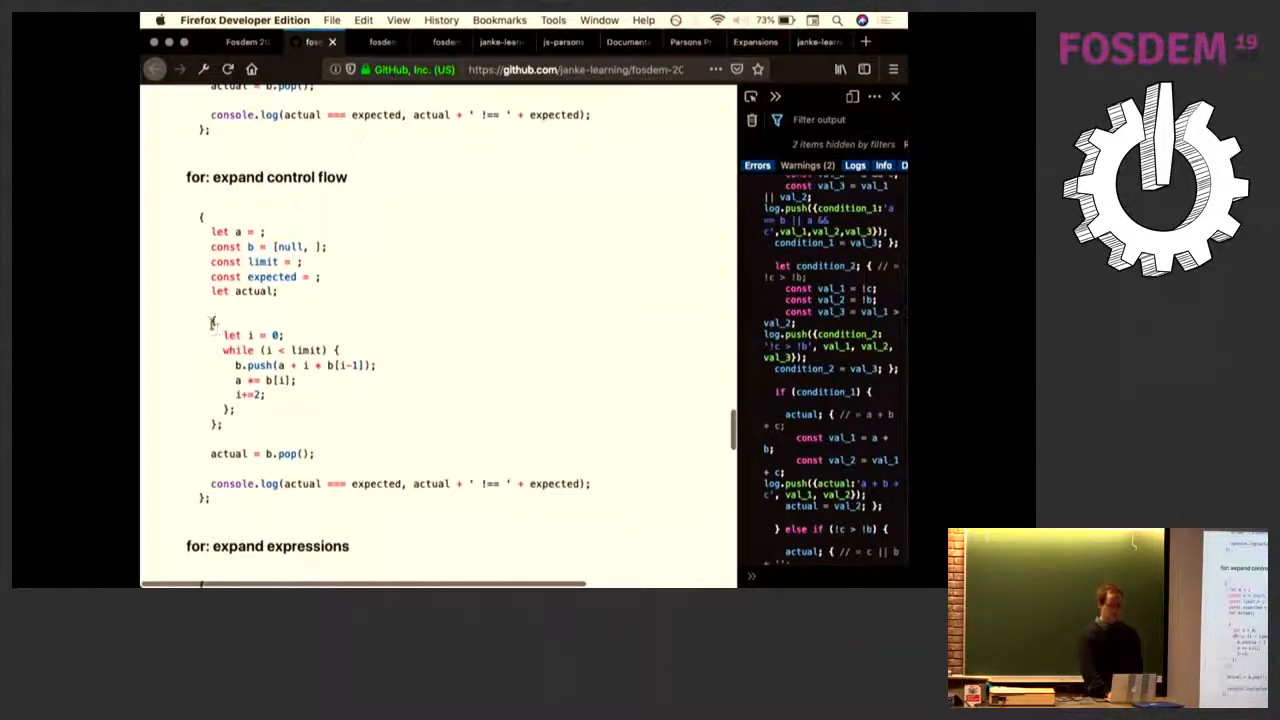
drag(212, 320, 220, 425)
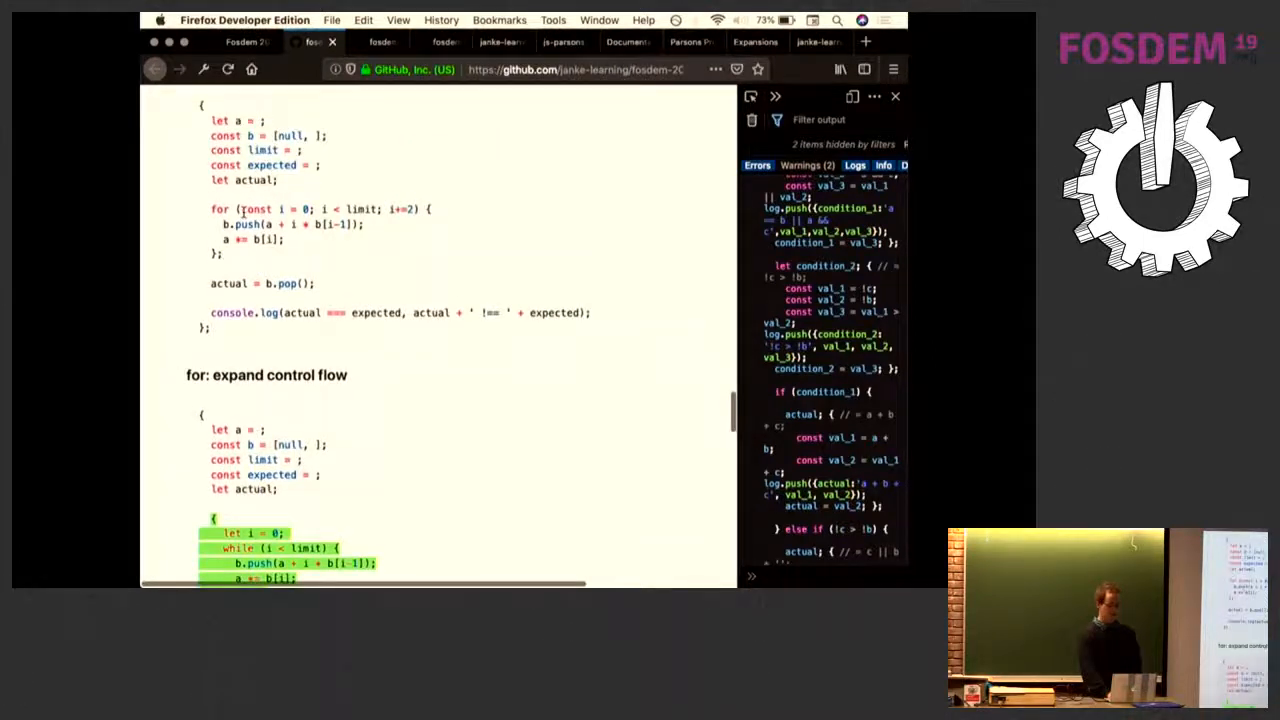
scroll(down, 3)
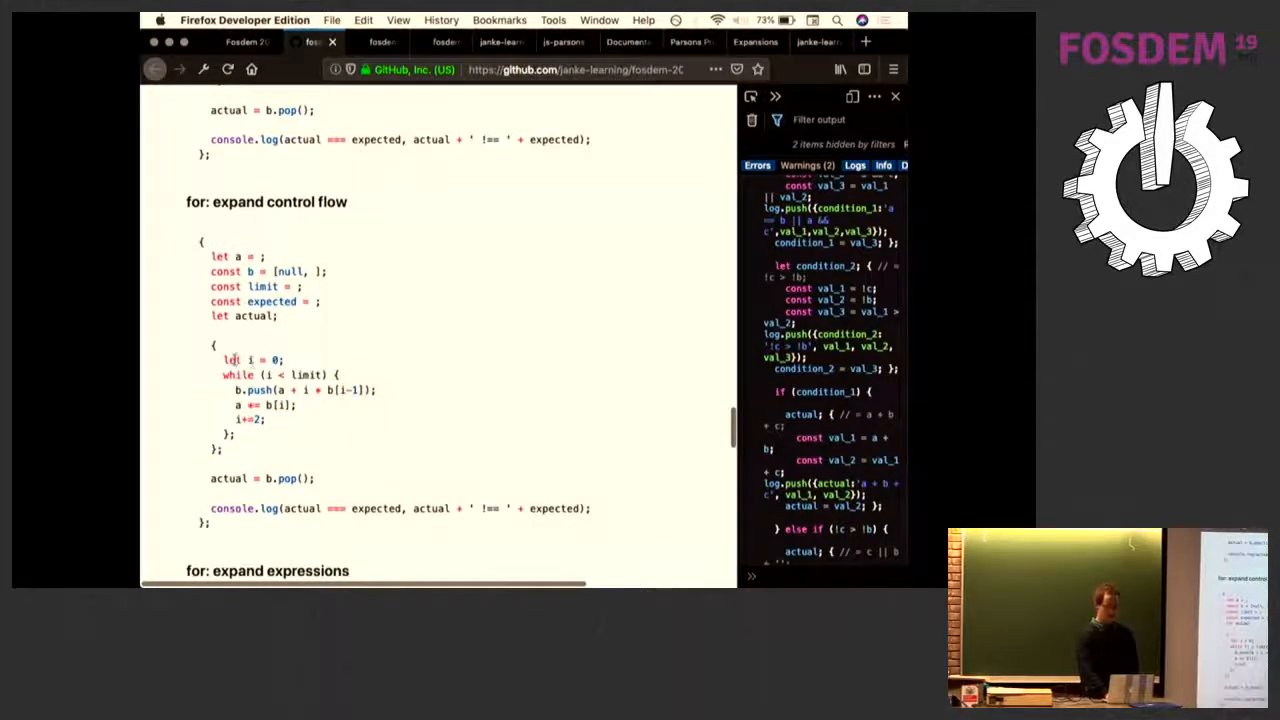
double_click(248, 359)
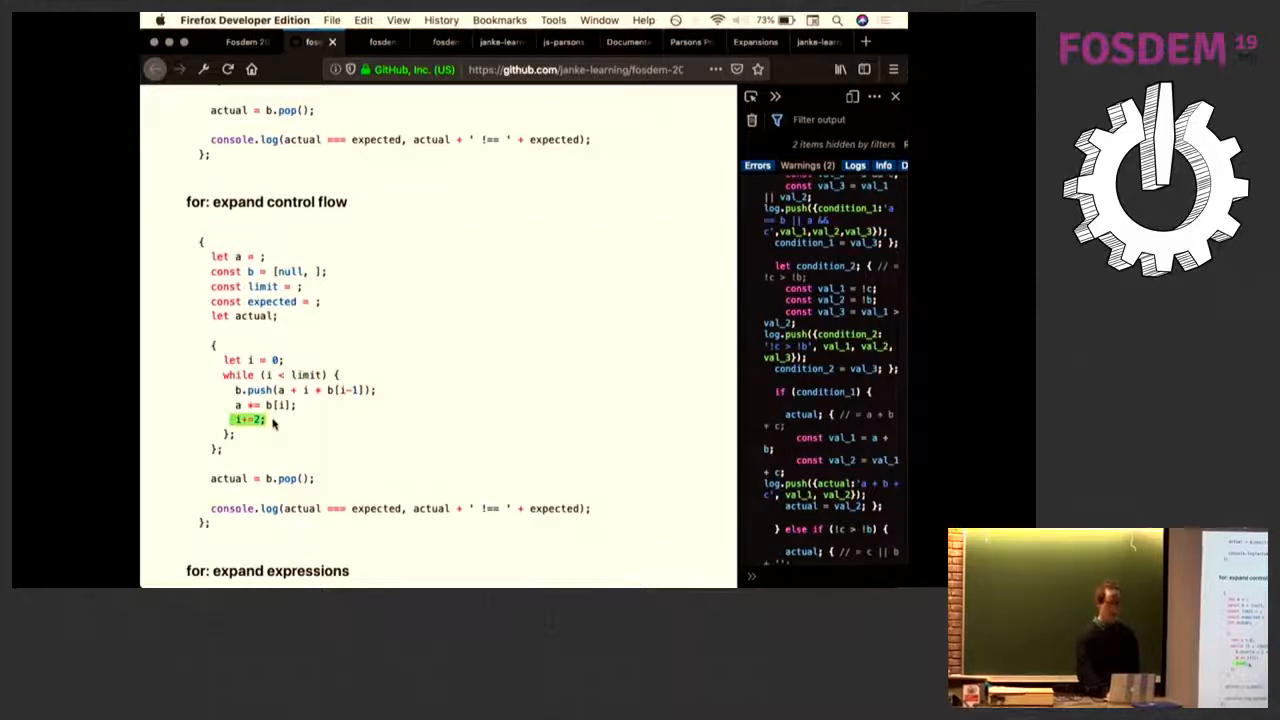
scroll(down, 3)
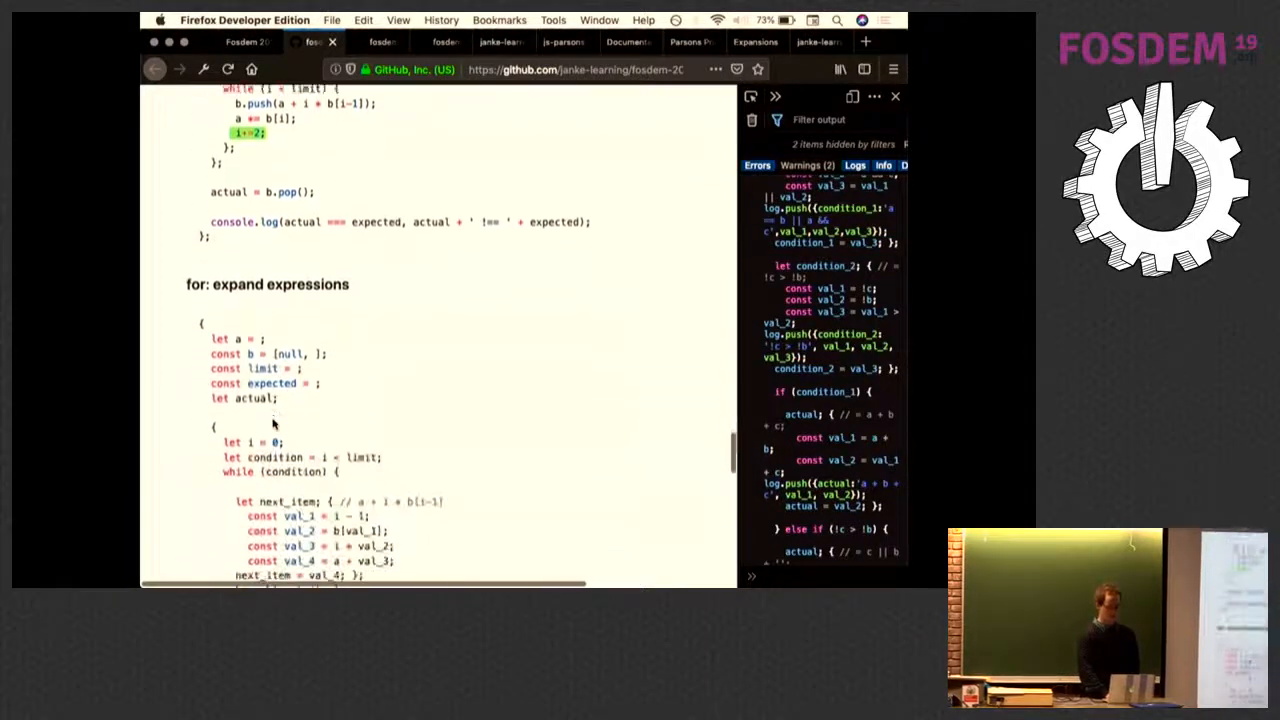
scroll(down, 3)
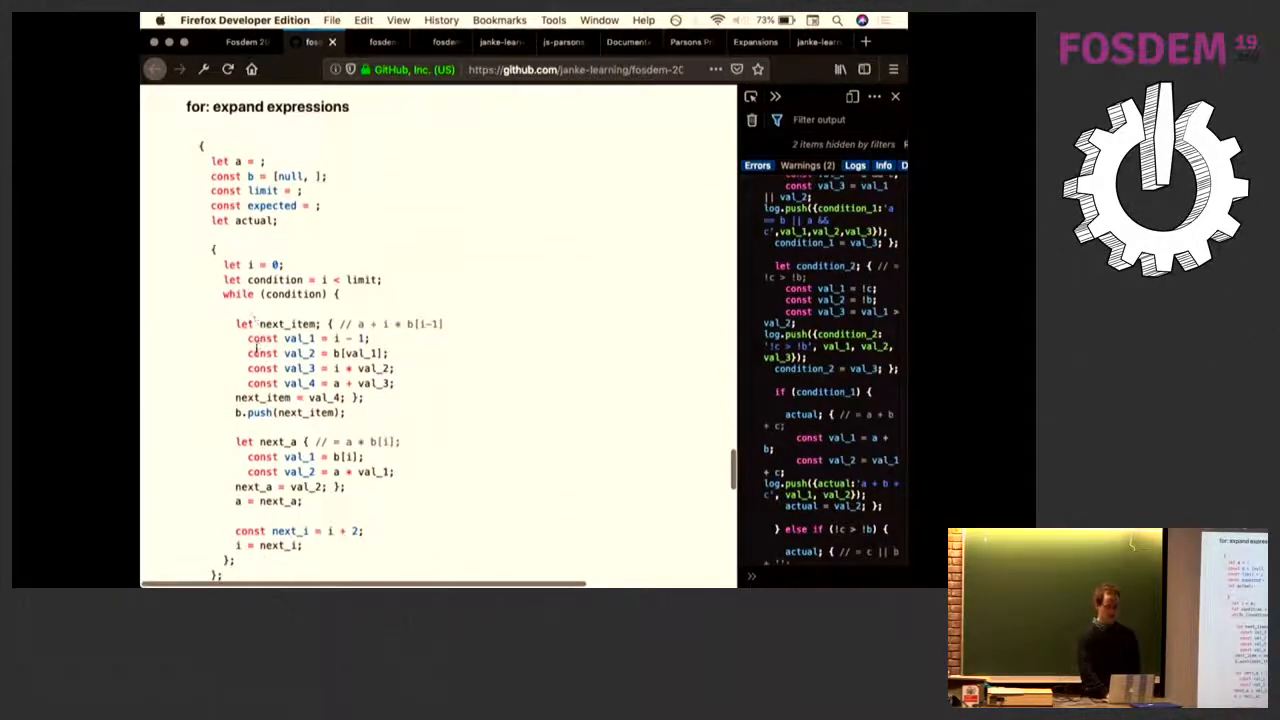
scroll(down, 3)
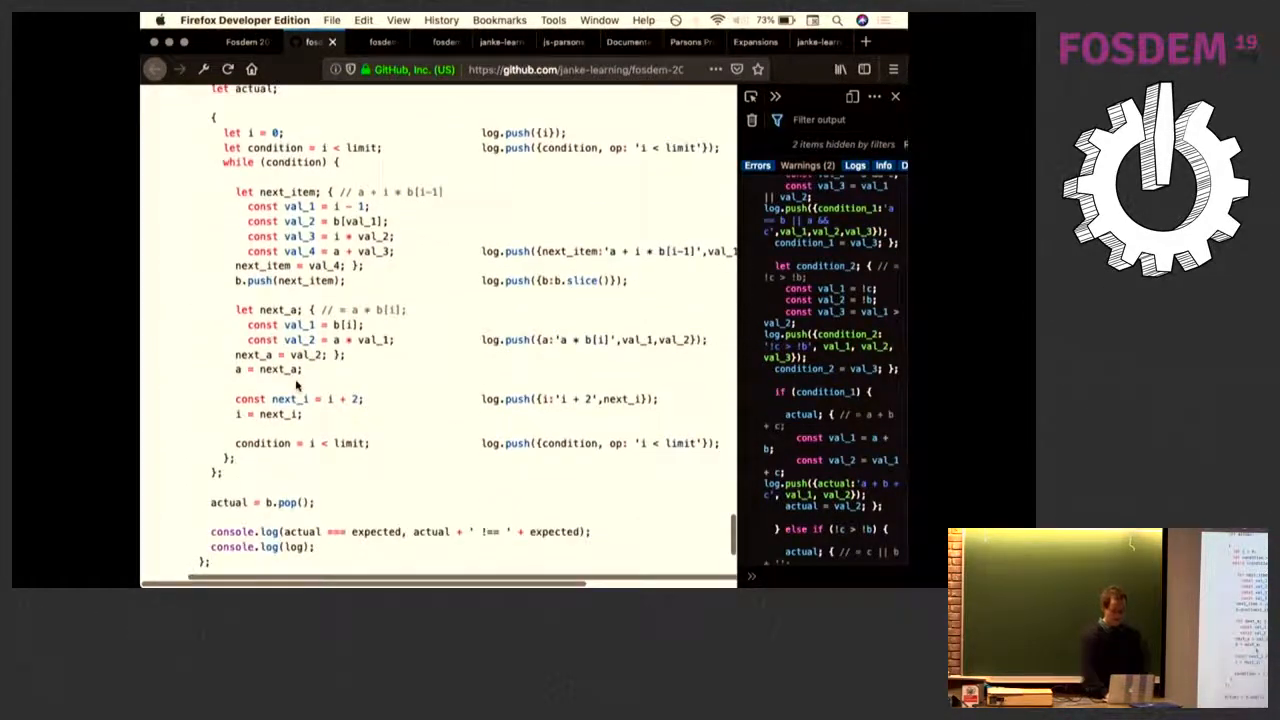
scroll(up, 3)
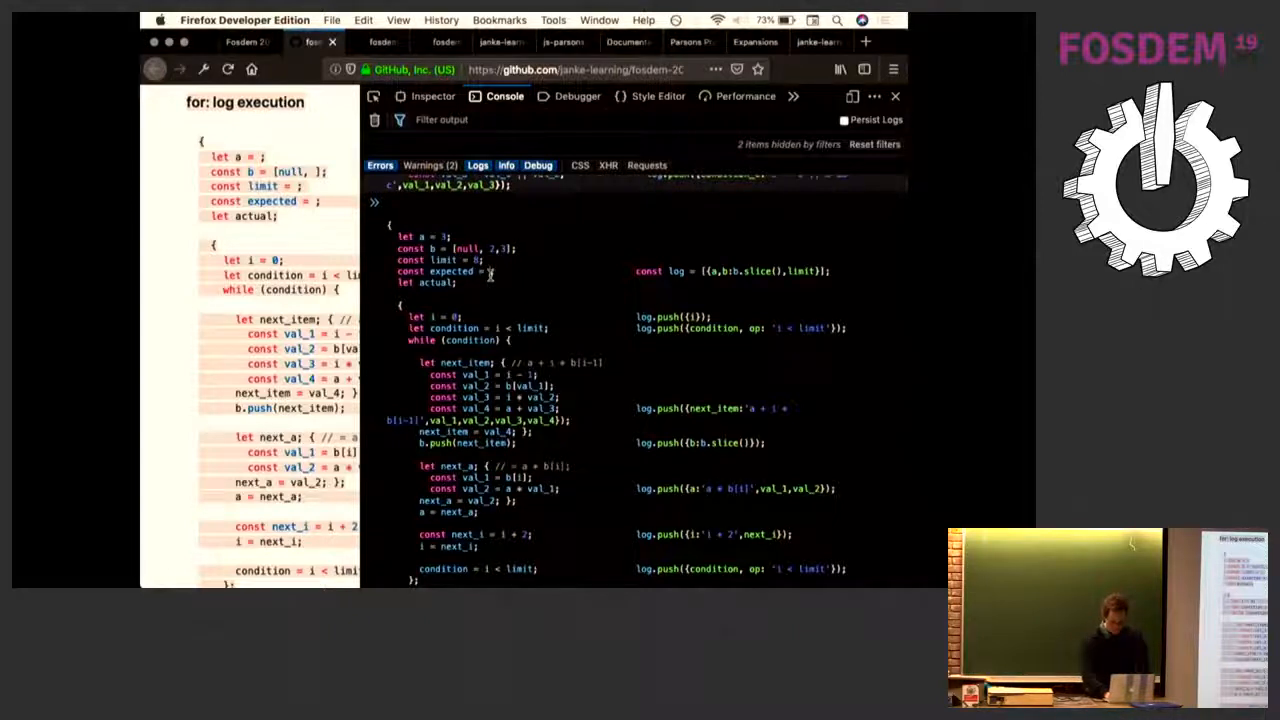
- Run the loop, expand the 23-step logged array, and switch to the process-over-product page
scroll(down, 3)
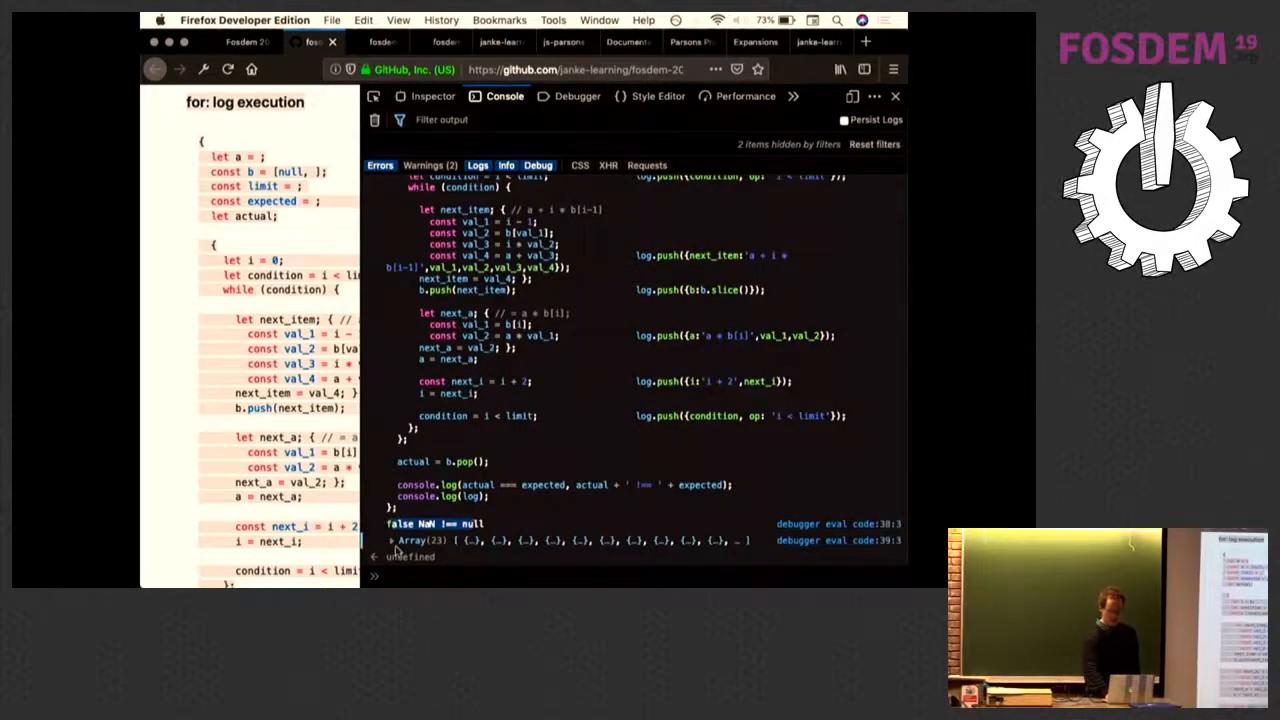
click(394, 540)
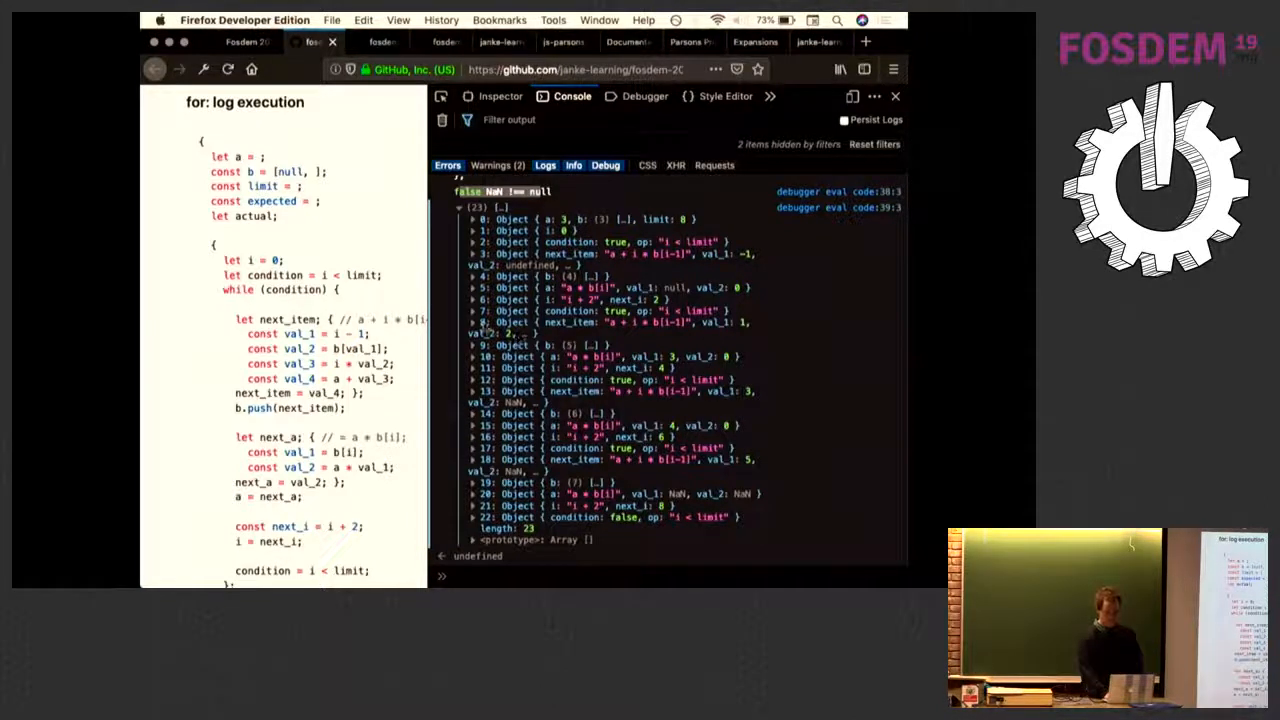
click(380, 42)
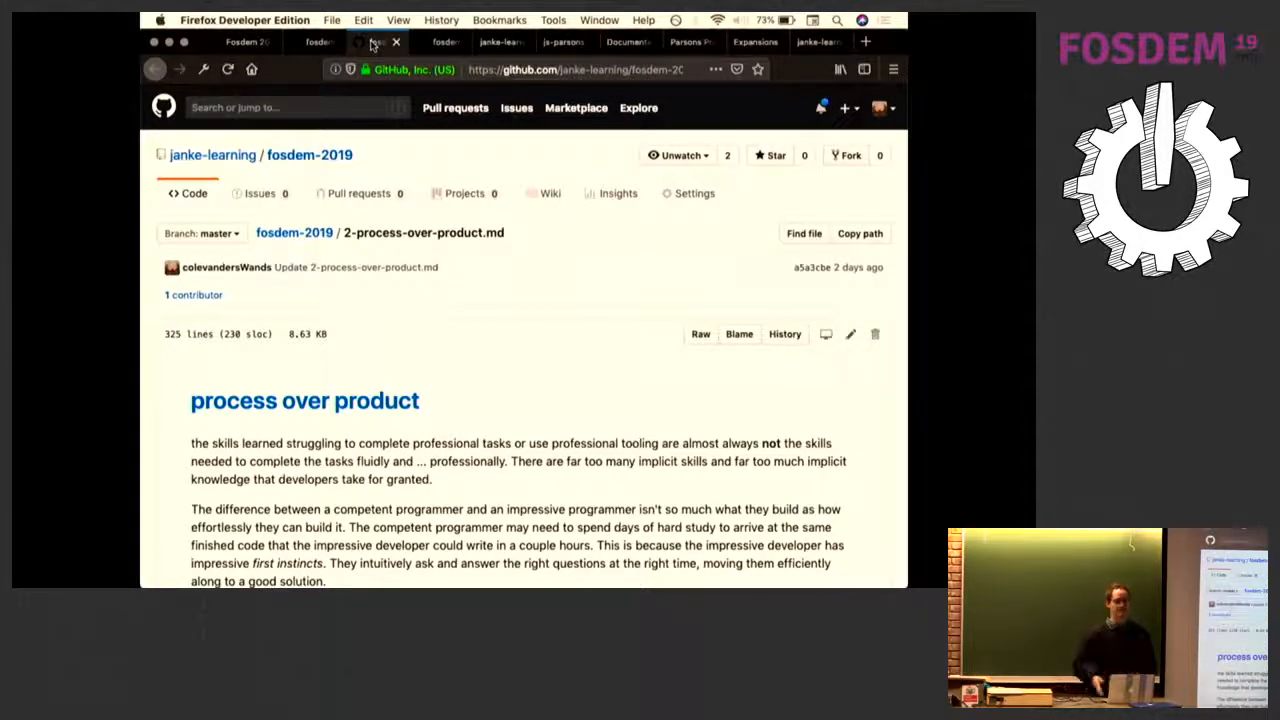
- Scroll through the process-over-product index and its opening sections
scroll(down, 3)
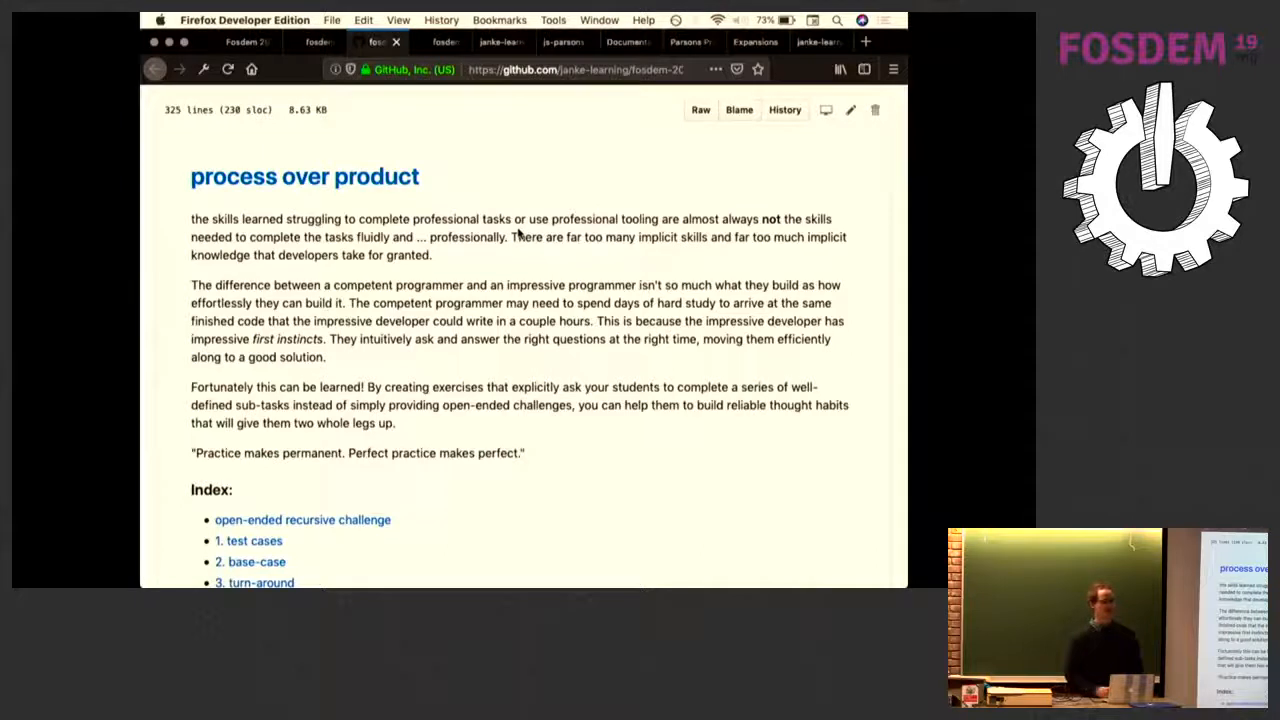
scroll(down, 3)
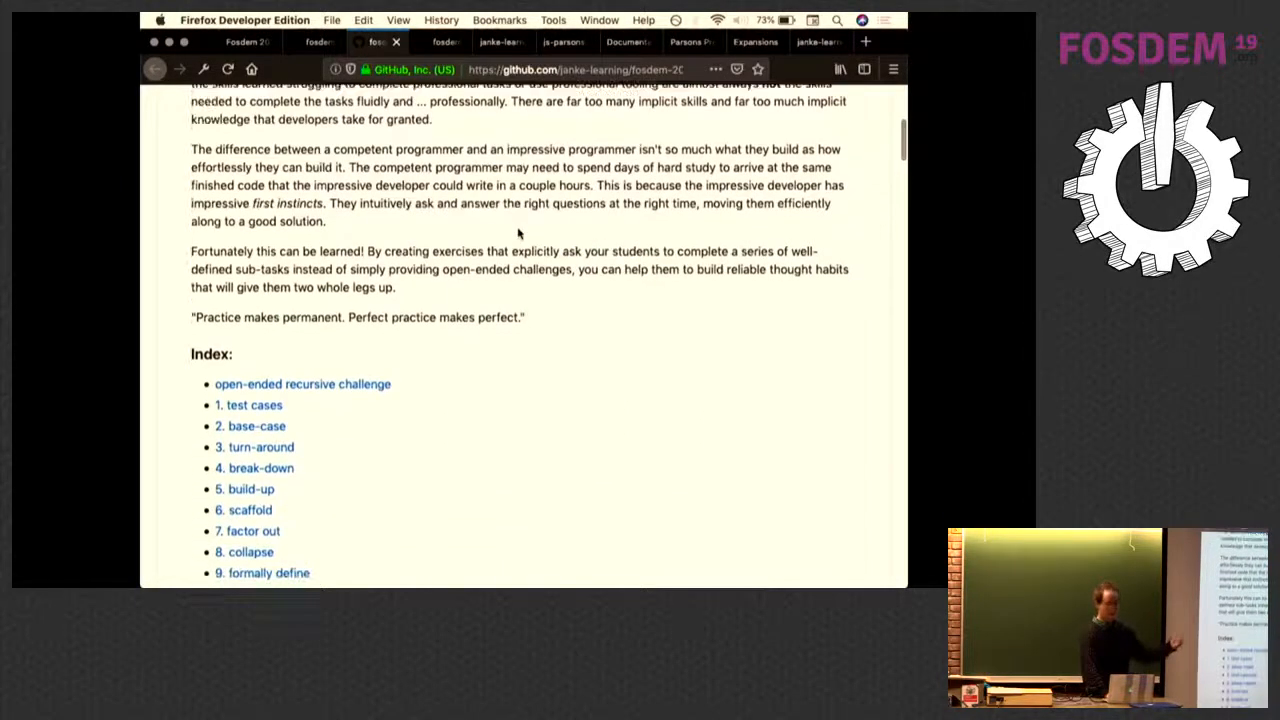
scroll(down, 3)
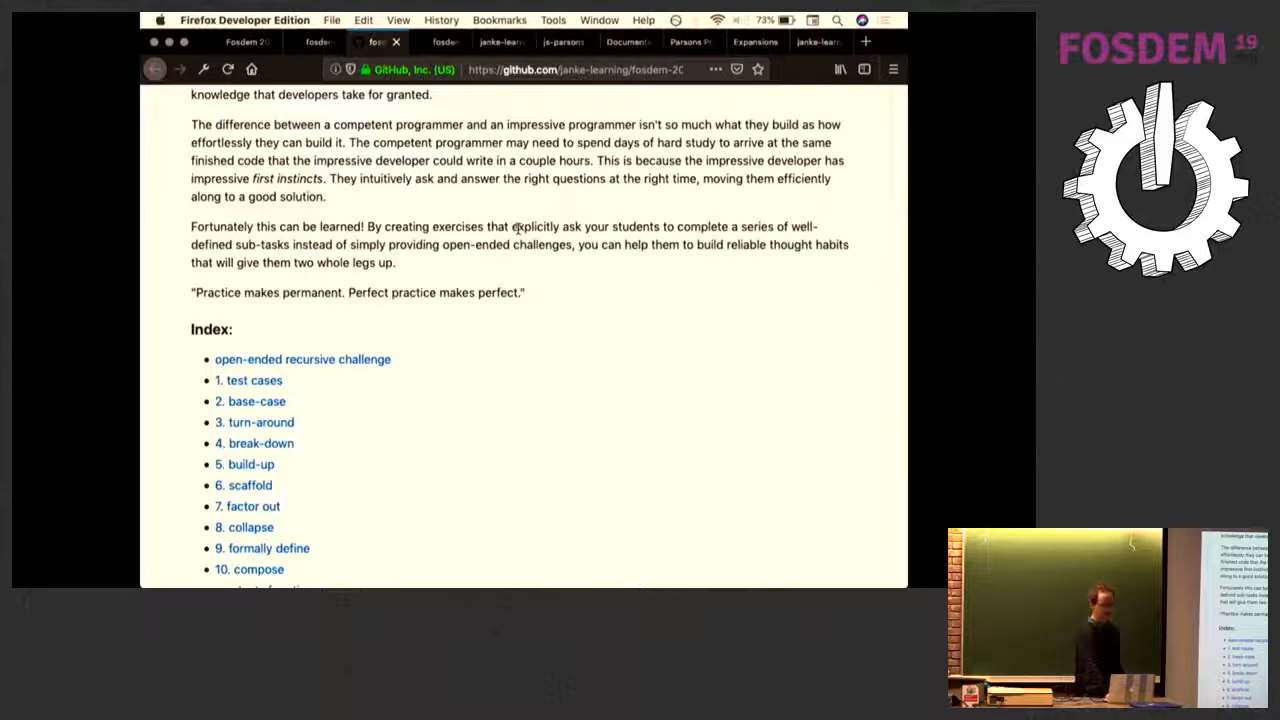
mouse_move(643, 307)
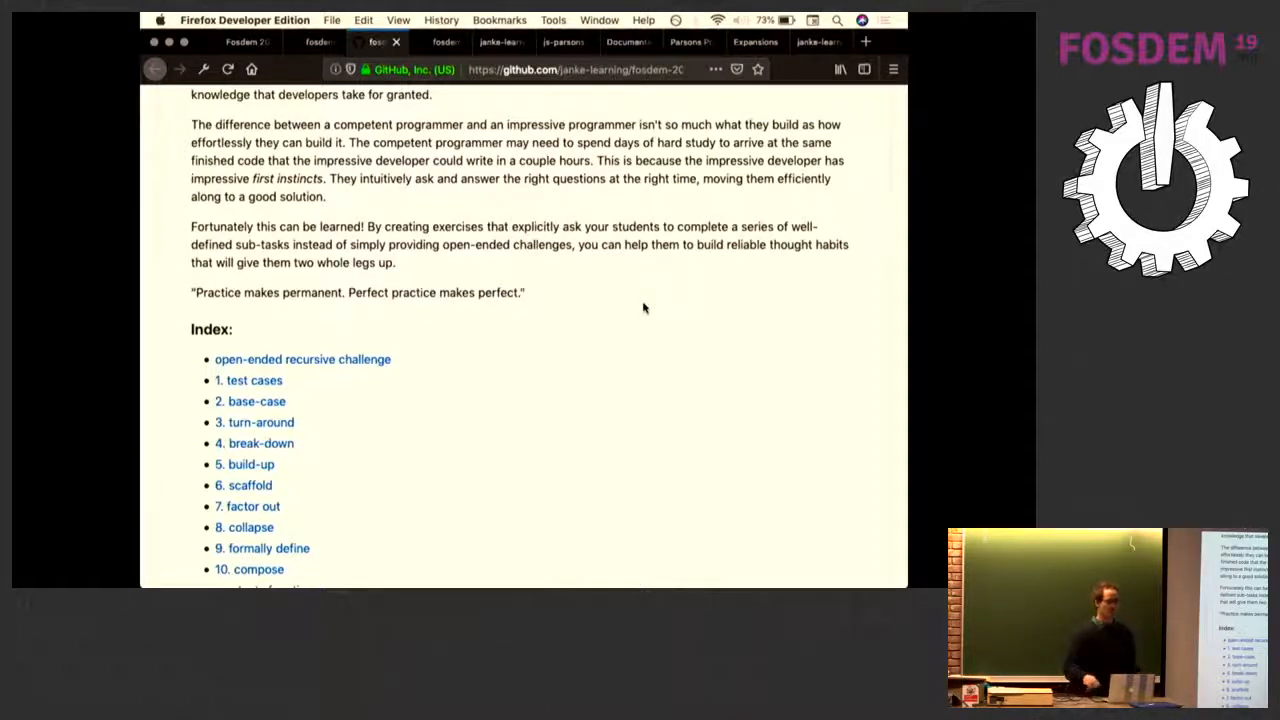
scroll(down, 3)
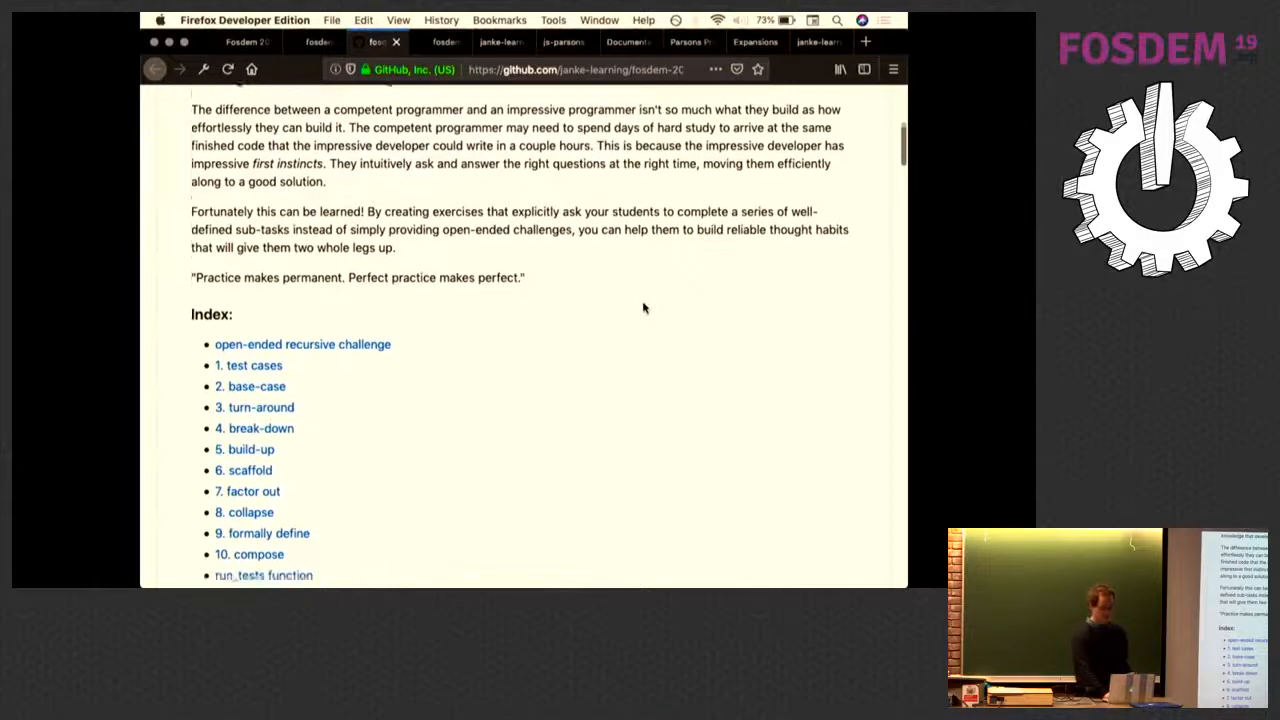
scroll(down, 3)
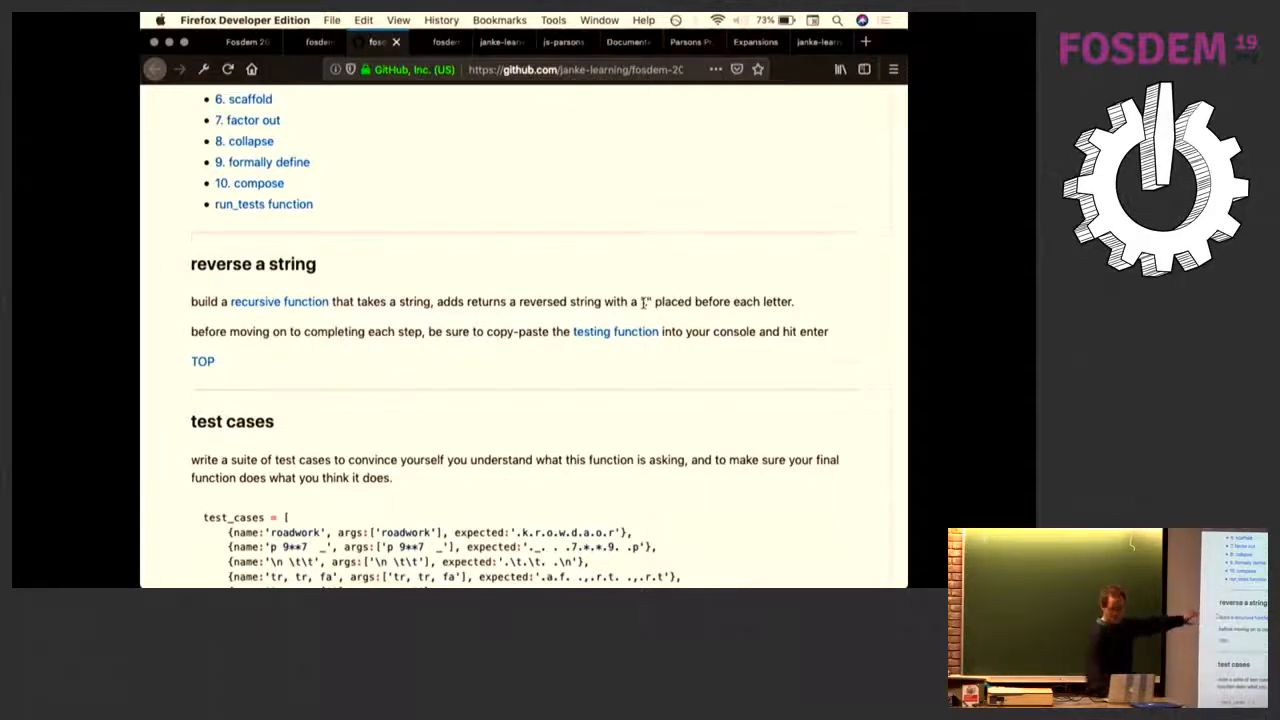
scroll(down, 3)
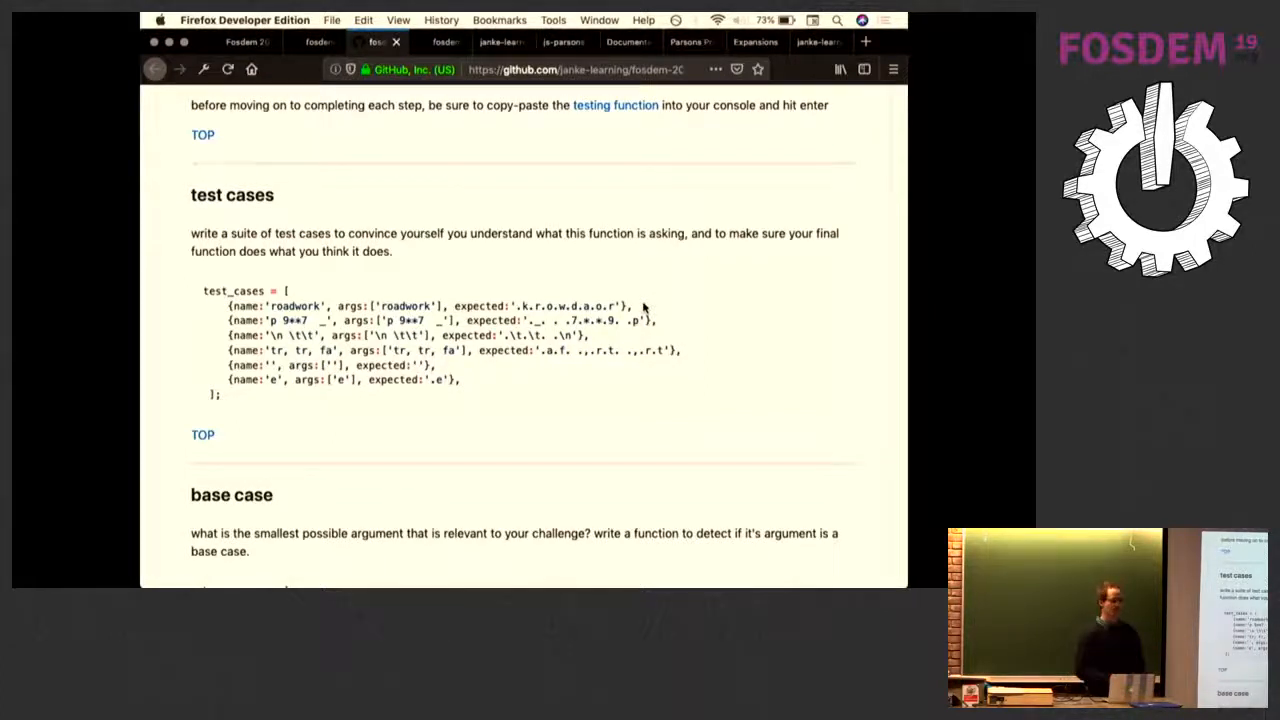
scroll(down, 3)
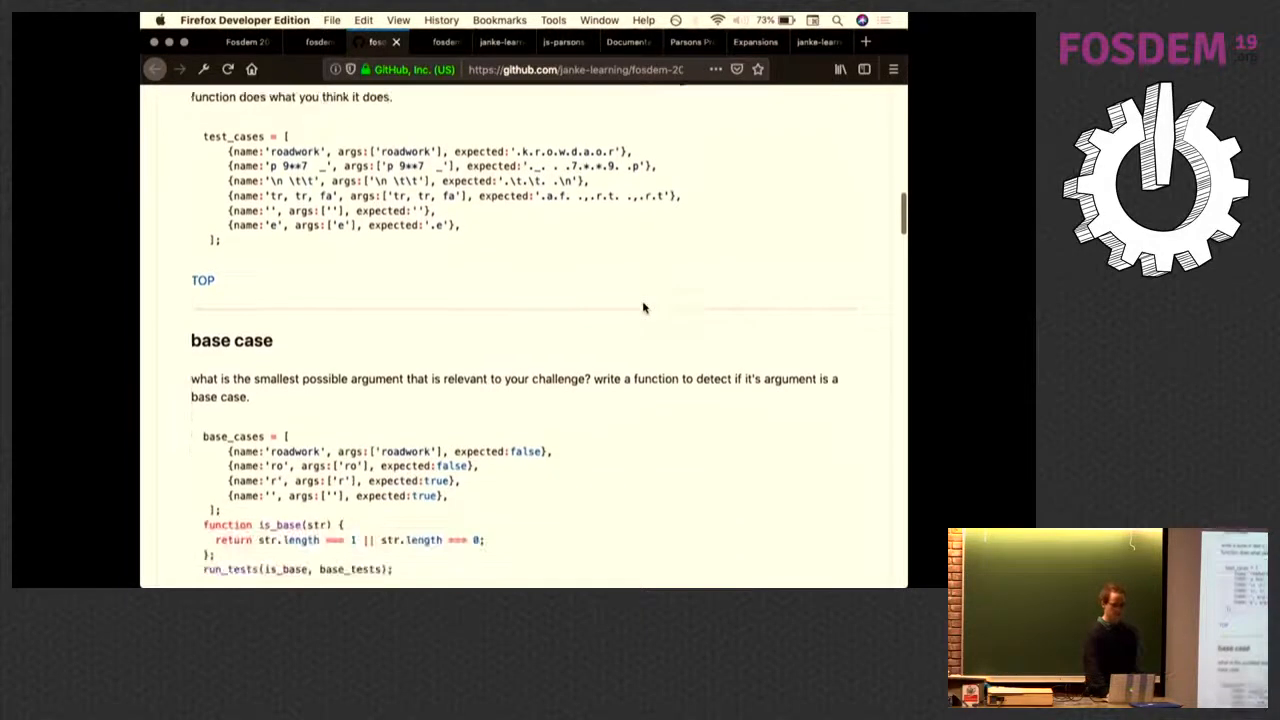
scroll(down, 3)
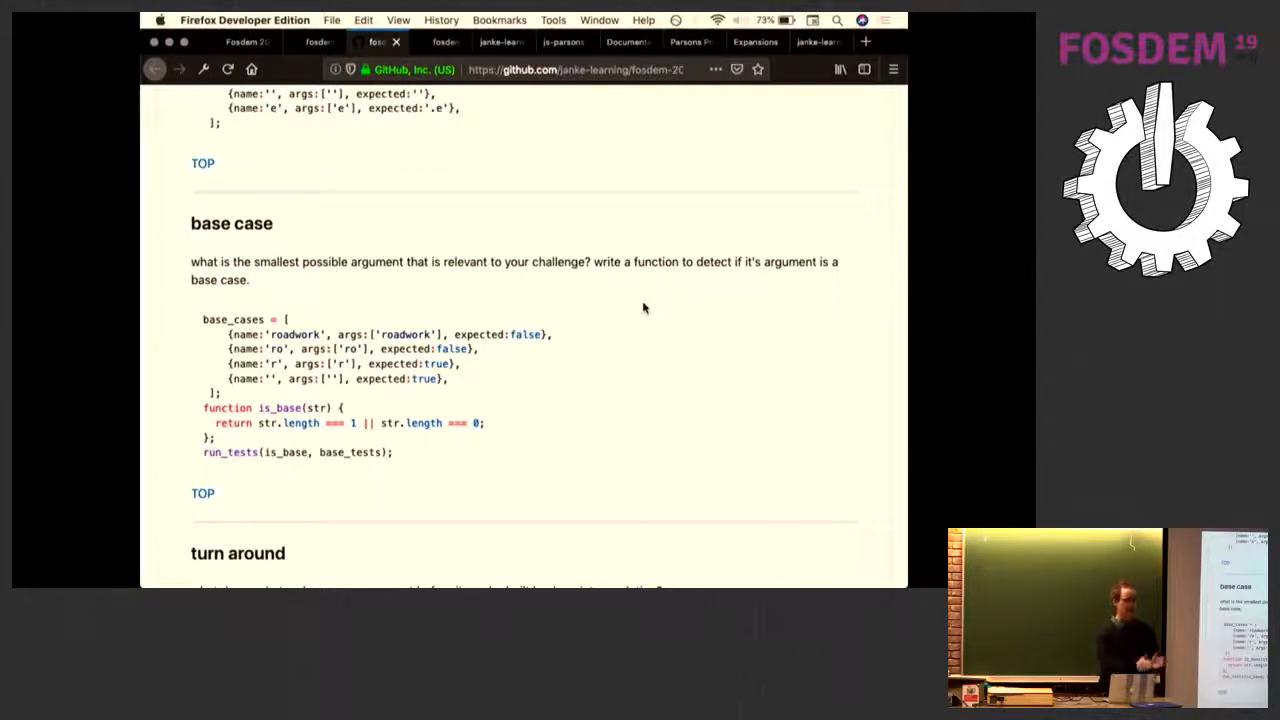
scroll(down, 3)
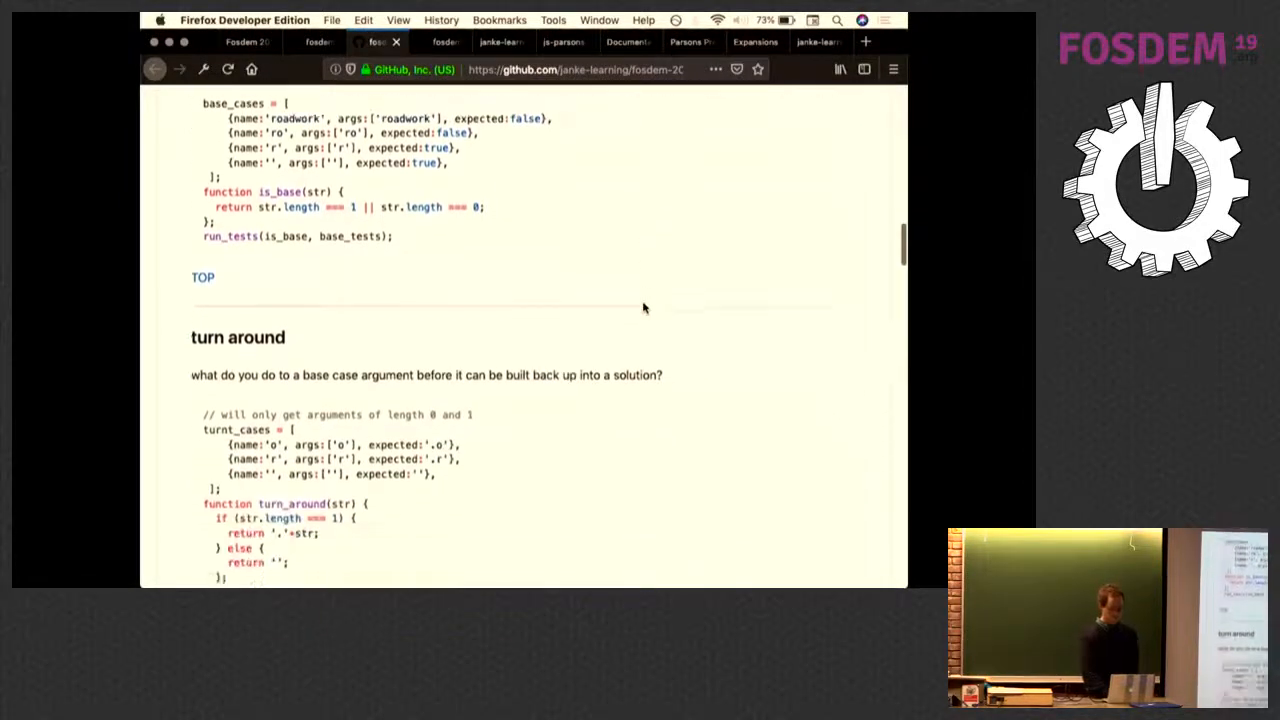
scroll(down, 3)
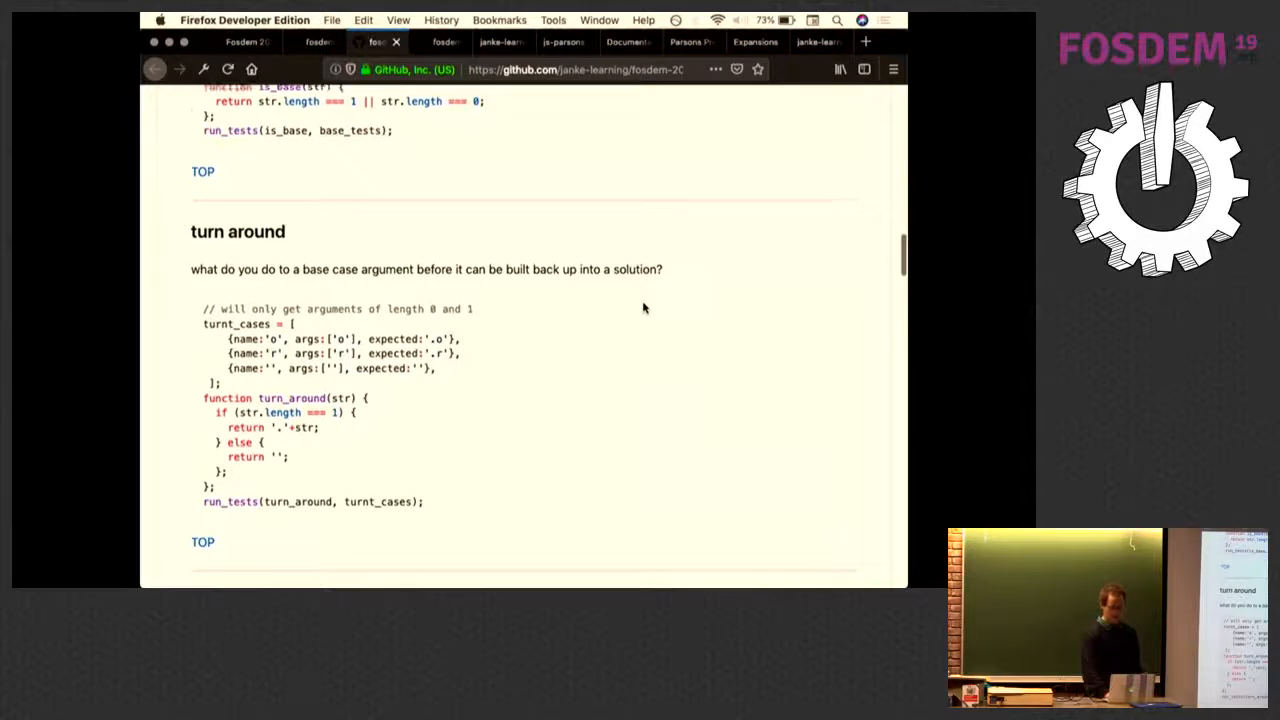
- Highlight 'built' in the Scaffold code and continue to the factor-out section
scroll(down, 3)
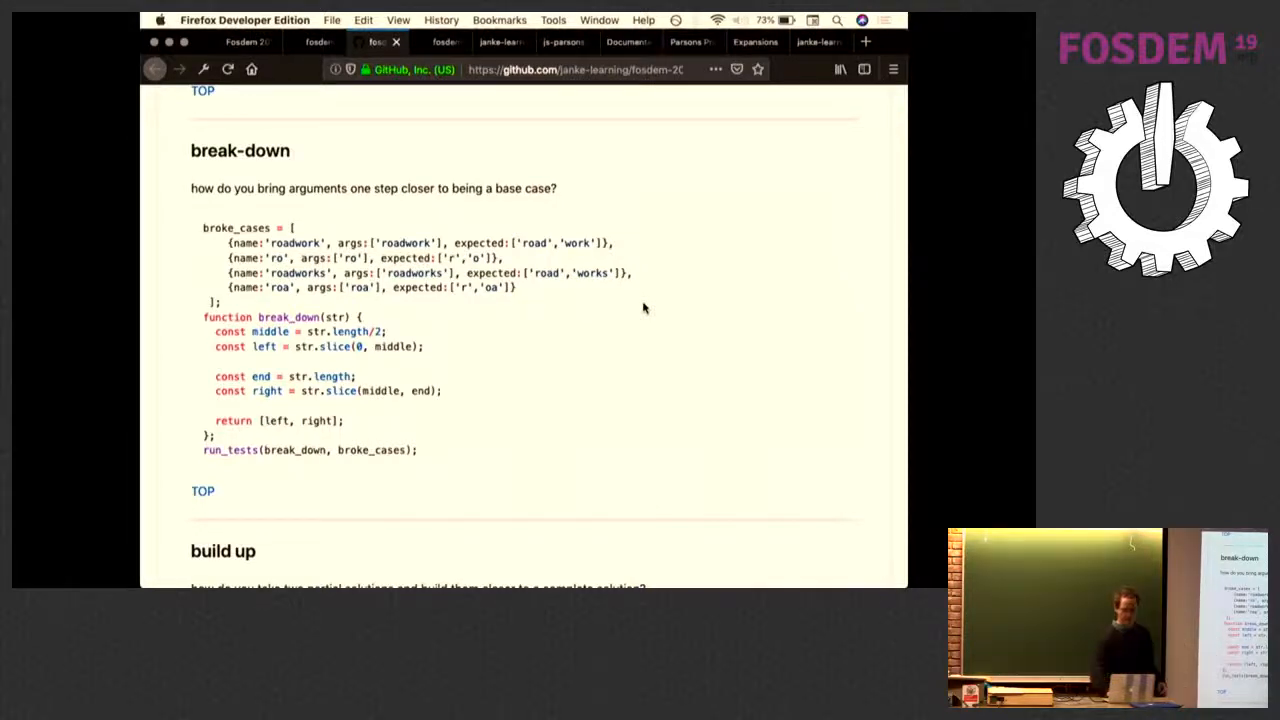
scroll(down, 3)
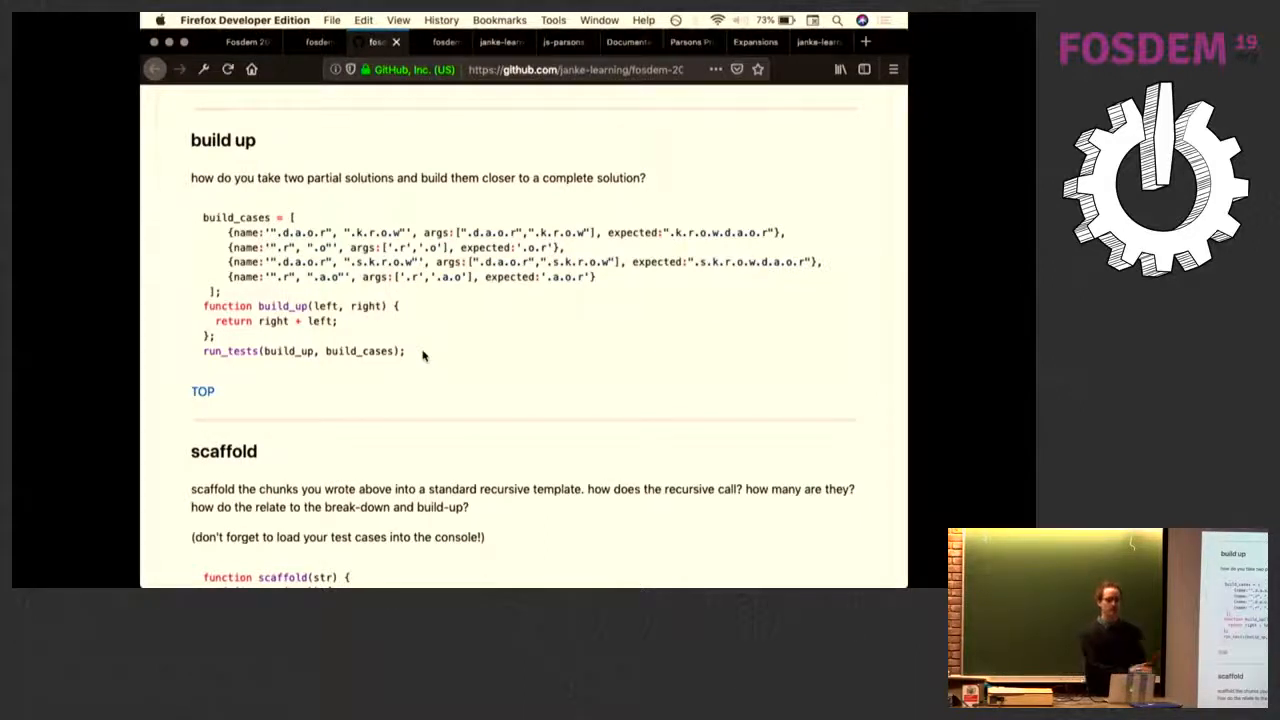
scroll(down, 3)
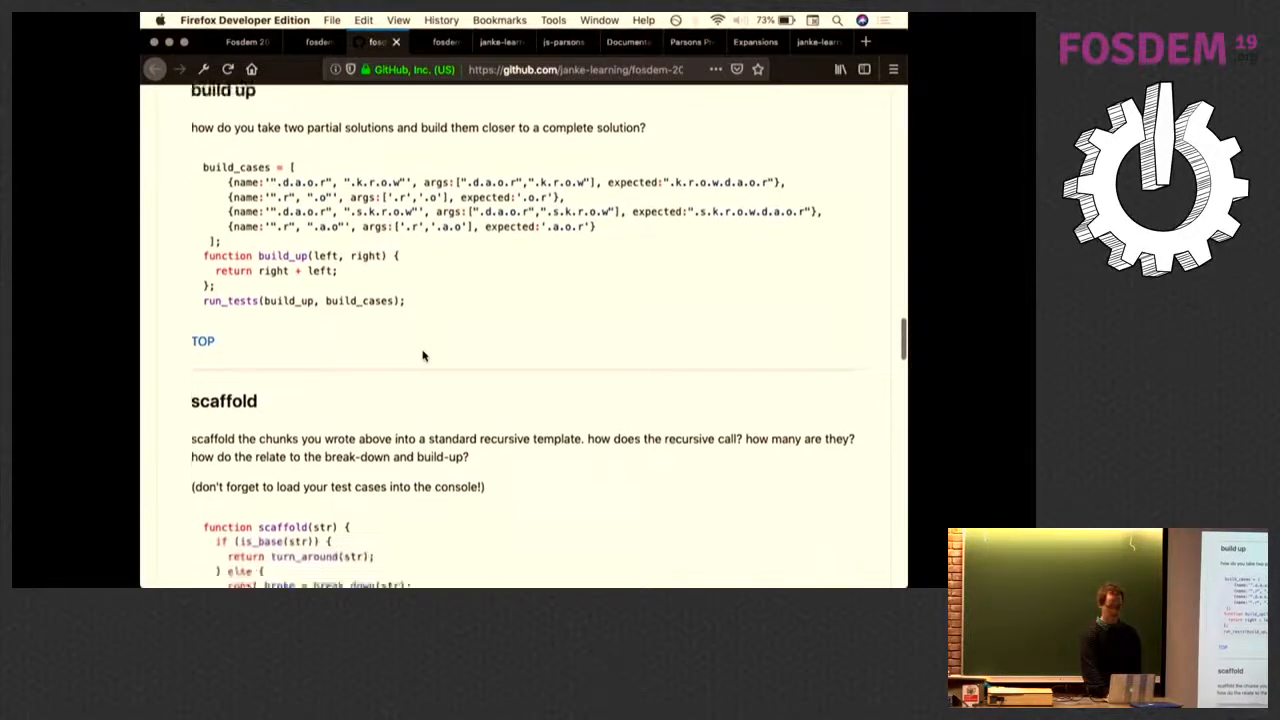
scroll(down, 3)
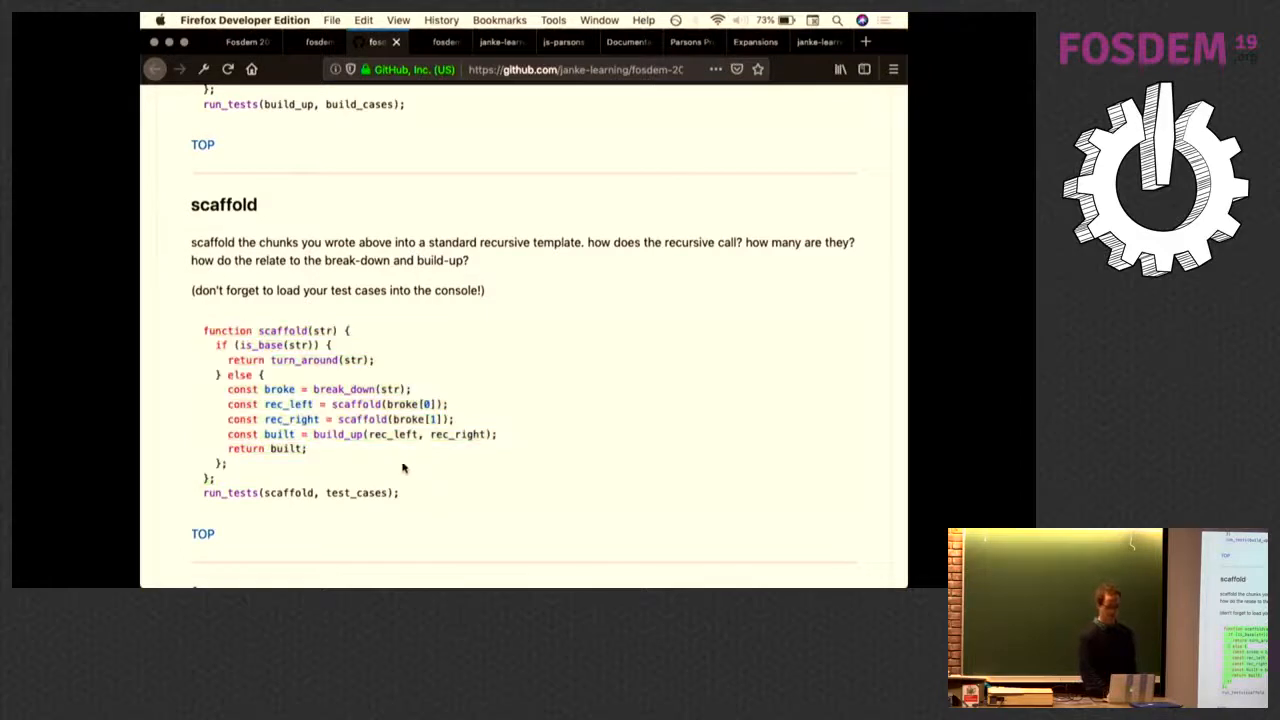
double_click(269, 344)
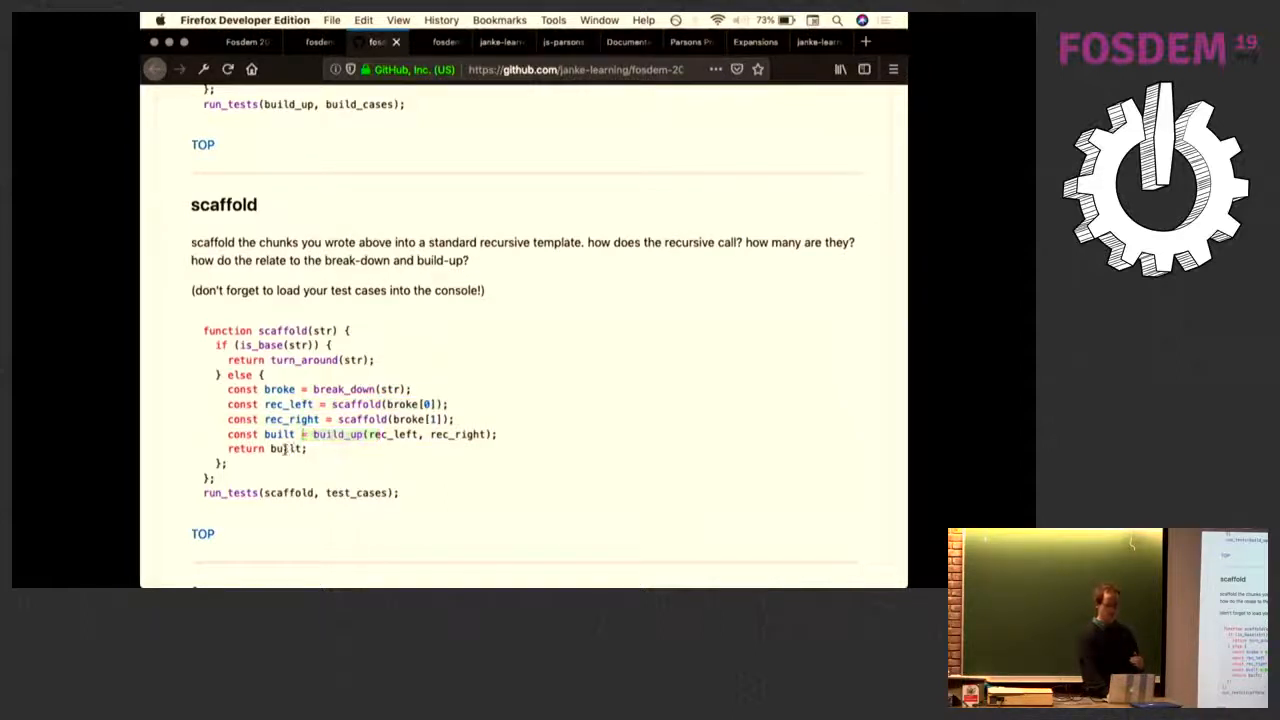
scroll(down, 3)
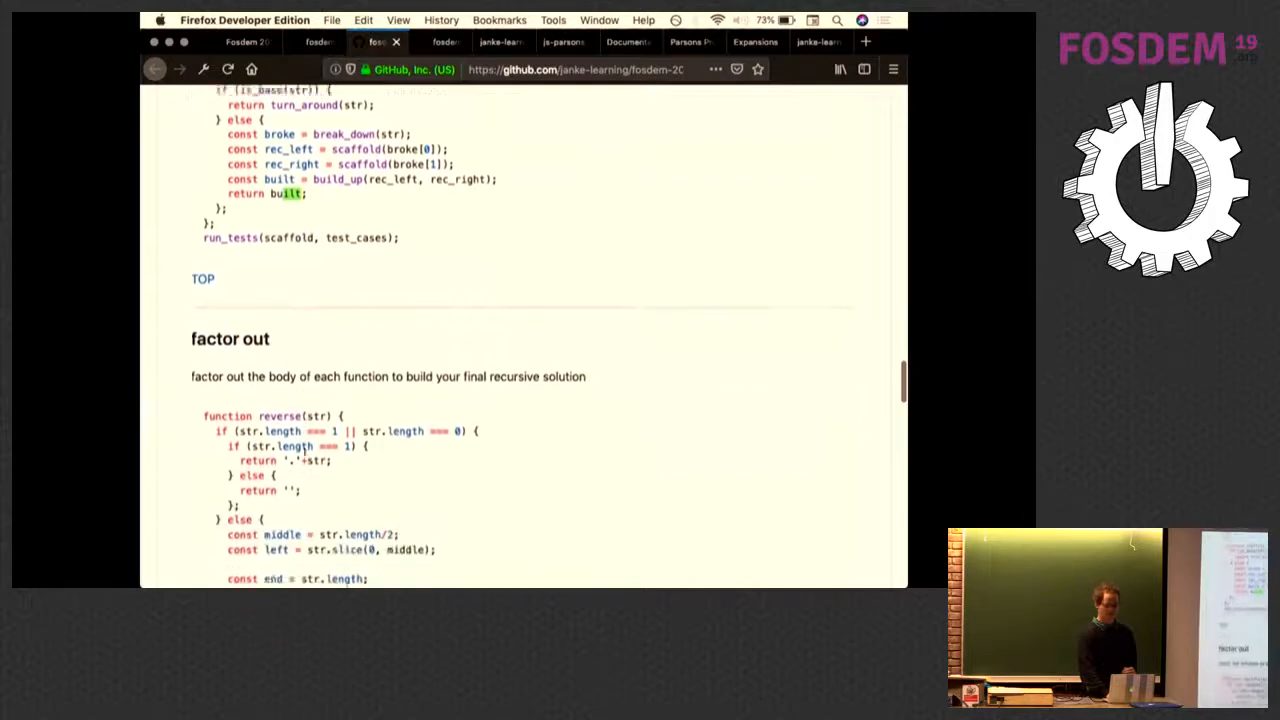
- Read down the process-over-product page through its collapse, formally define and compose sections
scroll(down, 3)
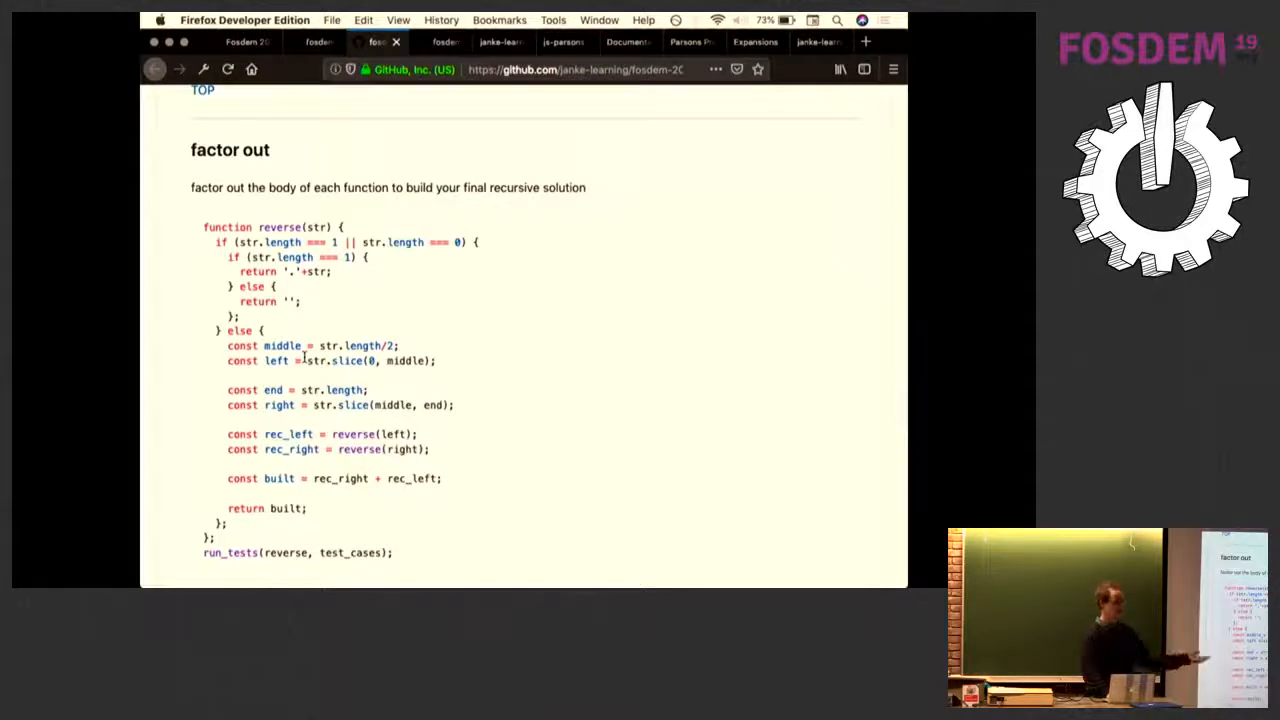
scroll(down, 3)
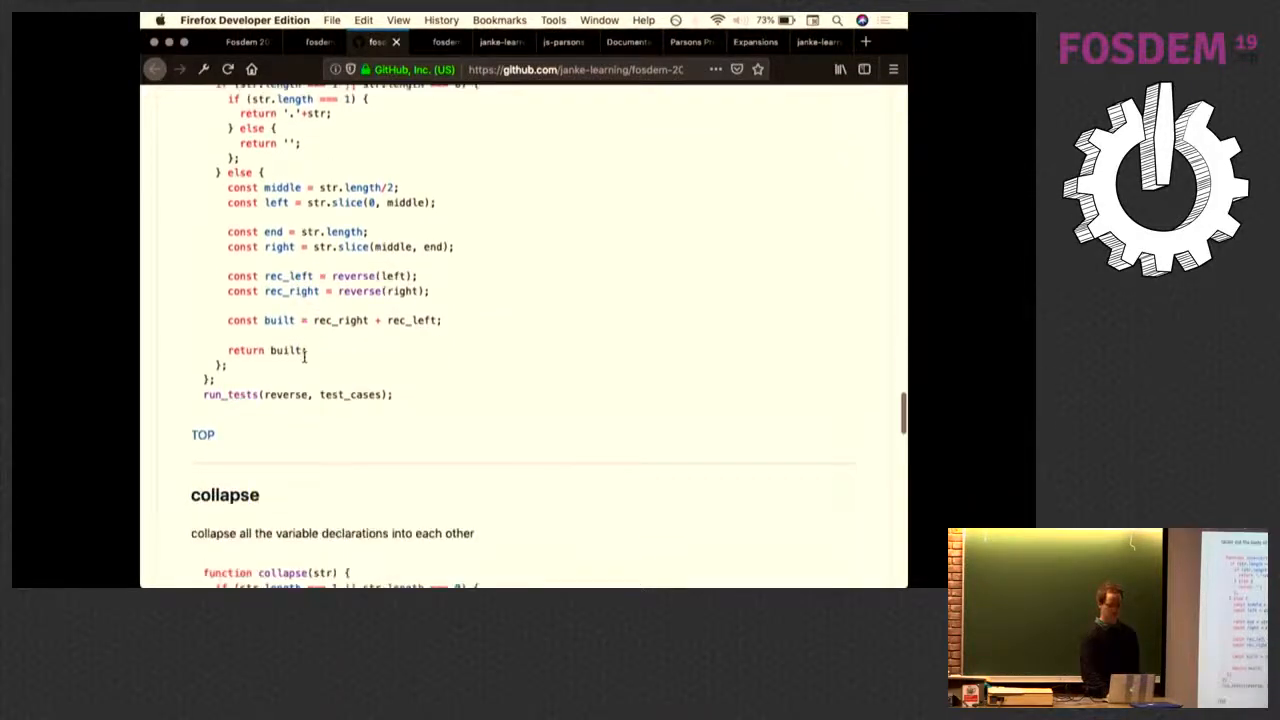
scroll(down, 3)
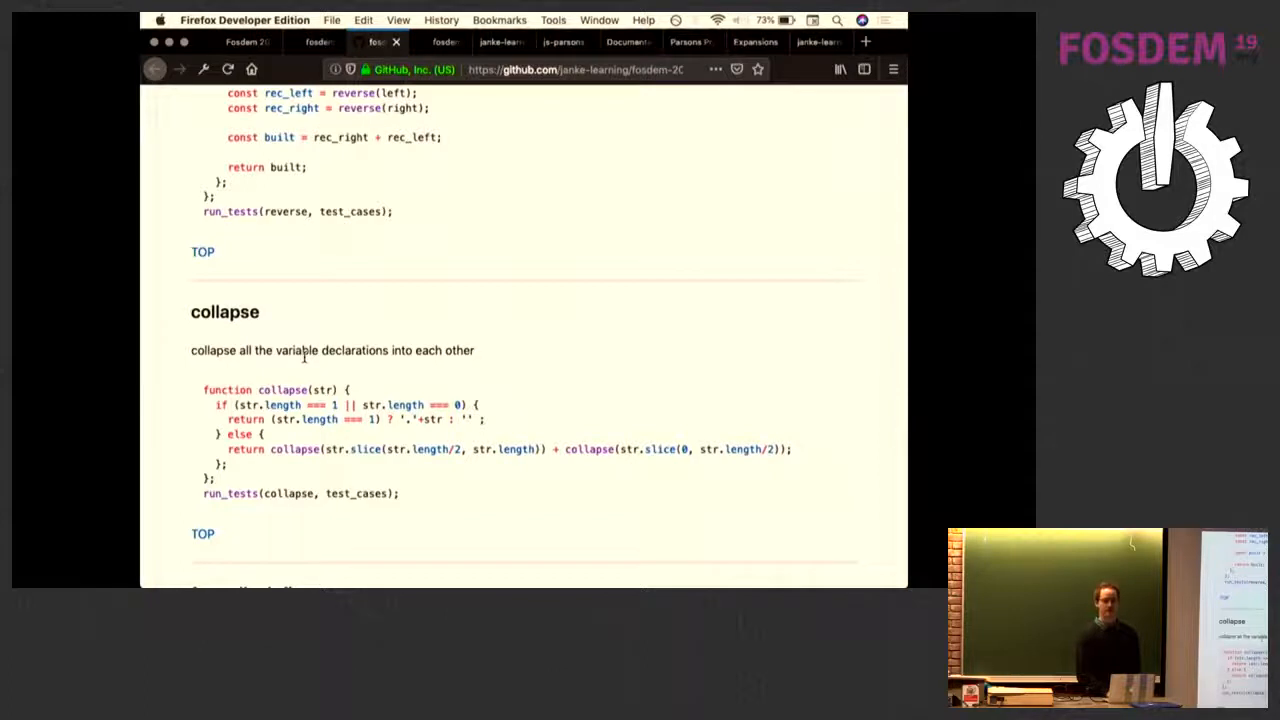
scroll(down, 3)
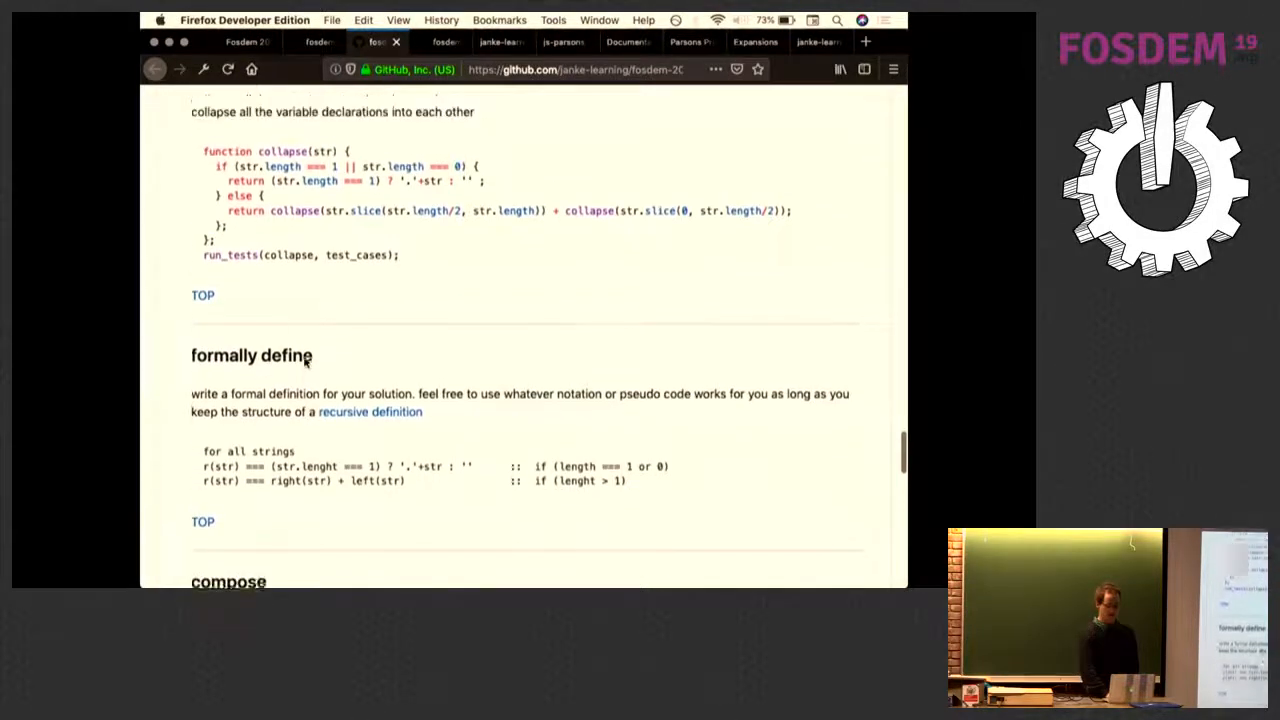
scroll(up, 3)
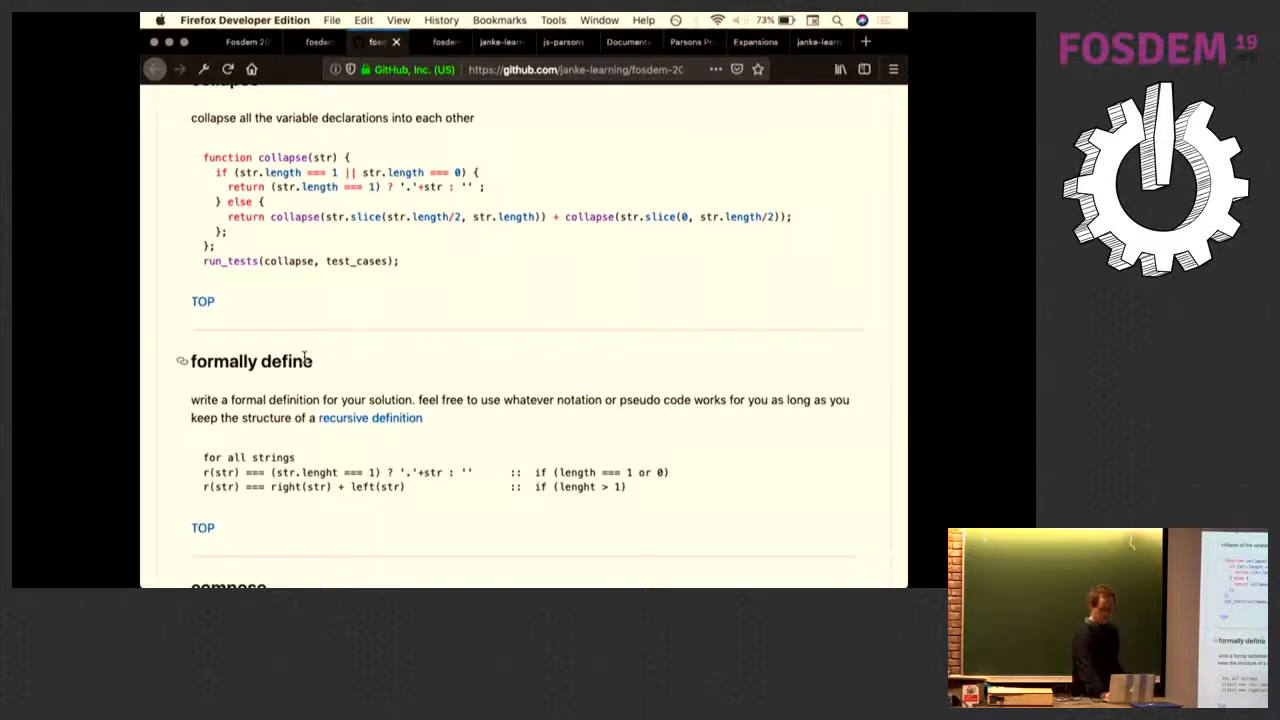
scroll(down, 3)
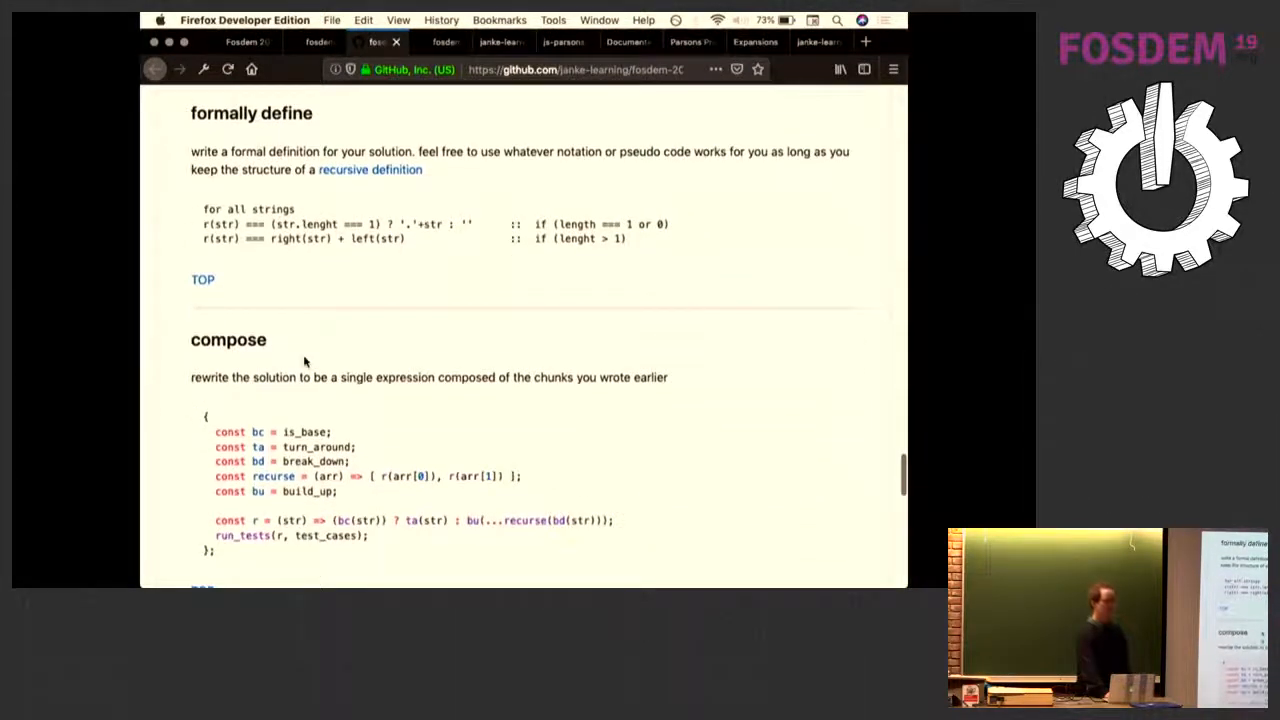
scroll(down, 3)
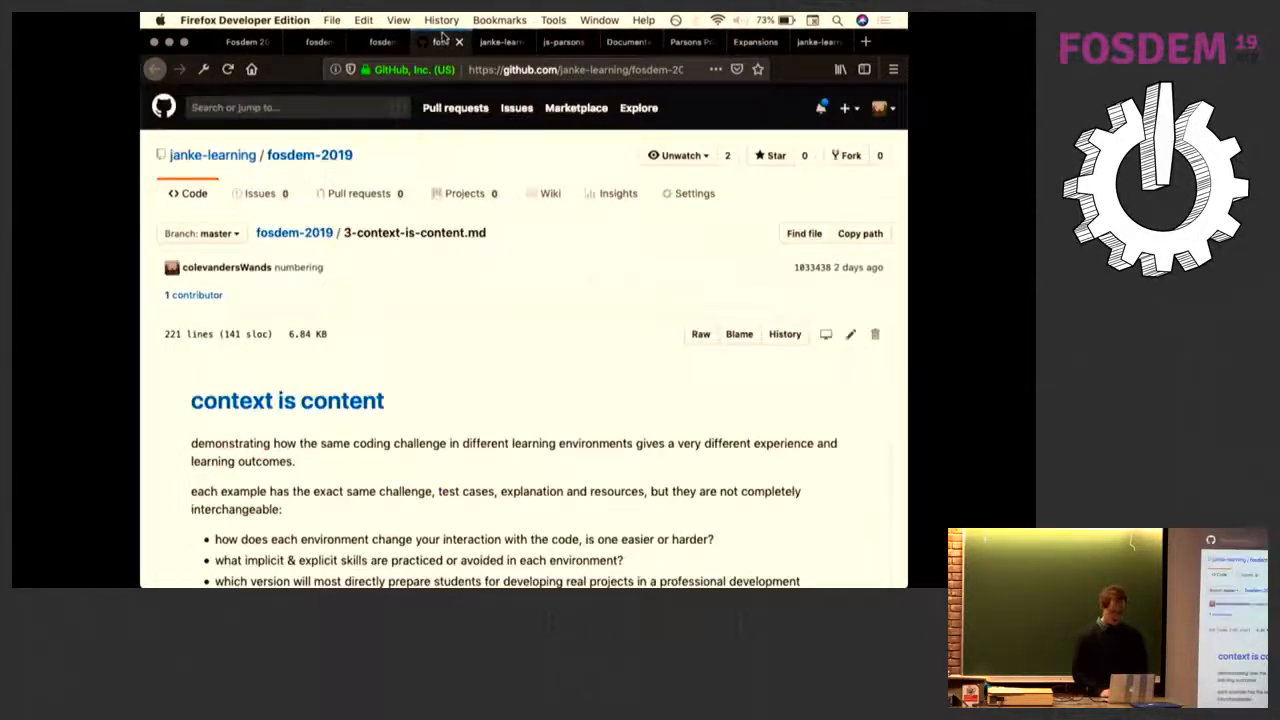
scroll(down, 3)
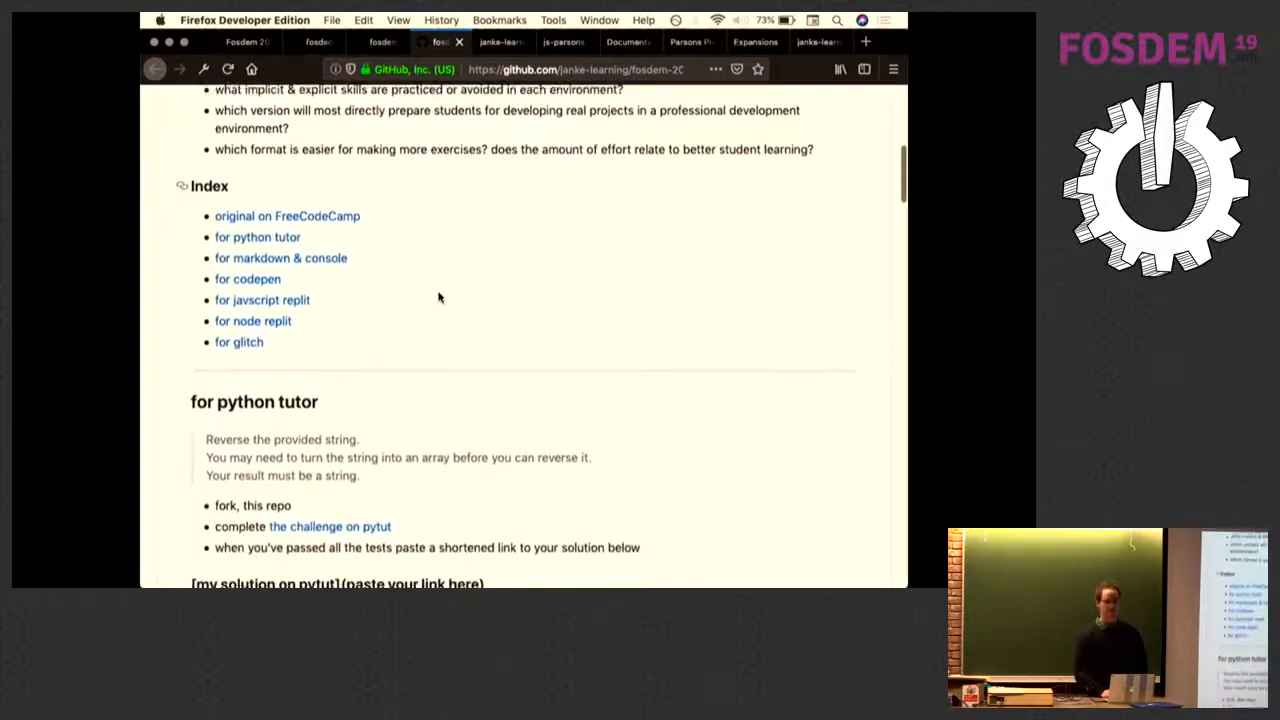
scroll(down, 3)
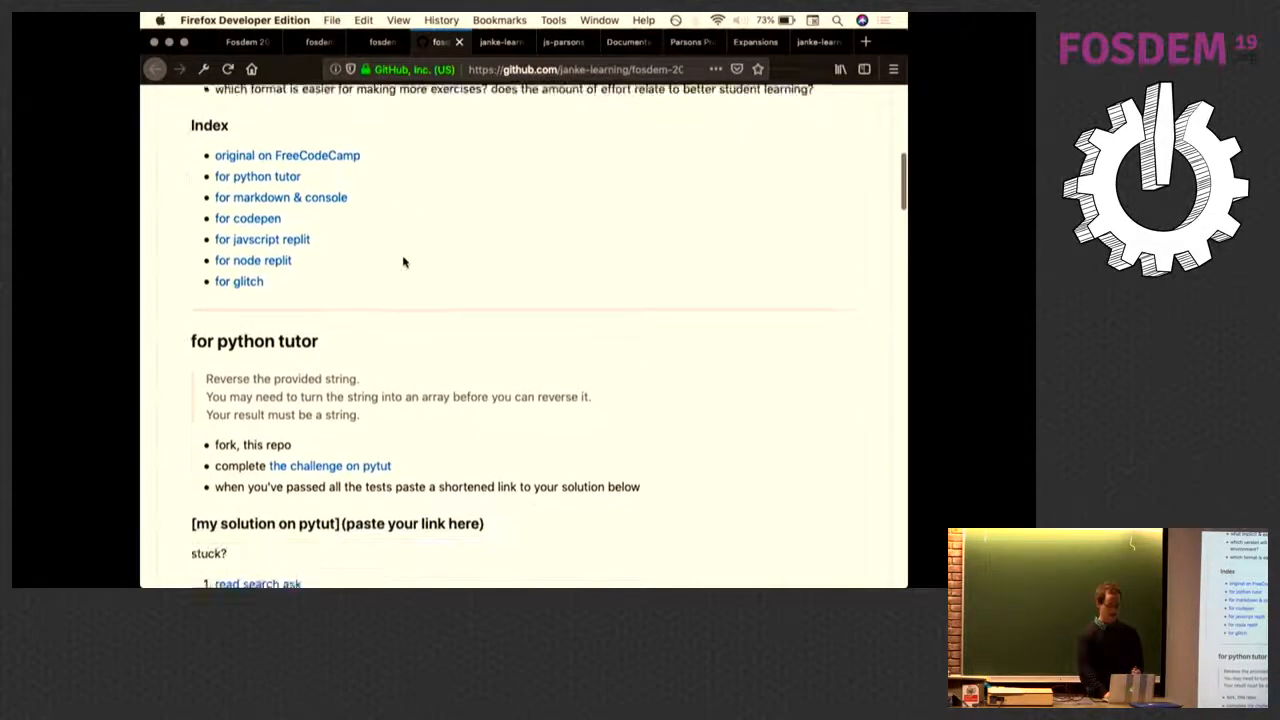
scroll(up, 3)
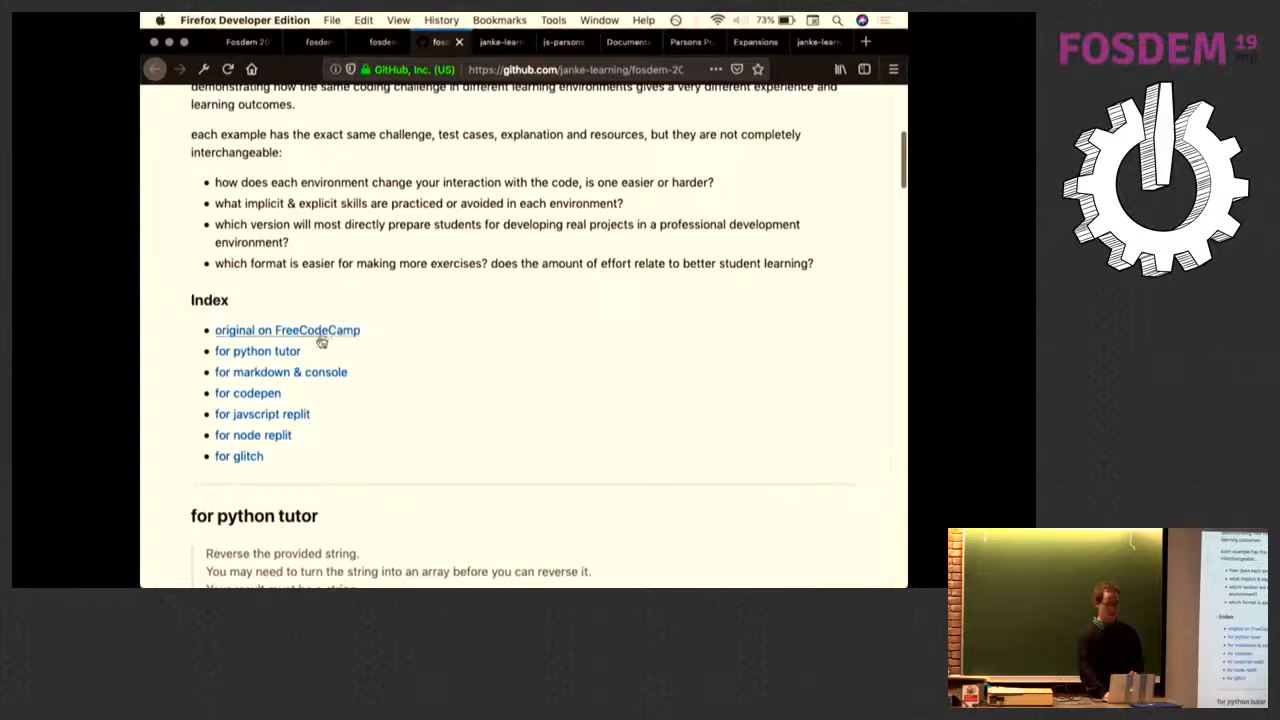
scroll(down, 3)
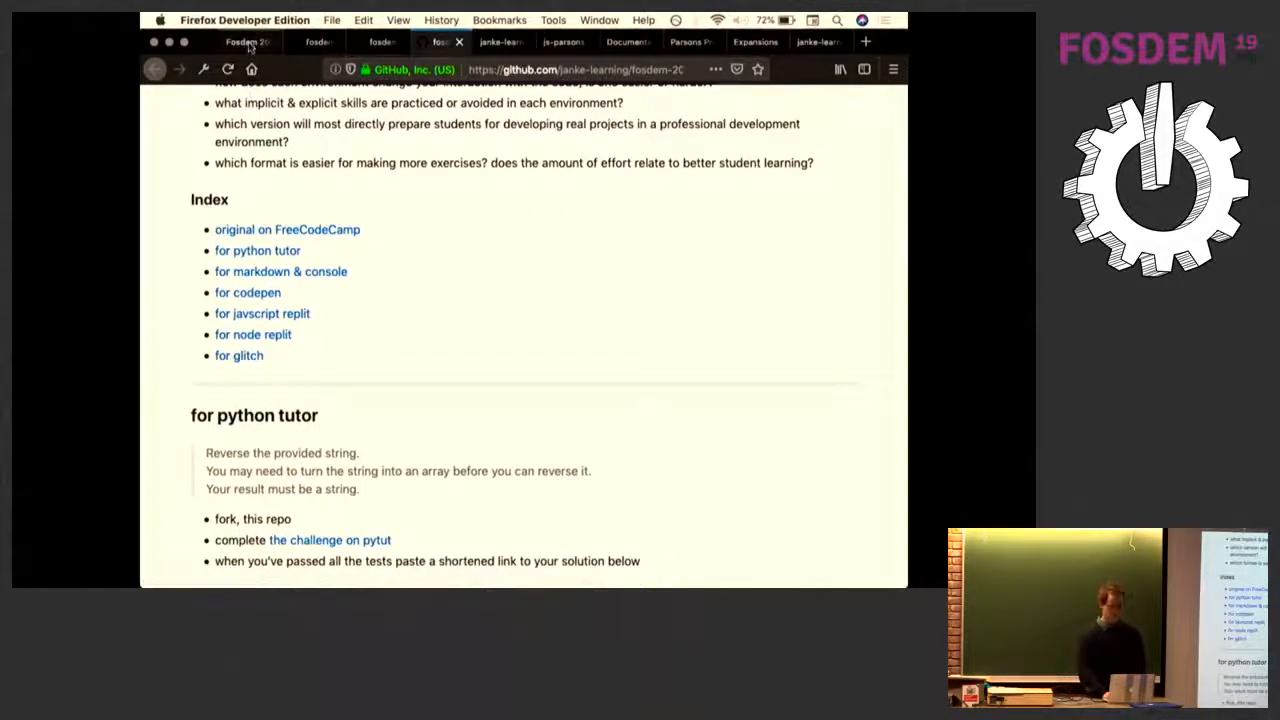
- Bring the FOSDEM slideshow back to the 'open source !== open education' slide
click(240, 41)
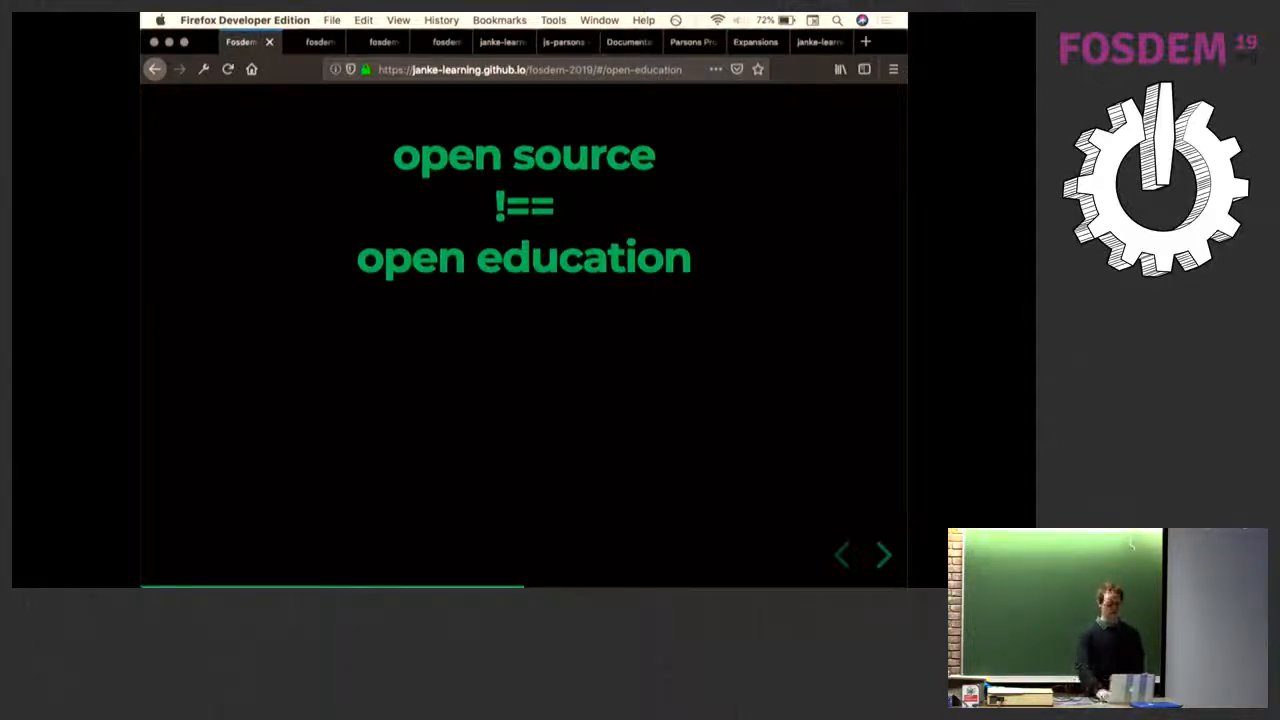
mouse_move(279, 250)
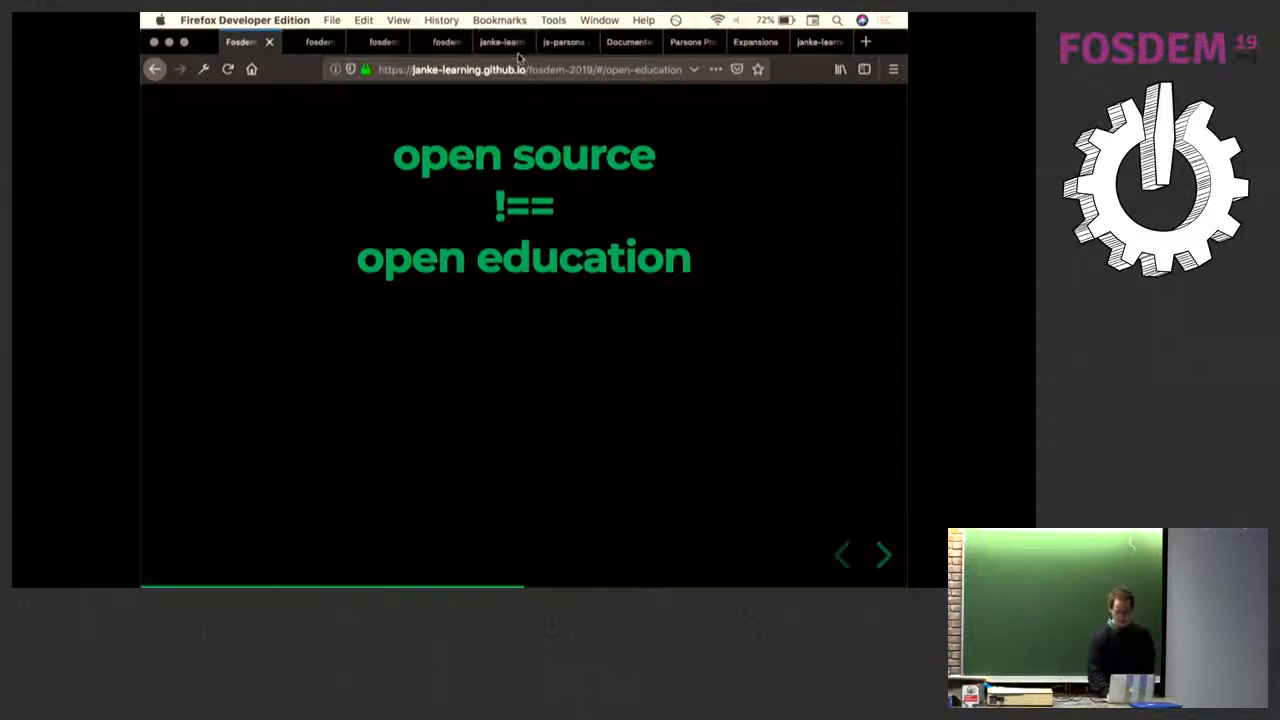
- Check the js-parsons homepage and its documentation's First Simple Exercise, ending on Parsonizer
click(497, 41)
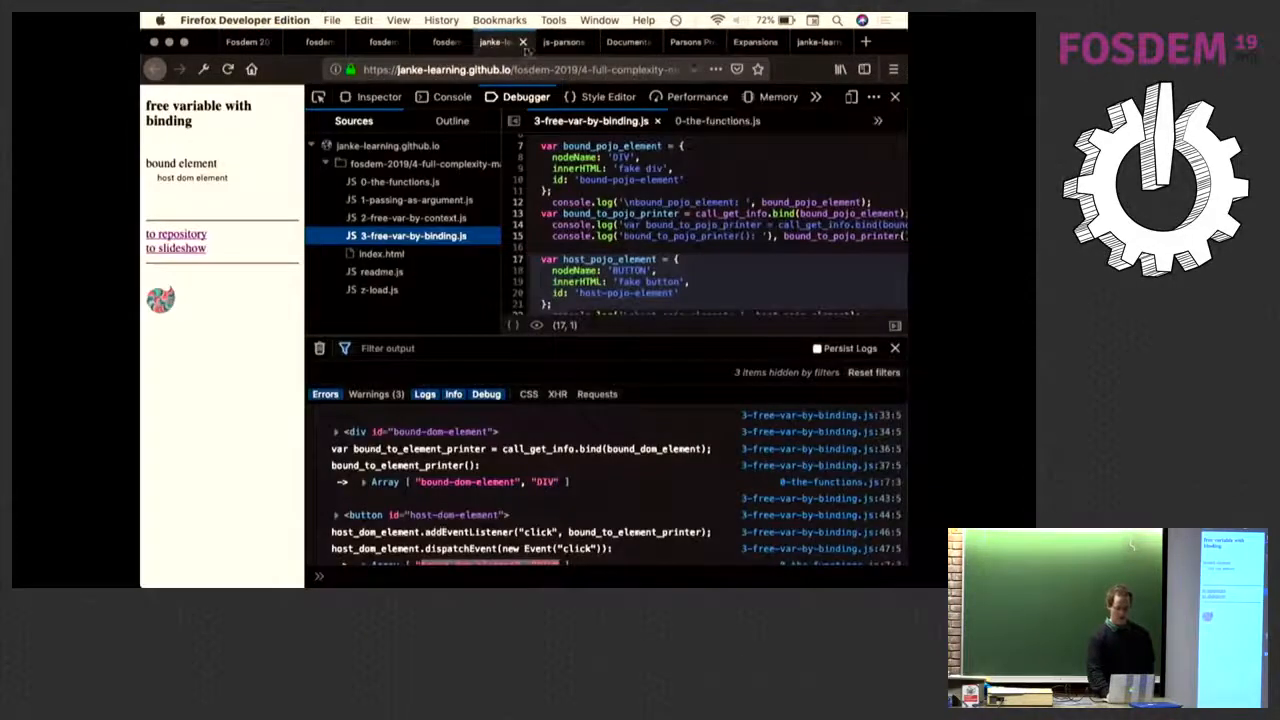
click(560, 41)
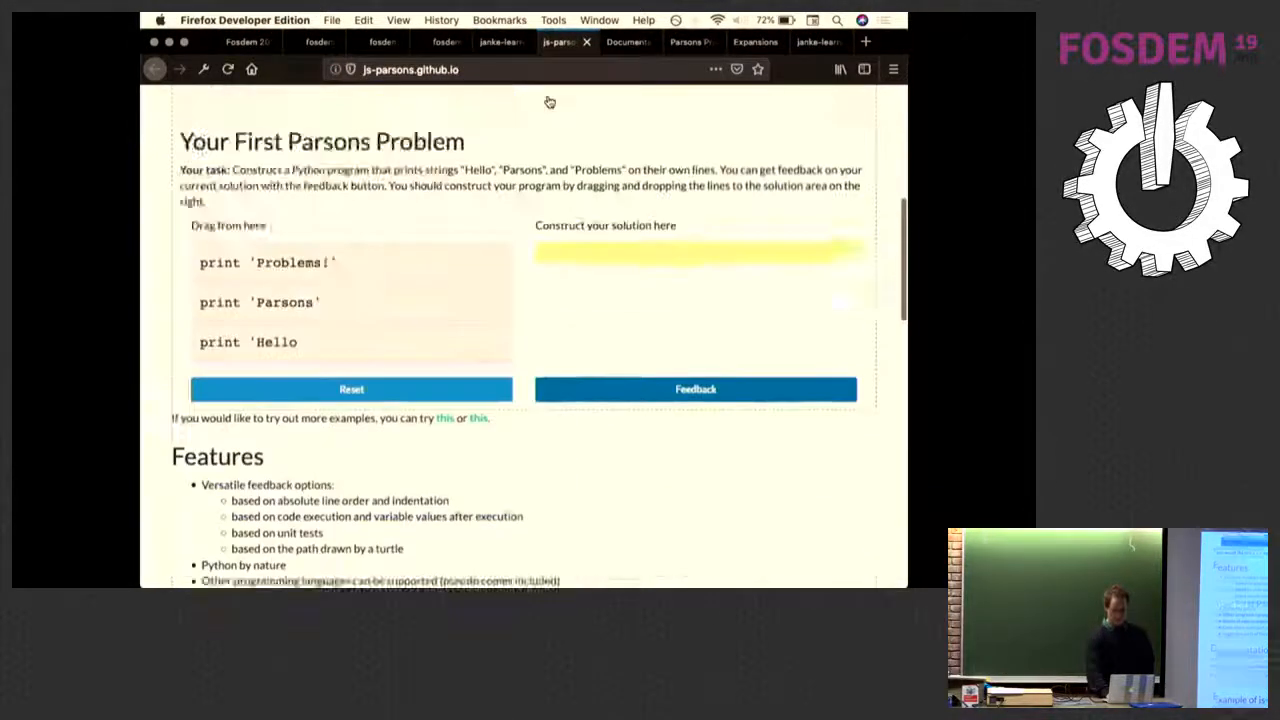
scroll(up, 3)
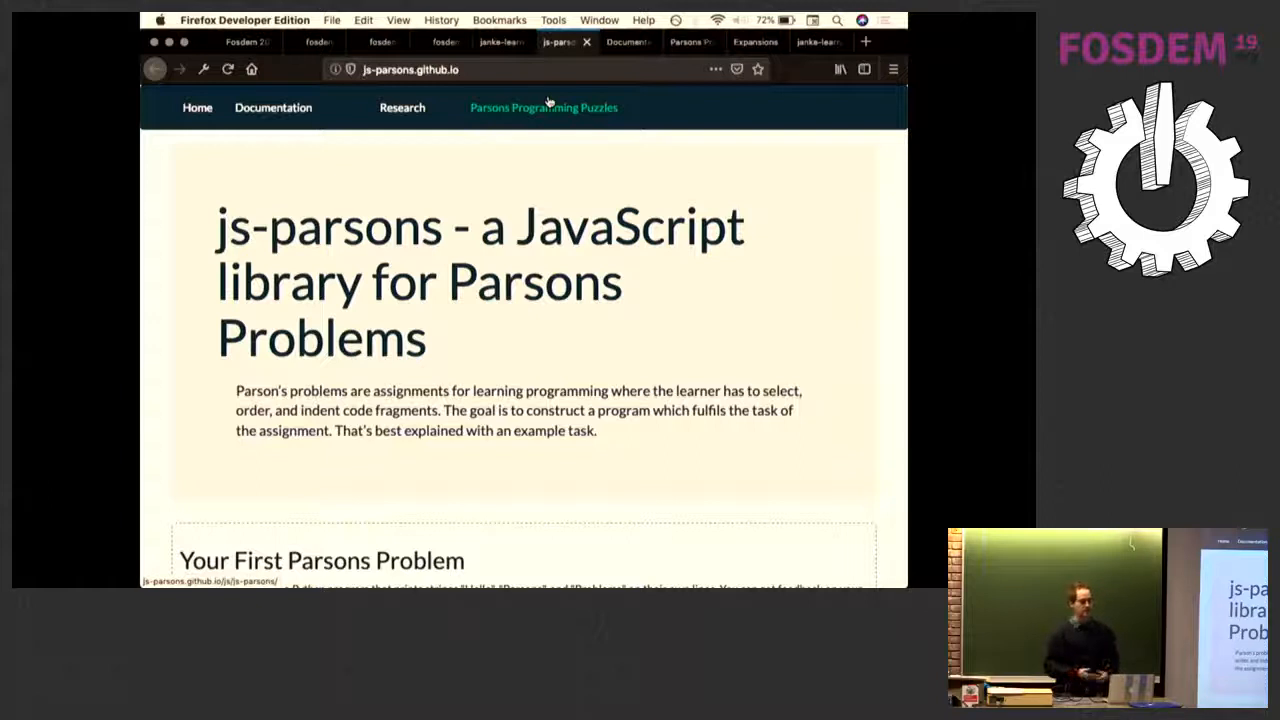
click(273, 107)
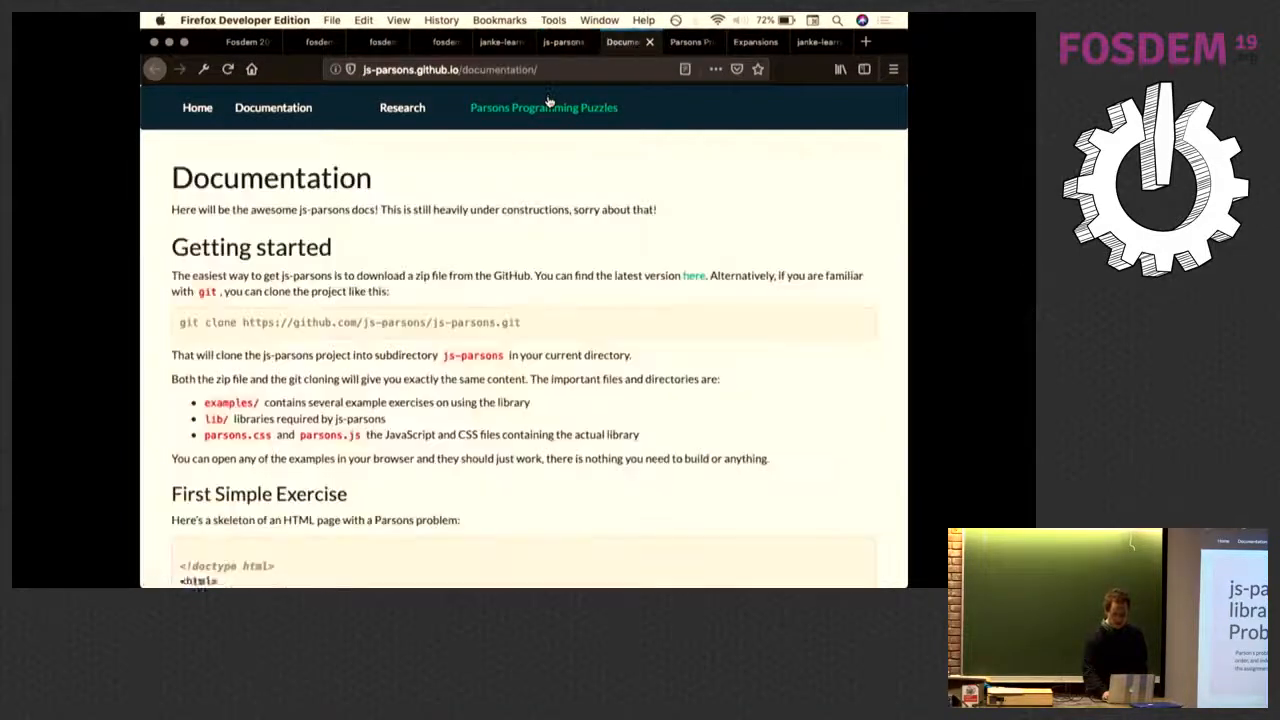
scroll(down, 3)
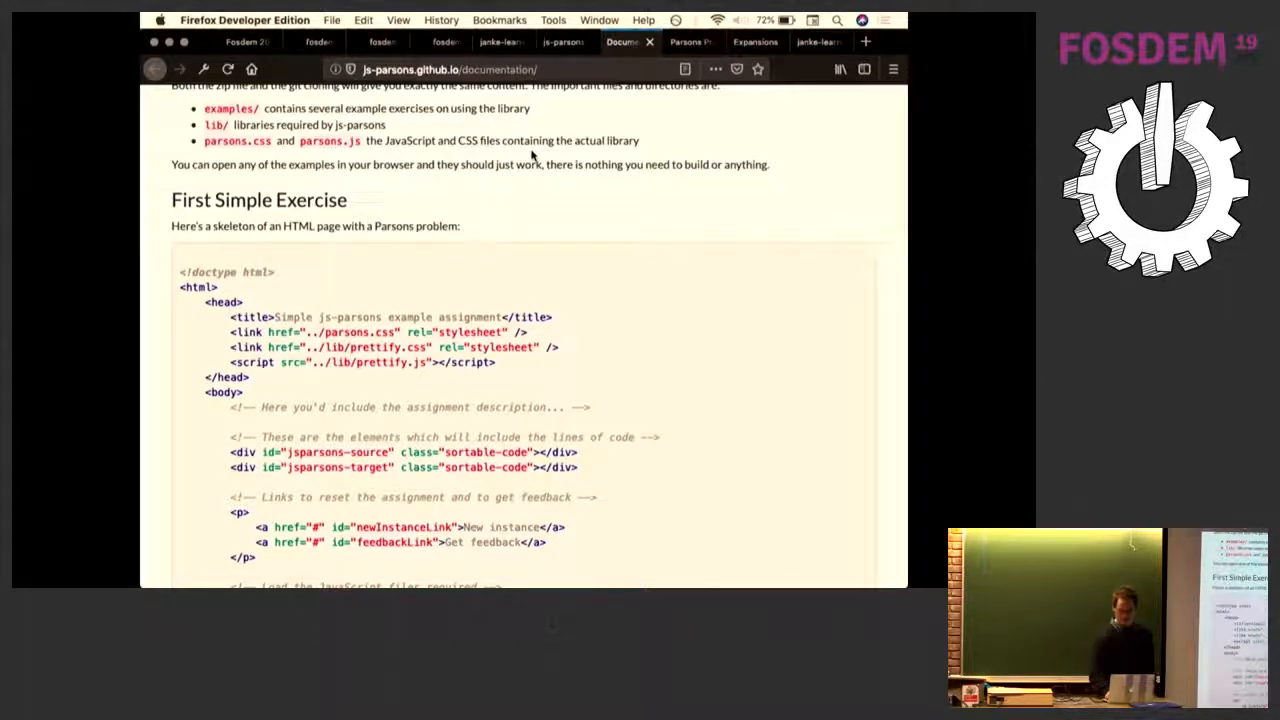
click(692, 41)
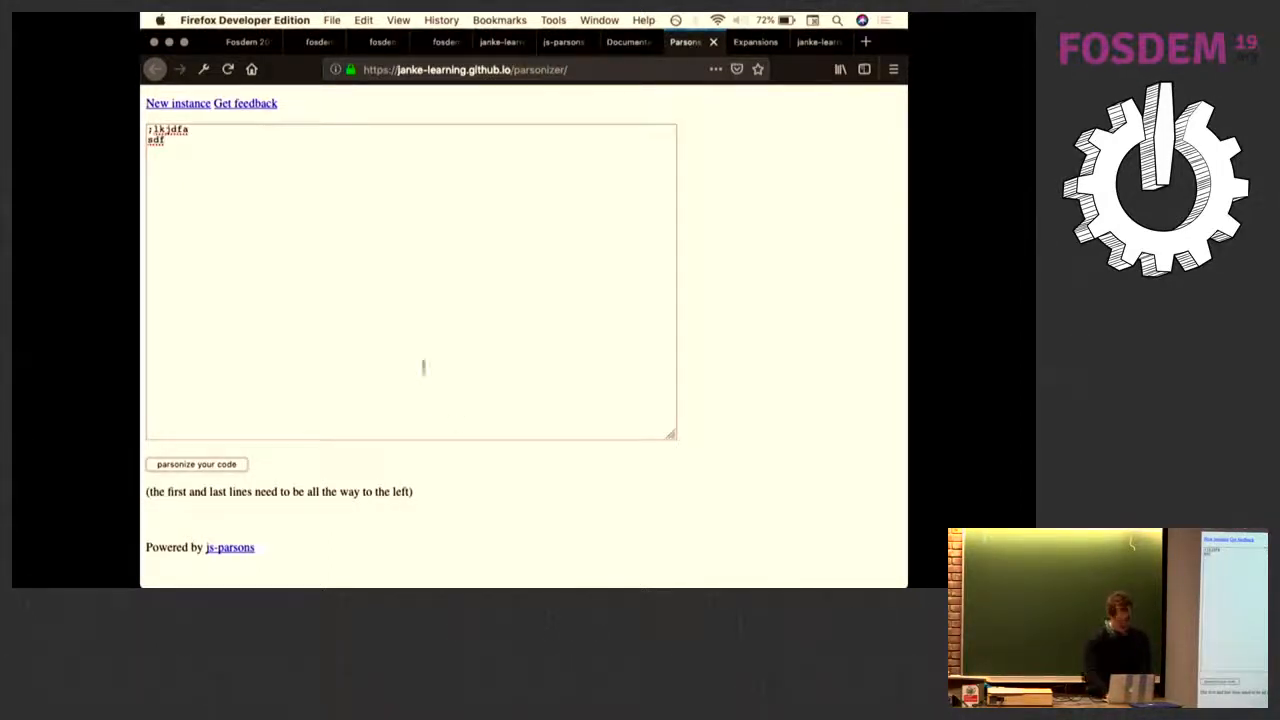
- Parsonize the placeholder text 'asfdasdf' into a four-block drag-and-drop puzzle
text(asfdasdf)
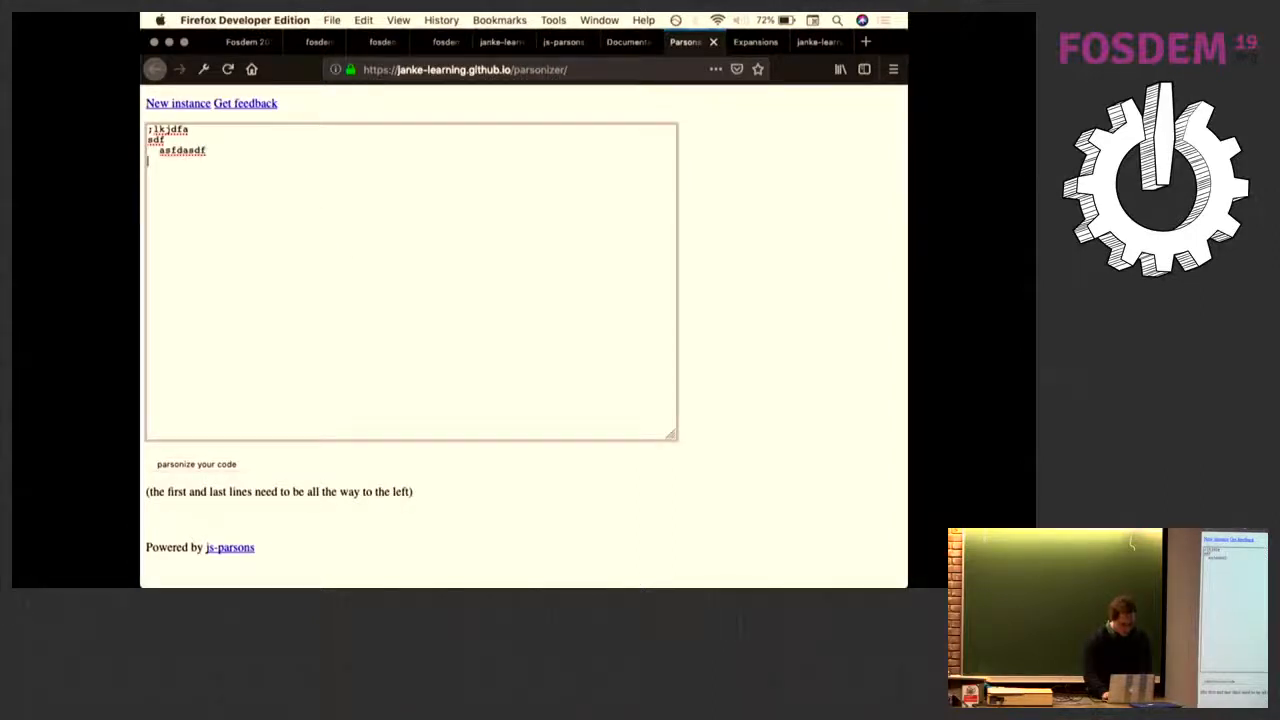
click(196, 464)
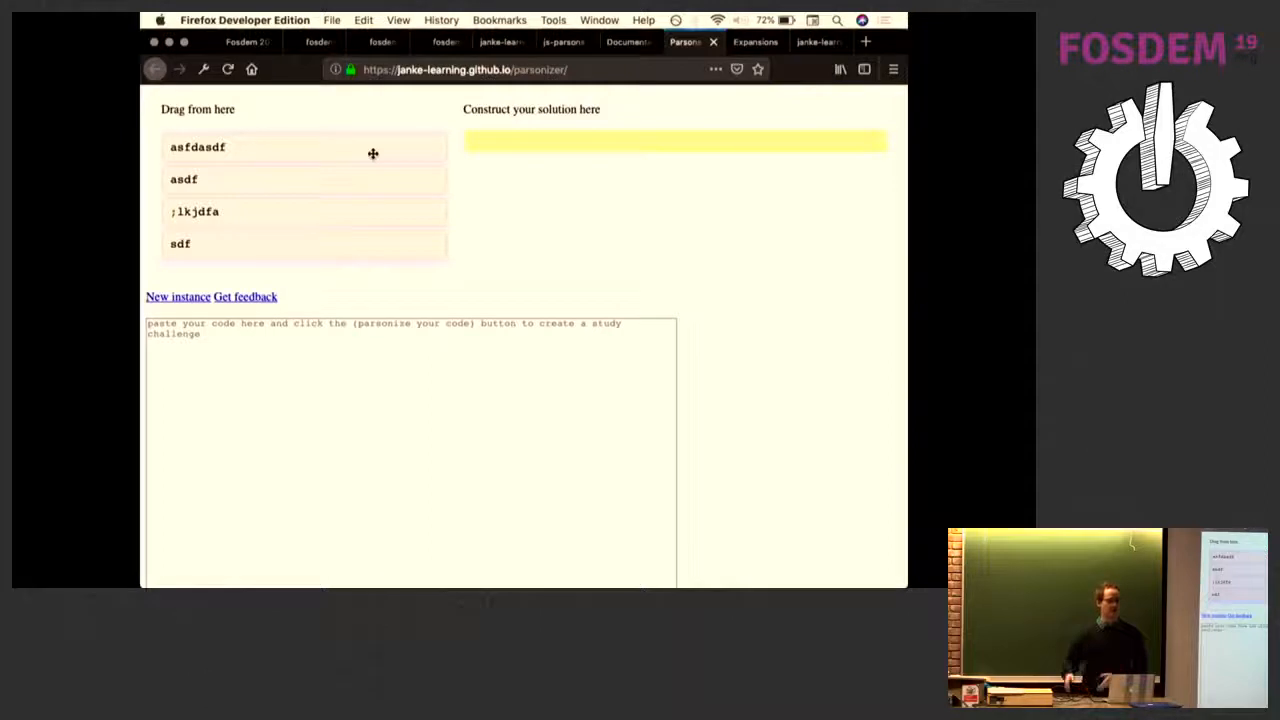
- Revisit the FOSDEM slides, then bring up the (a + b) < (a - b) coercion exercise
click(242, 41)
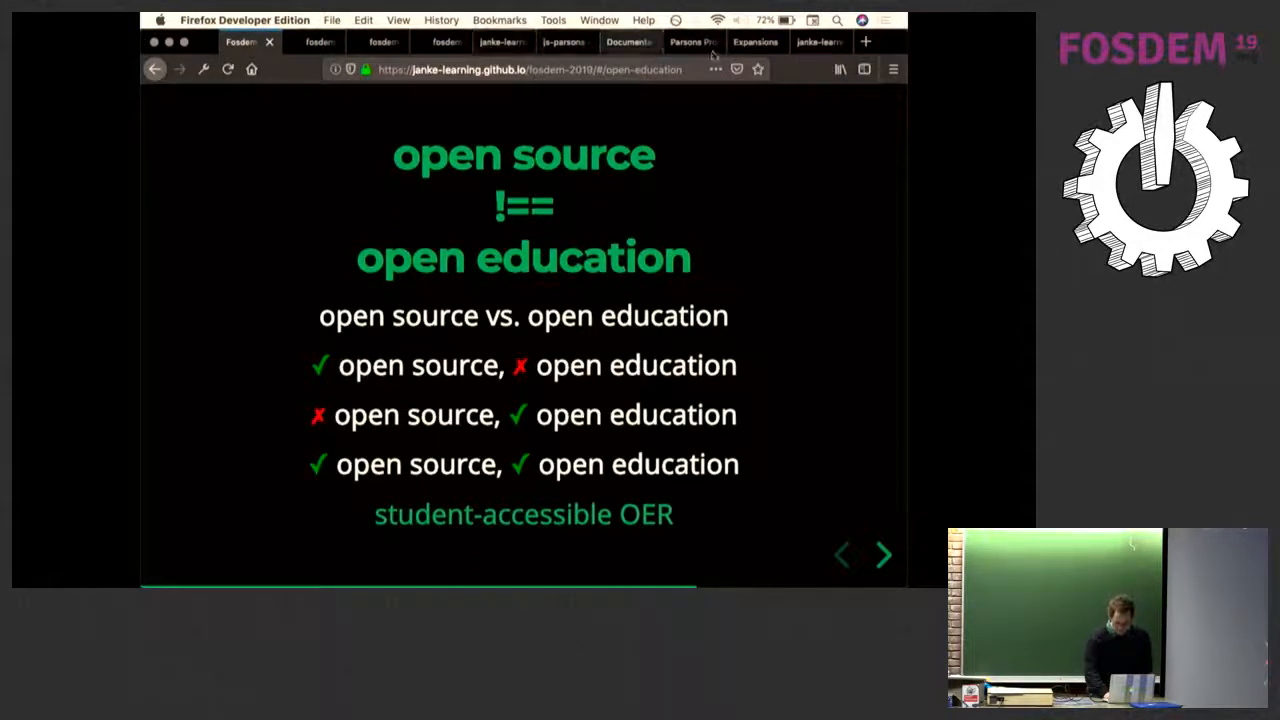
click(755, 41)
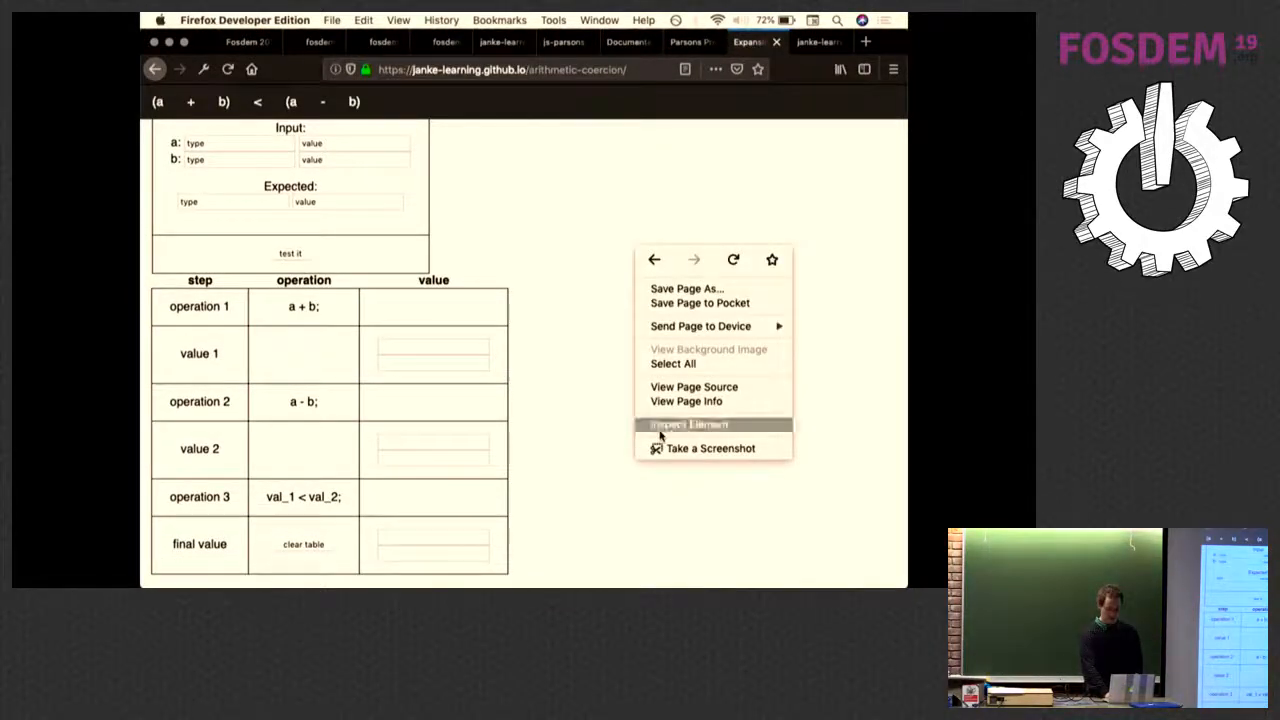
- Open DevTools and test string '-4' with number 4, expecting true, false, then 9
click(688, 424)
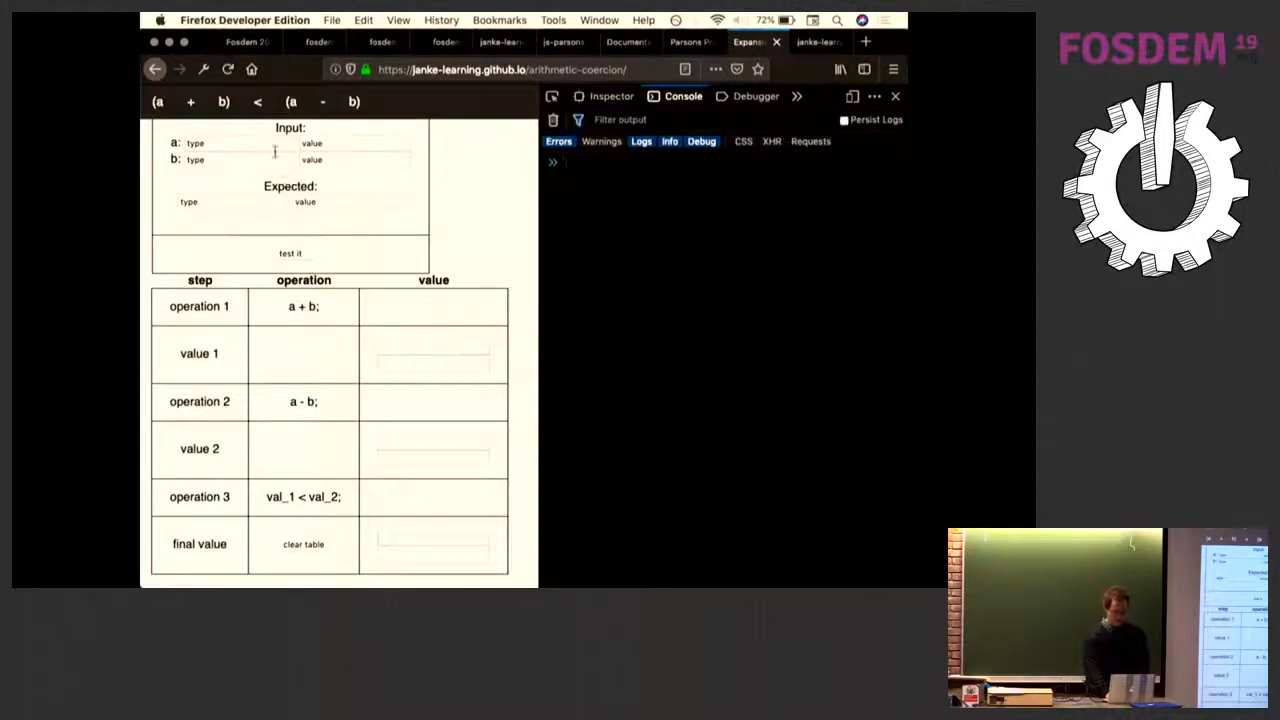
text(stri)
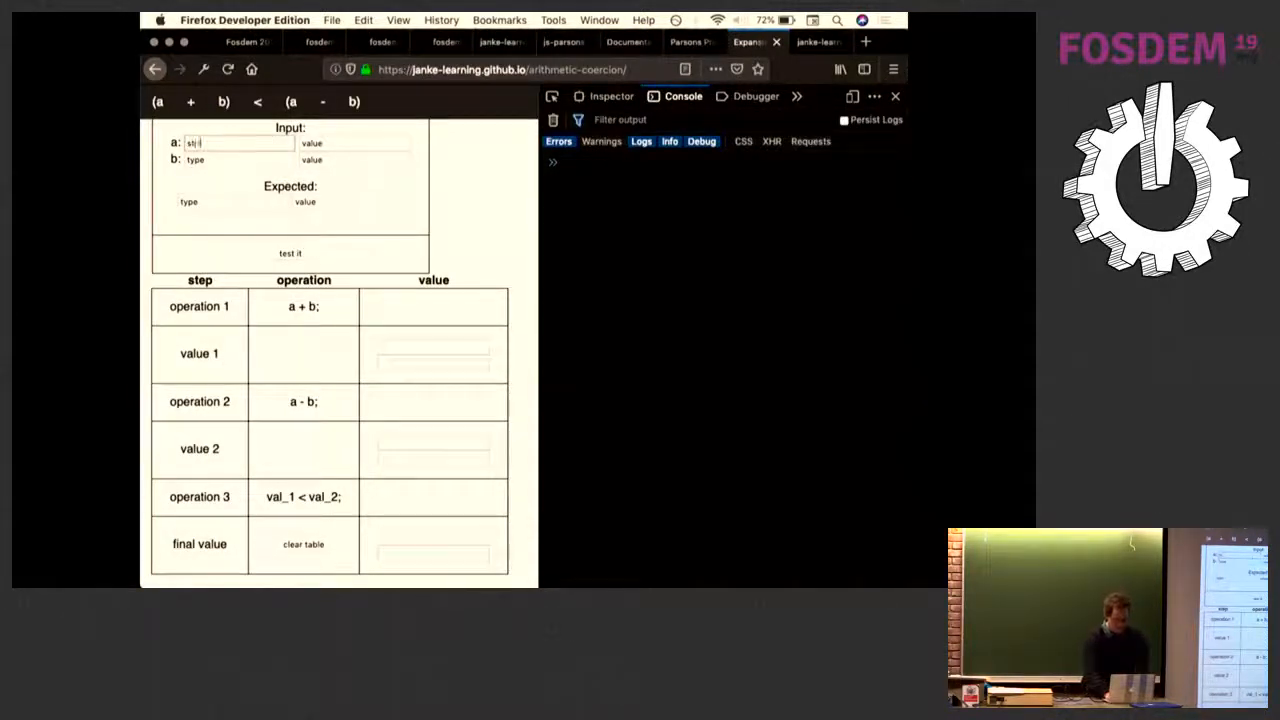
text(-4)
click(348, 201)
text(true)
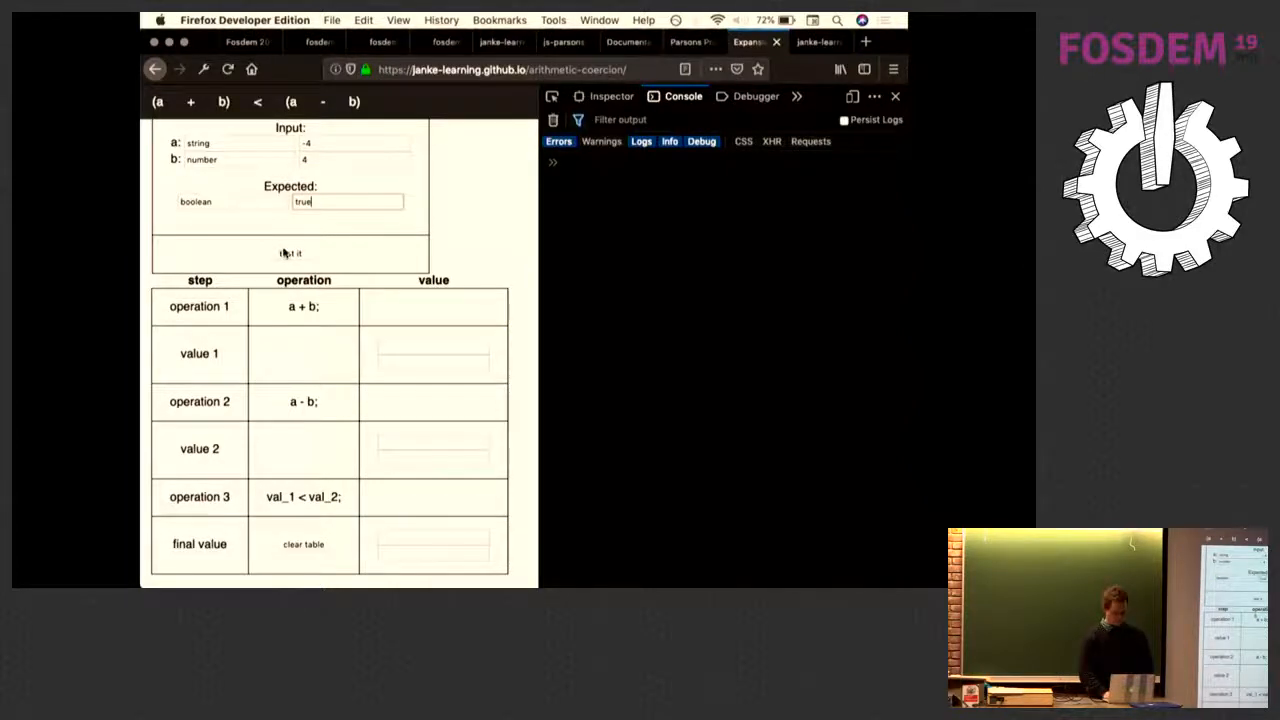
click(290, 253)
text(false)
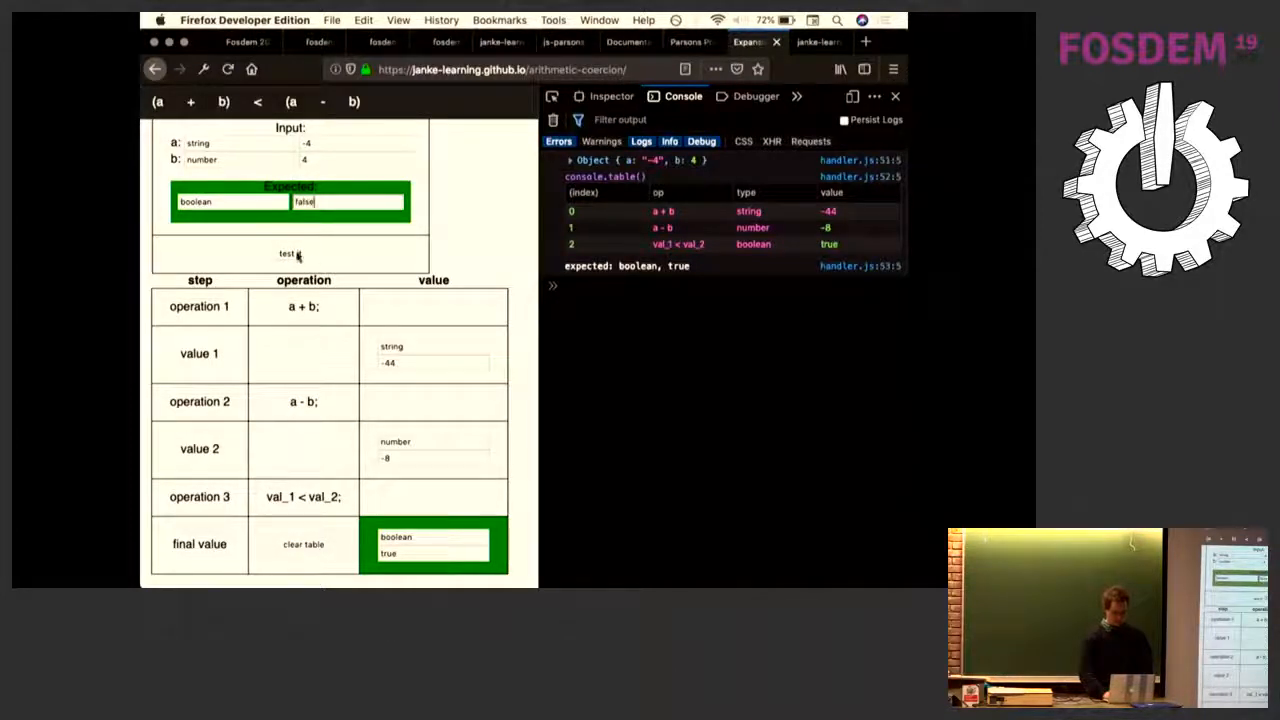
click(289, 253)
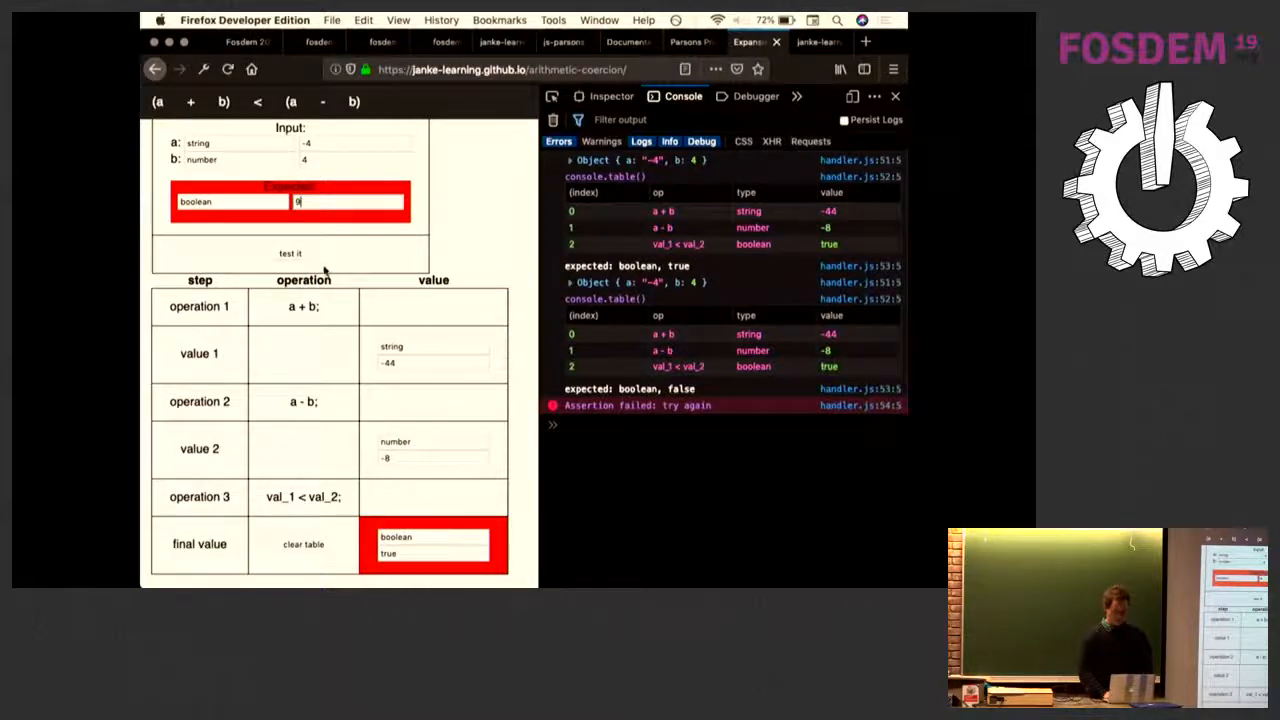
click(290, 253)
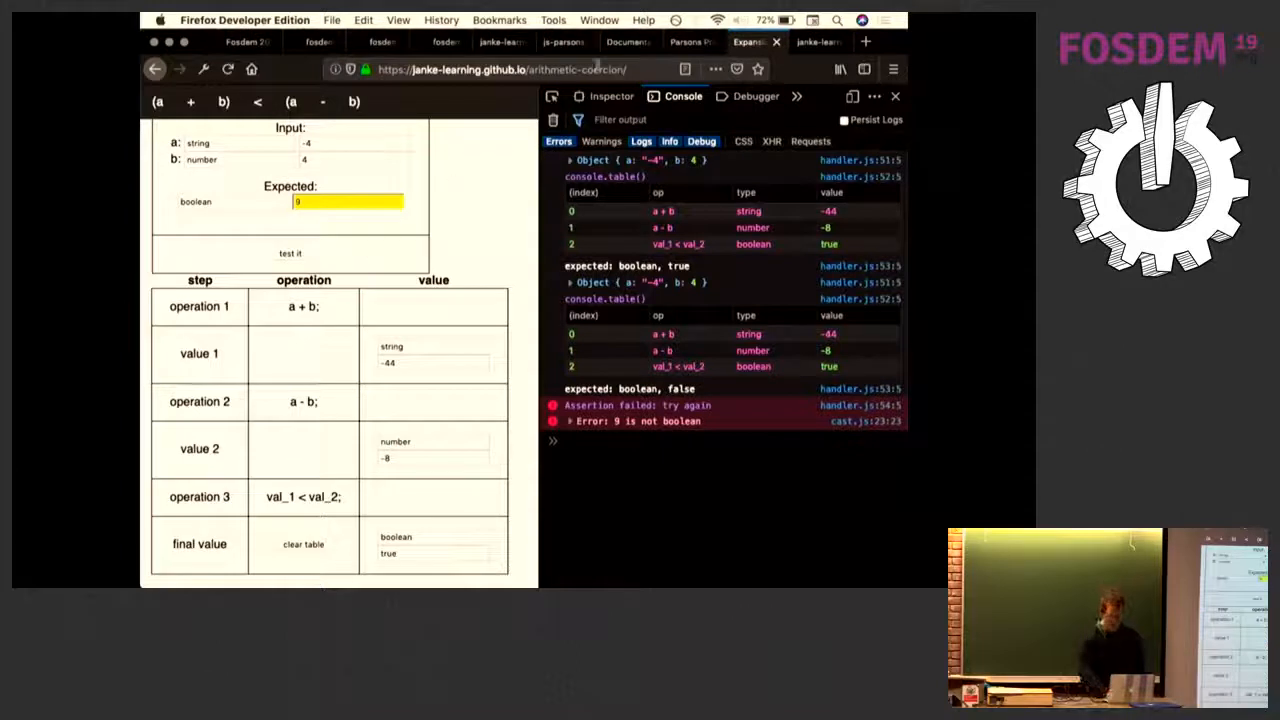
- Trace the not-boolean error through clear-table.js and handler.js, then return to the slides
click(756, 96)
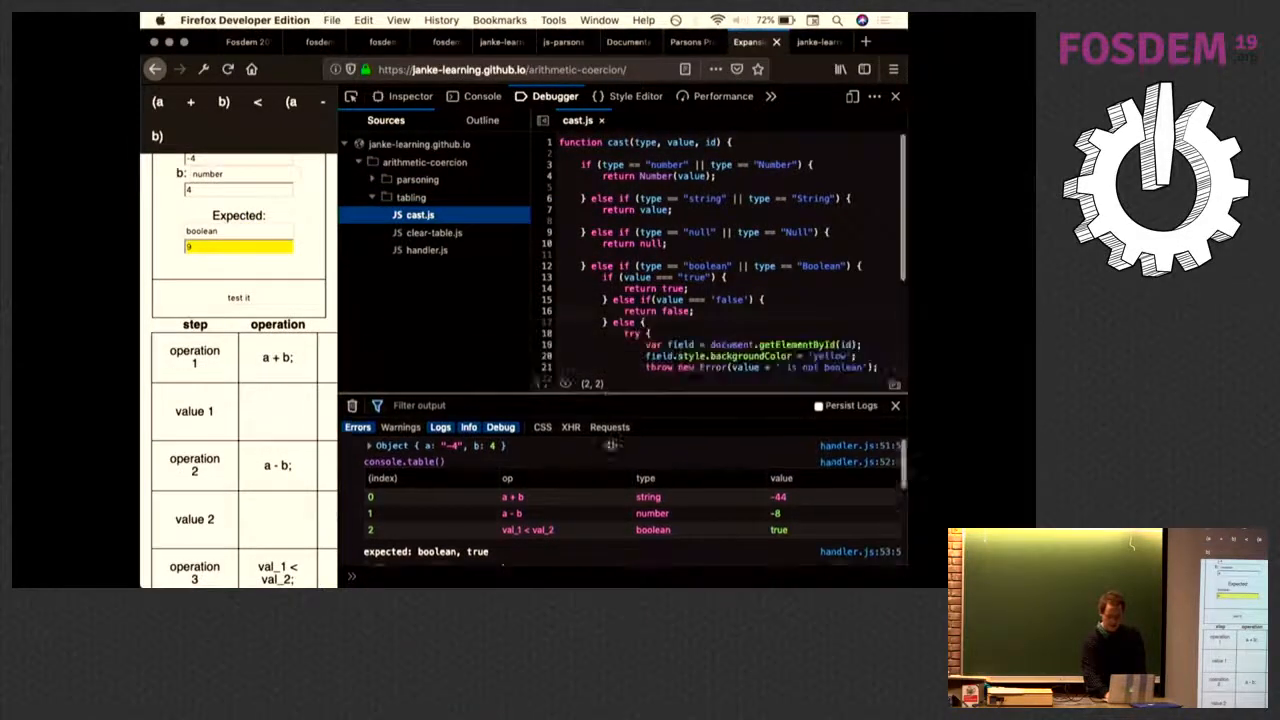
click(433, 232)
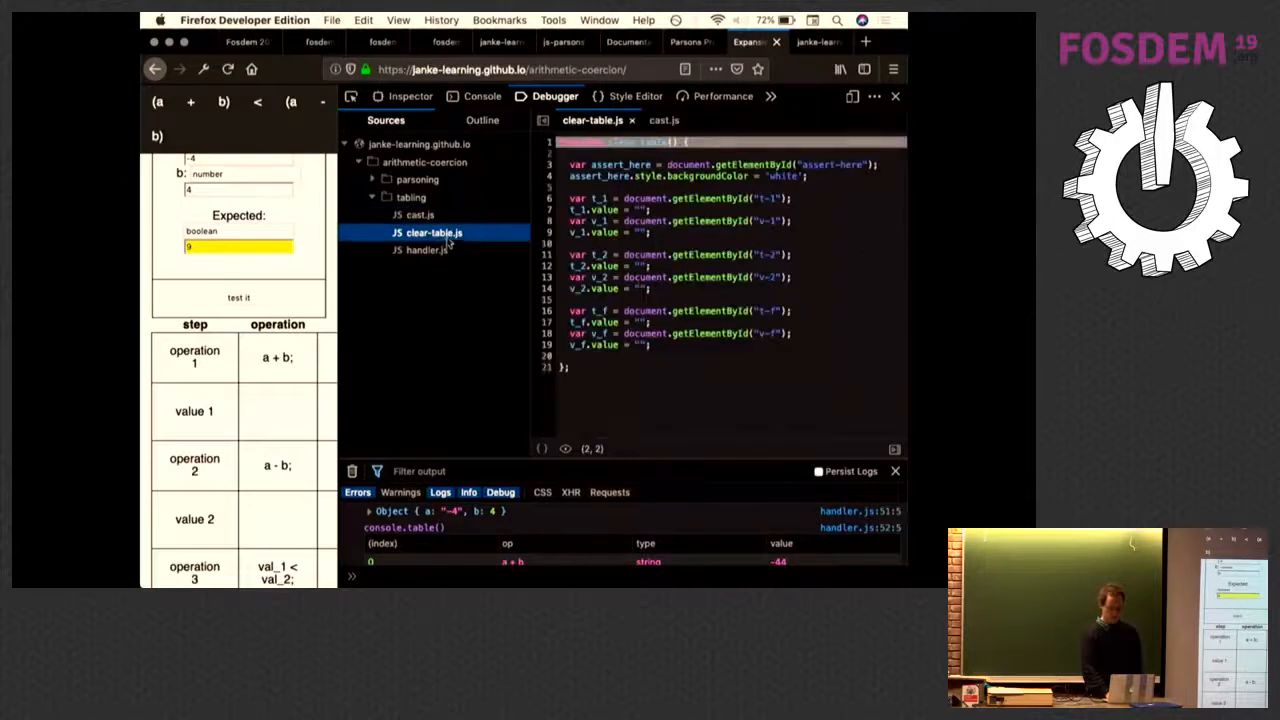
click(420, 249)
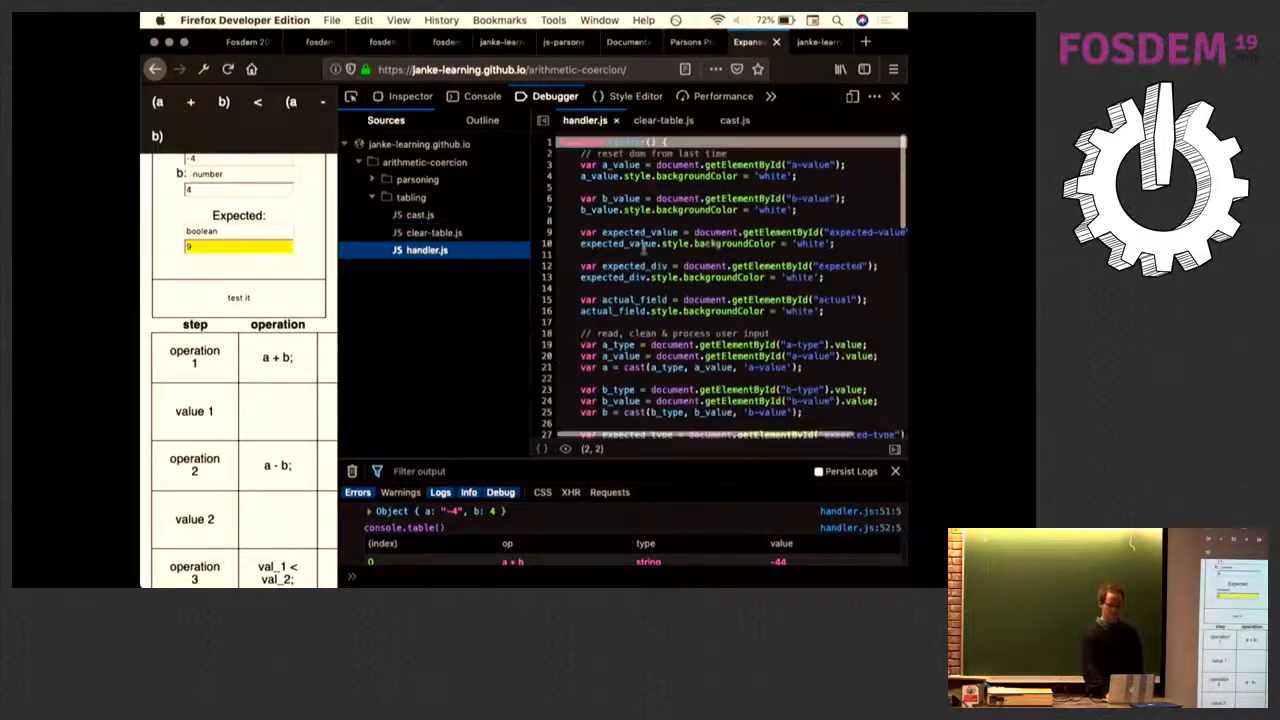
scroll(down, 3)
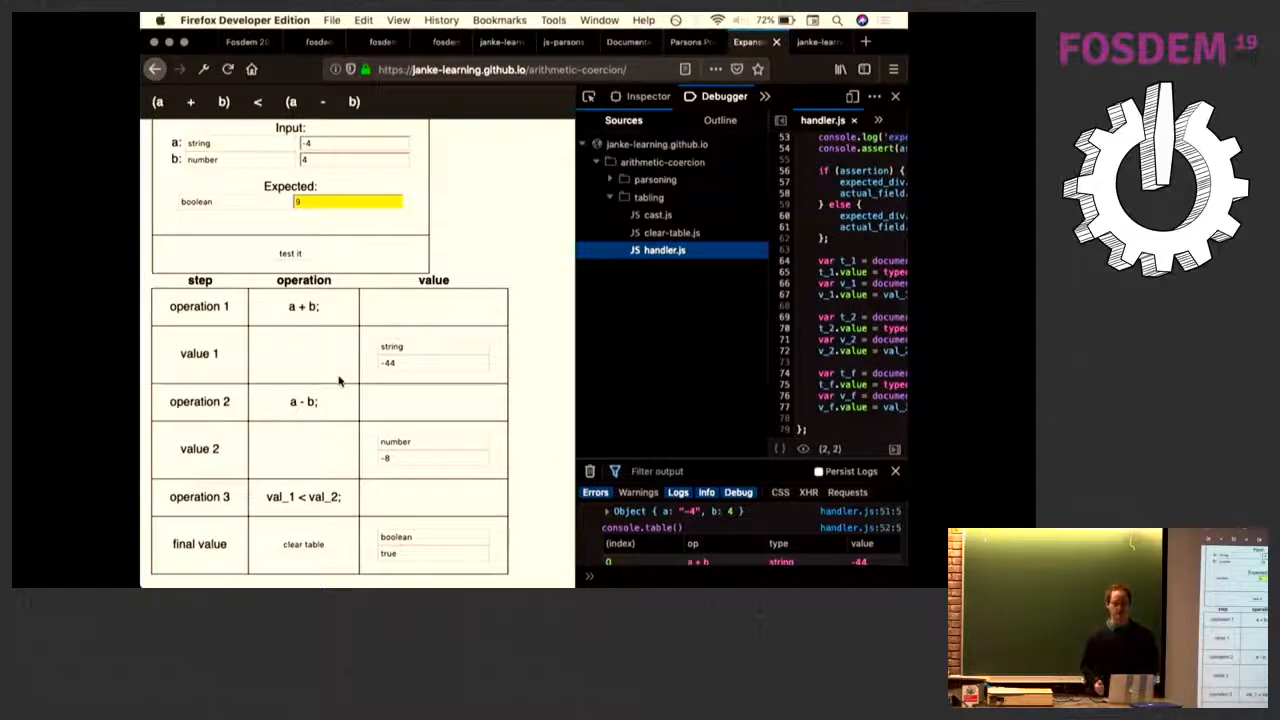
click(240, 41)
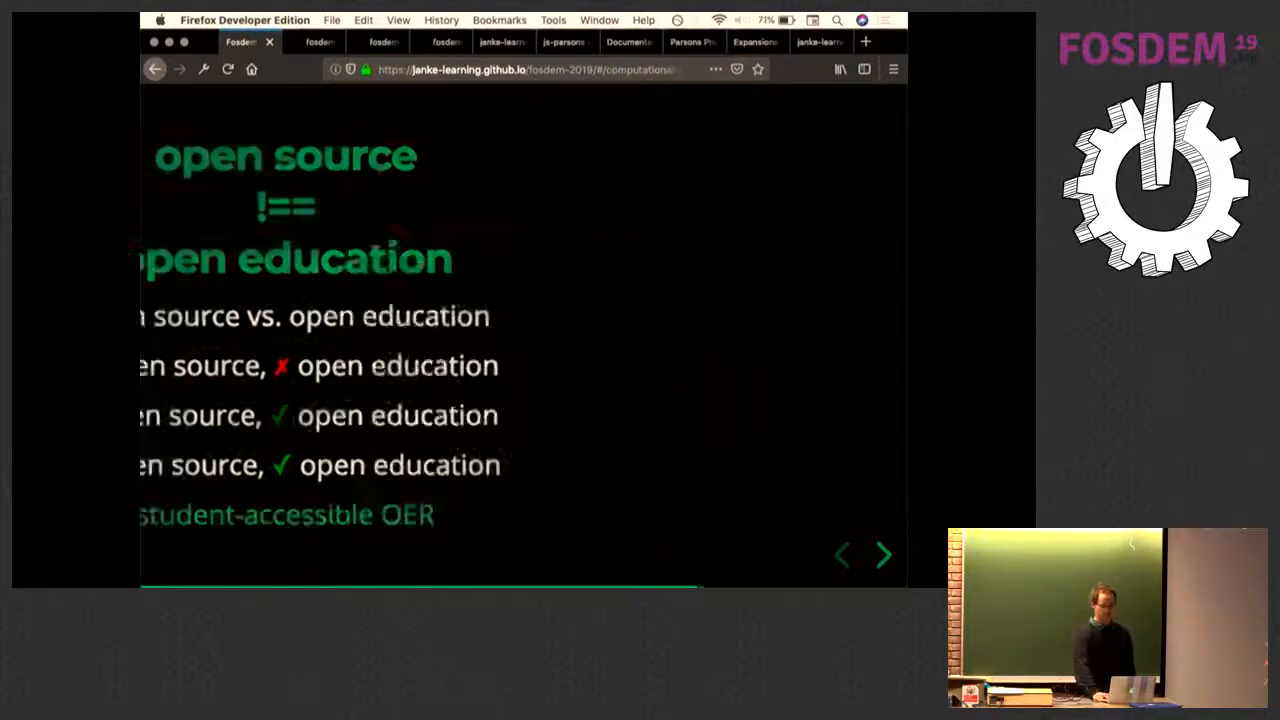
- Advance the slideshow to the 'computing literacy' slide showing honesty
click(883, 555)
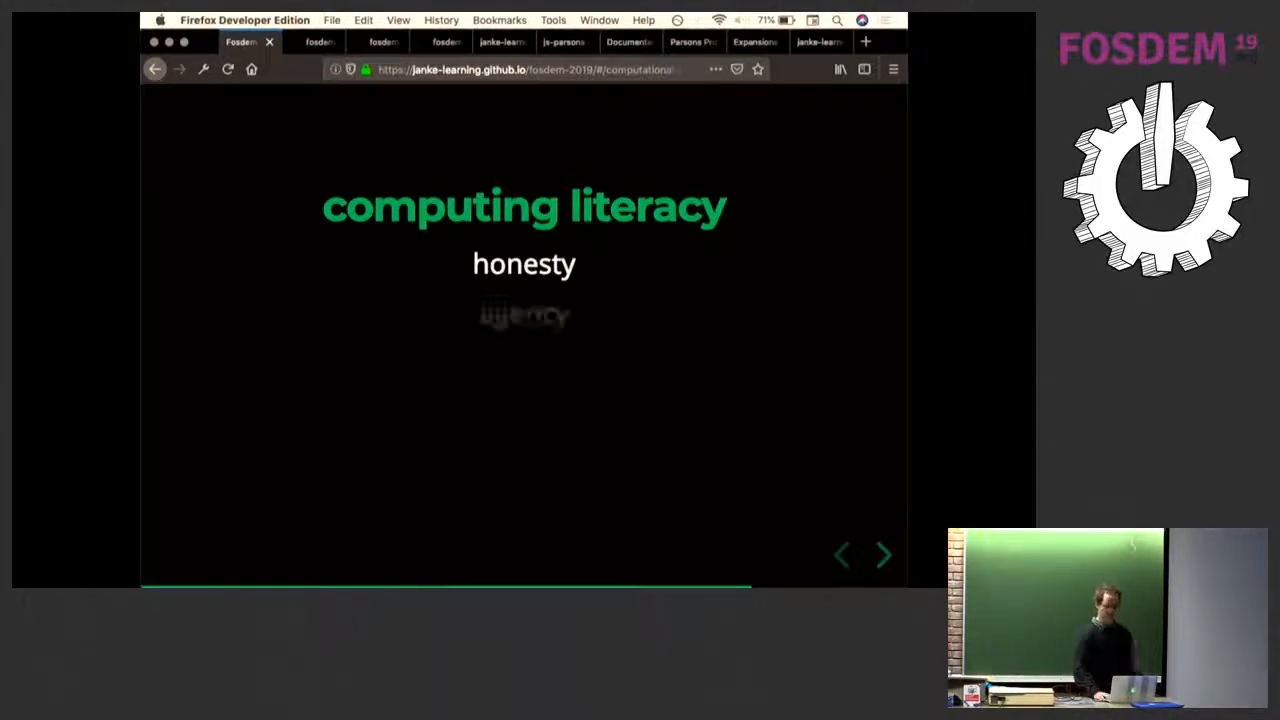
click(882, 555)
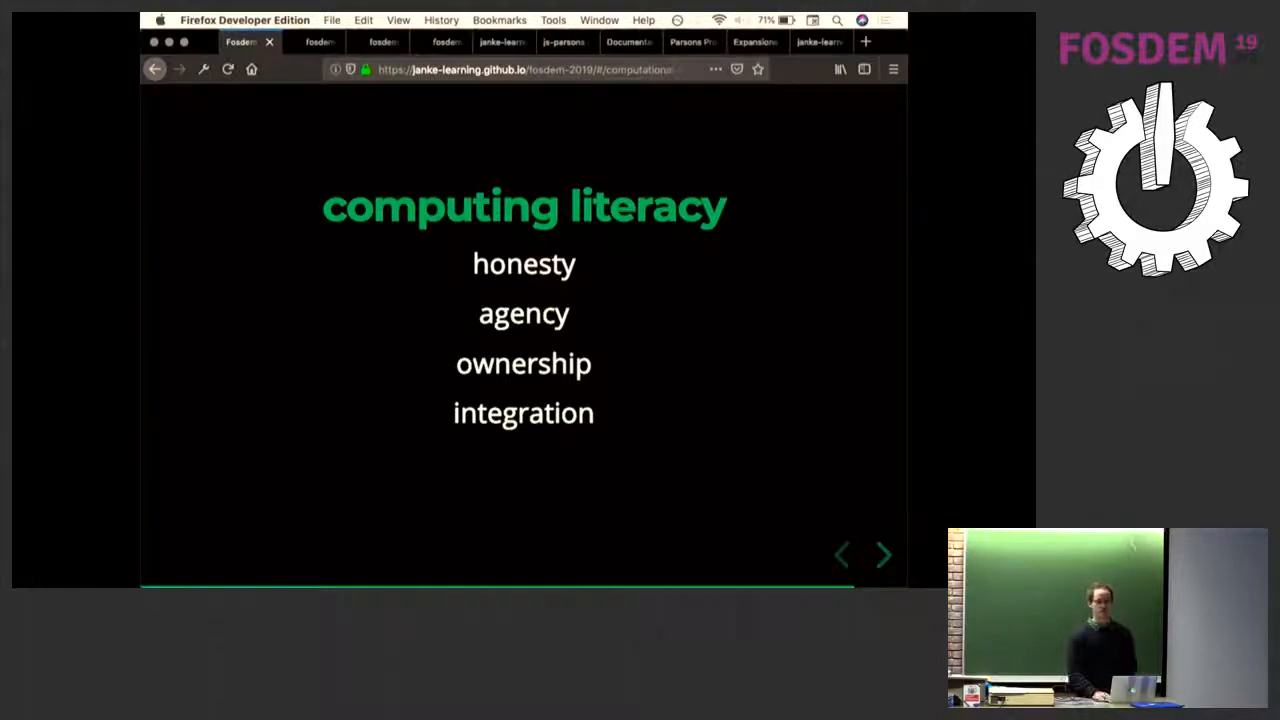
- Reveal computing literacy points through 'preparation' and load the statefull-project-demo page
click(882, 555)
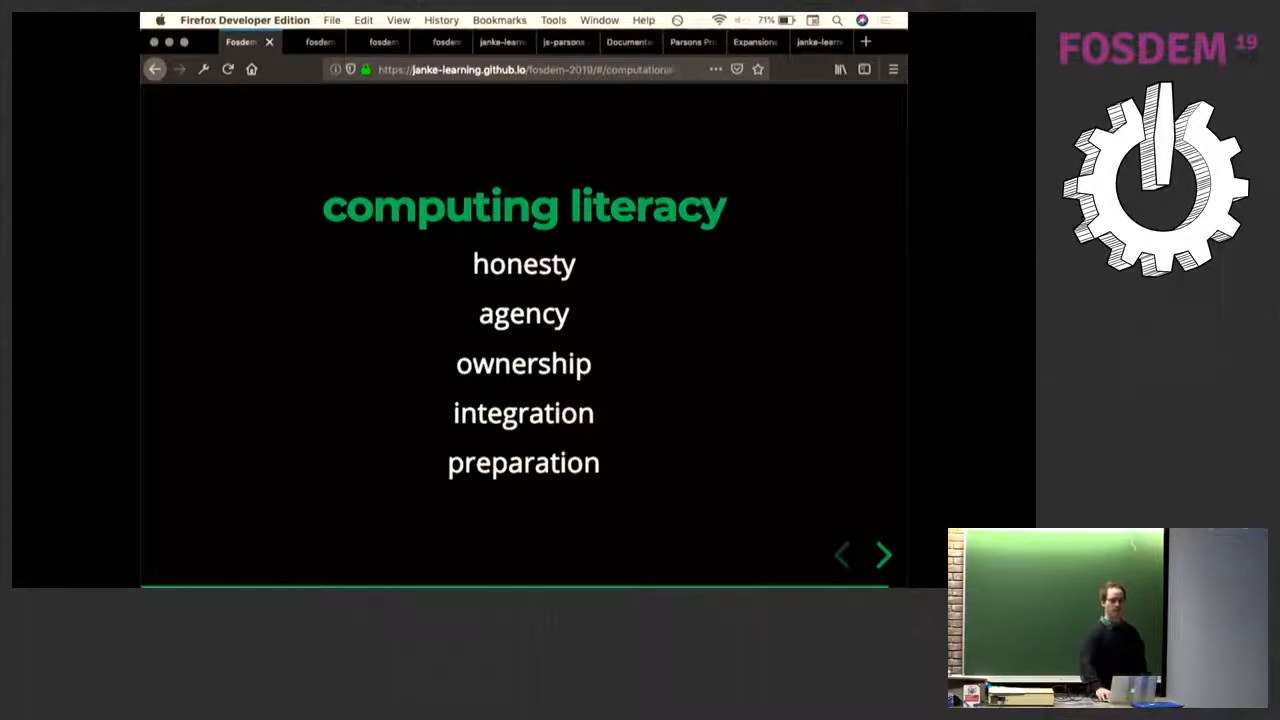
click(882, 554)
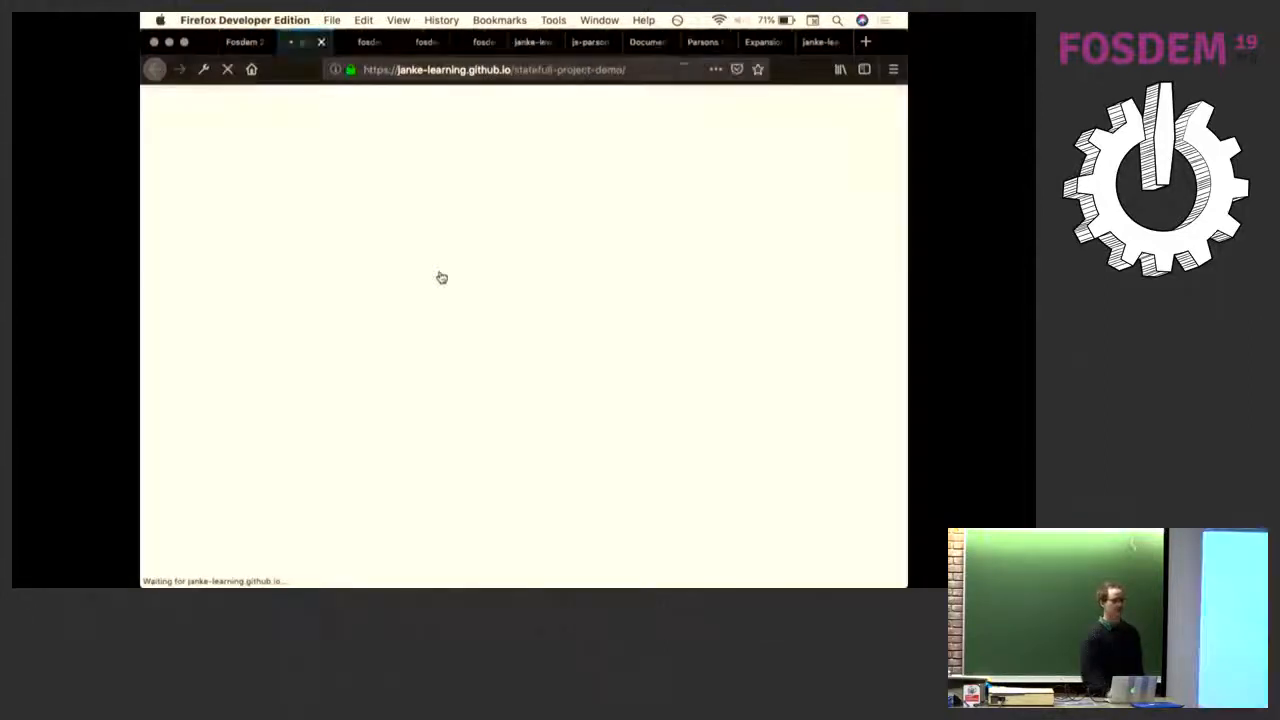
- Inspect the Characterize page with Debugger and split console, expanding the failed uniquify assertion
right_click(478, 465)
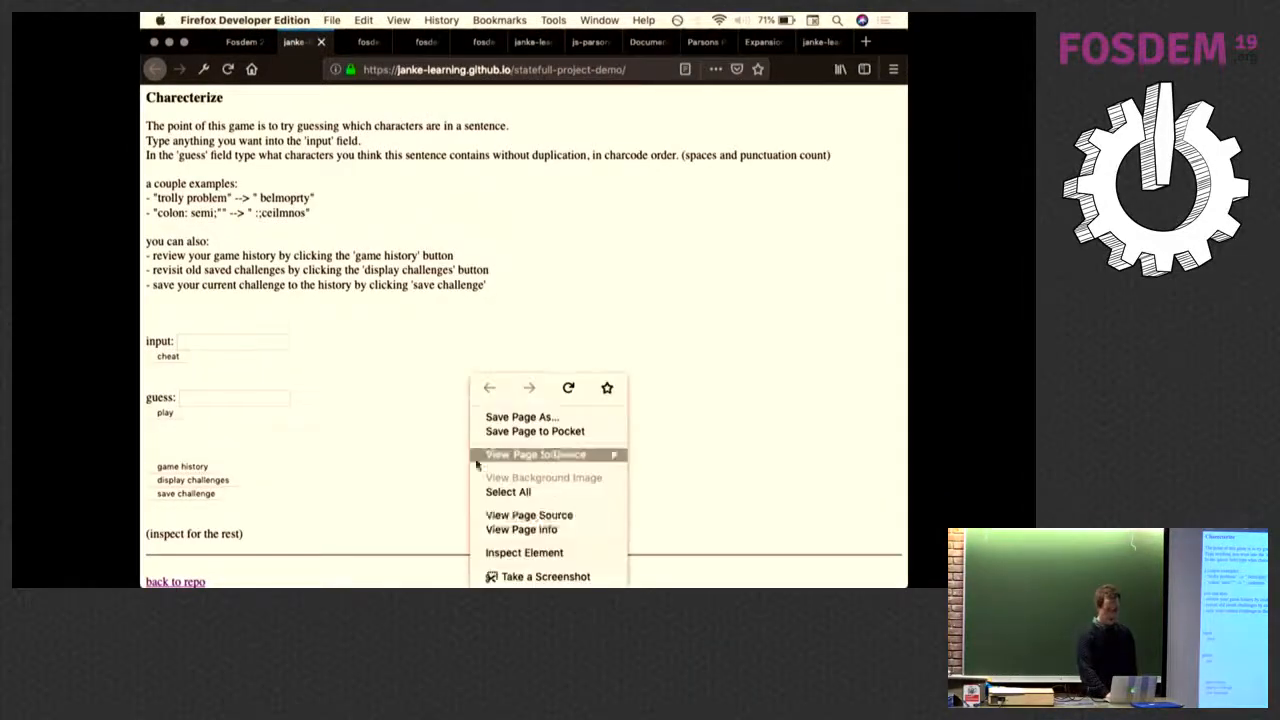
click(524, 552)
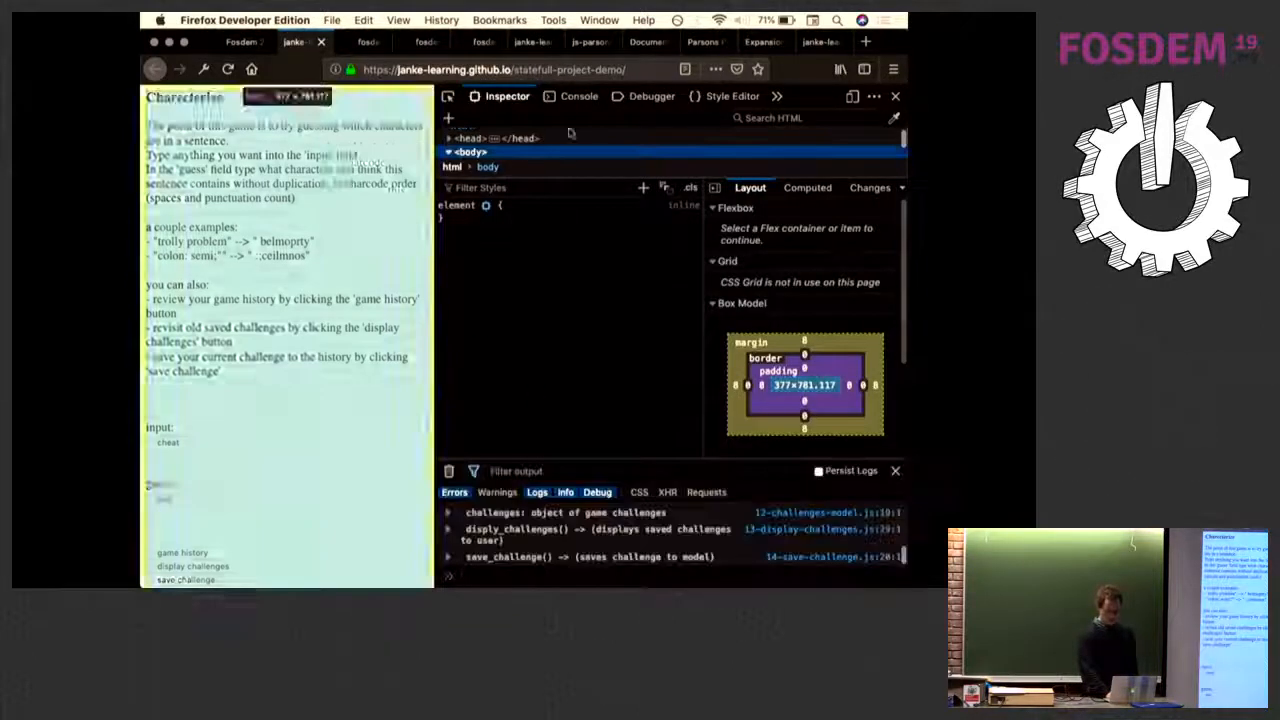
click(651, 96)
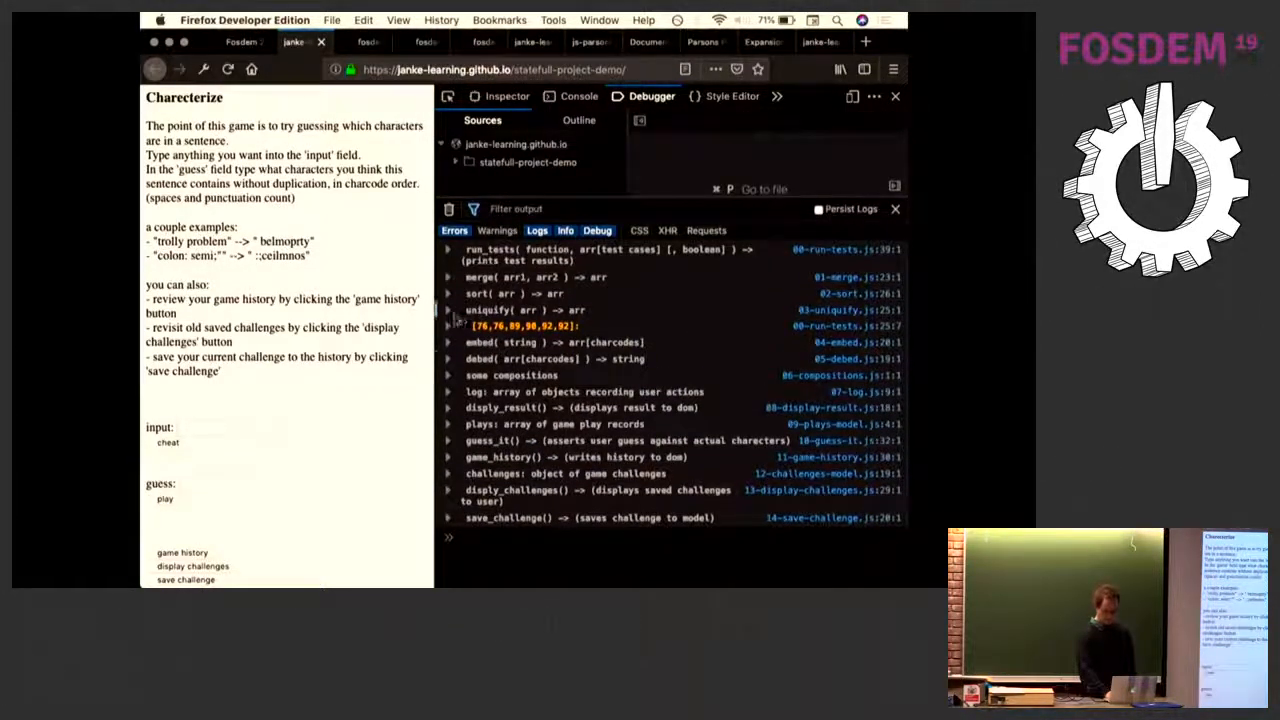
click(448, 325)
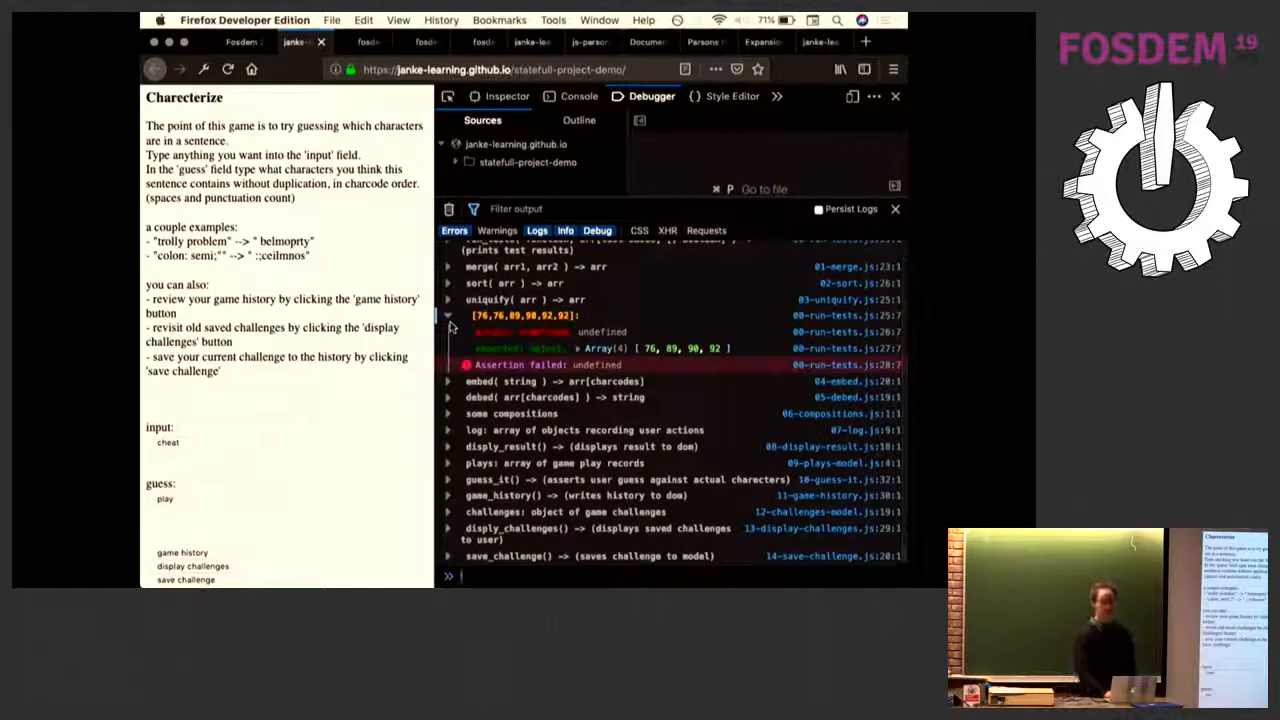
- Read the run_tests source in the console and collapse the uniquify test entry
scroll(up, 3)
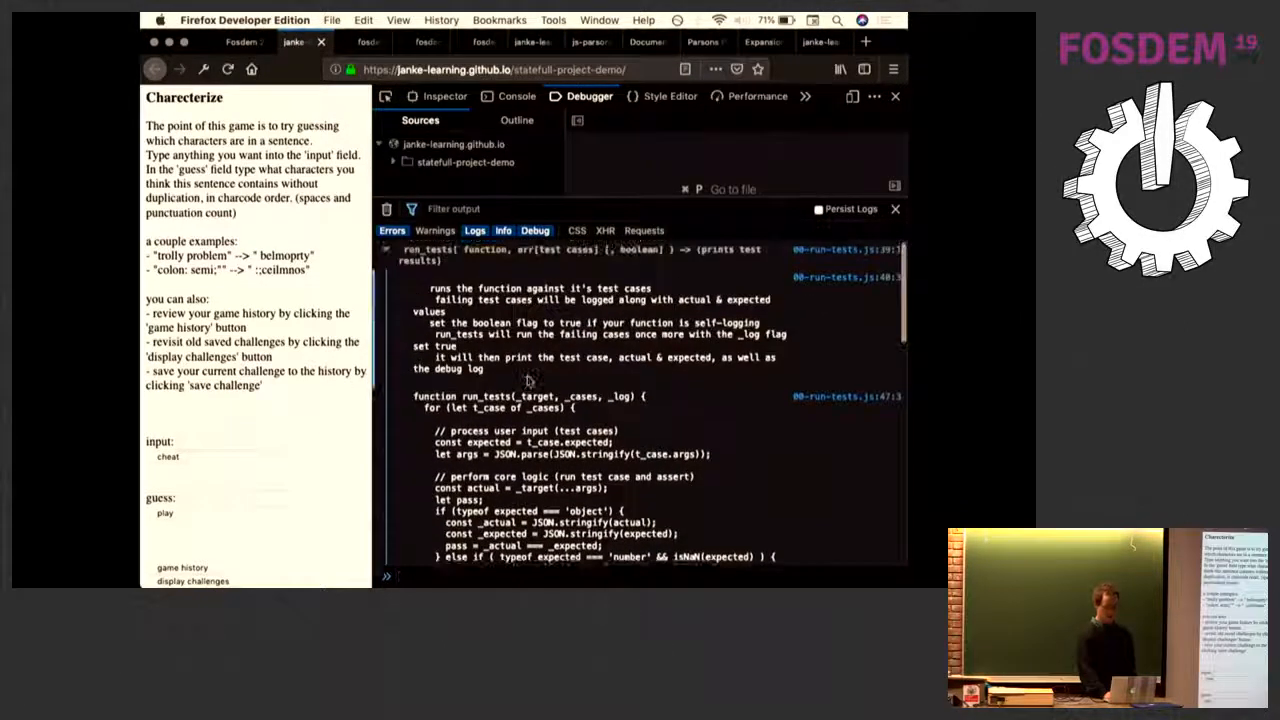
scroll(down, 3)
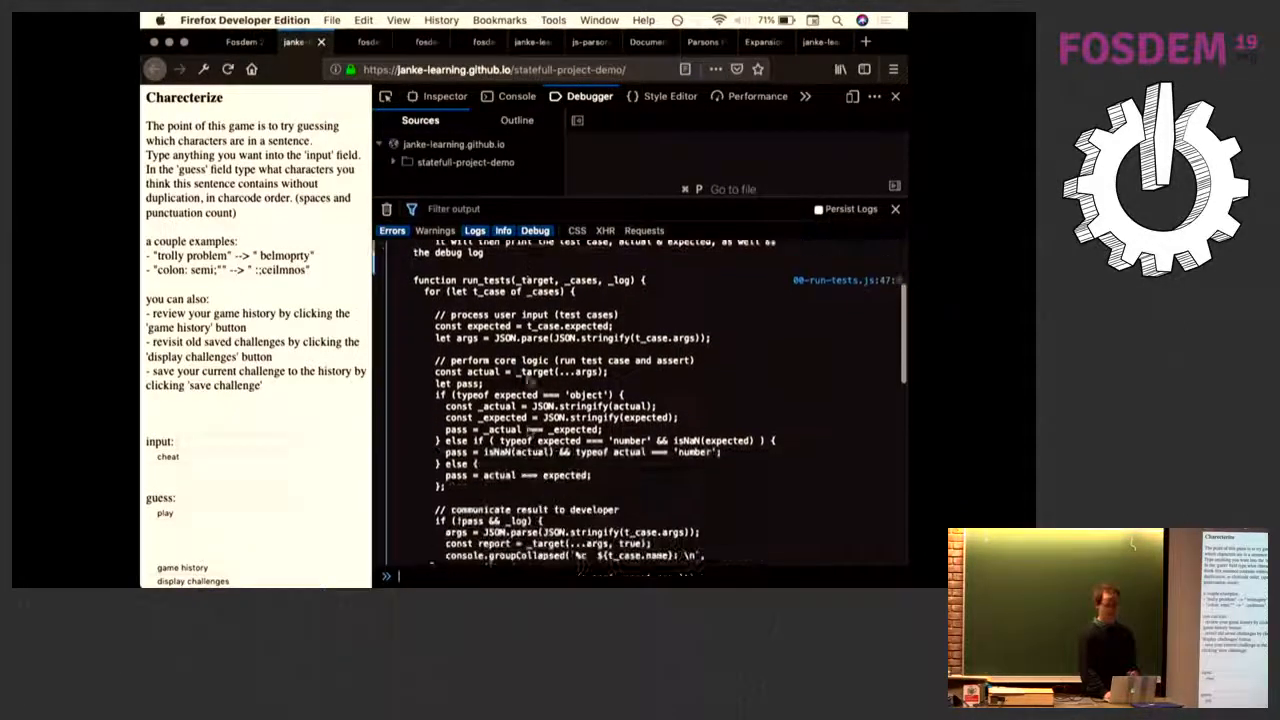
scroll(down, 3)
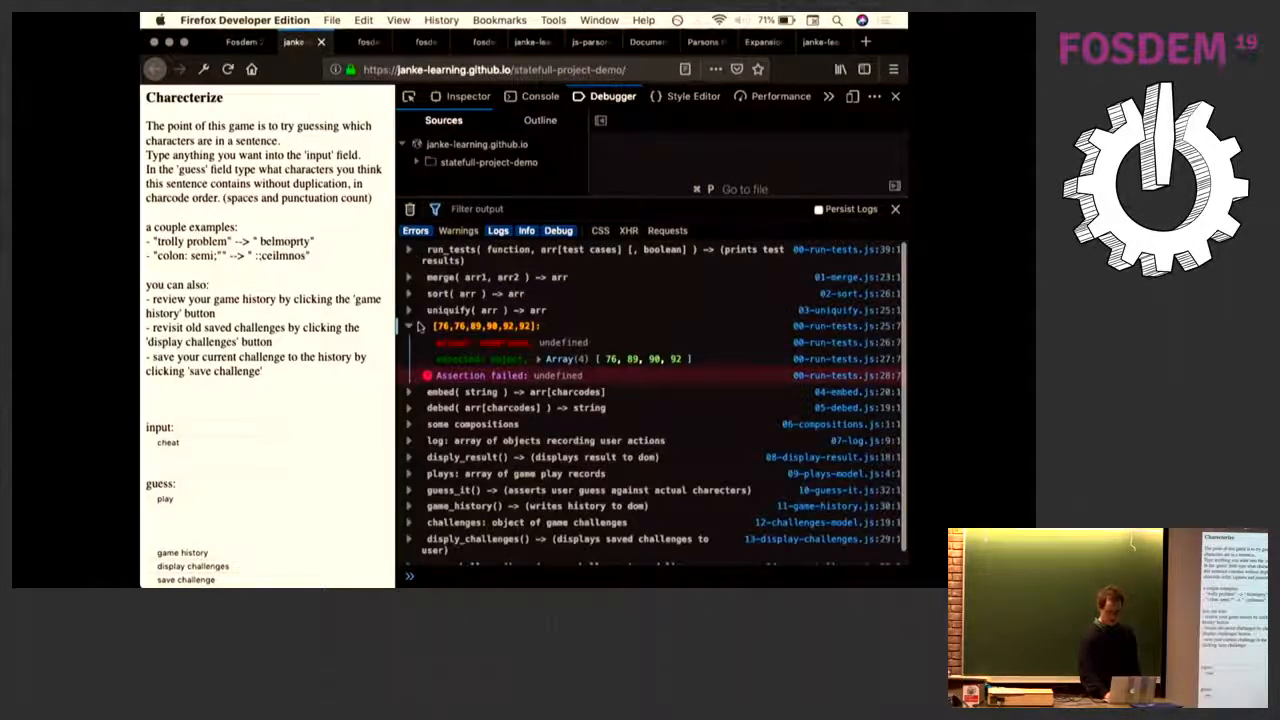
click(409, 326)
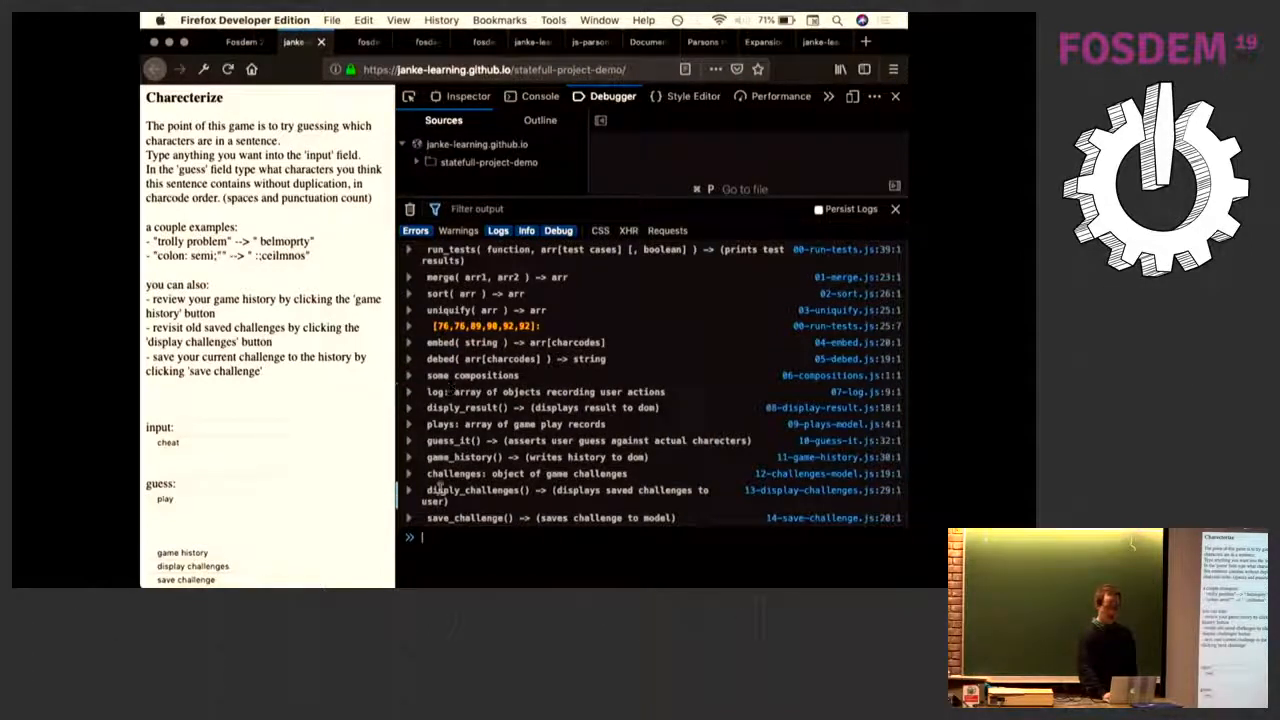
- Cheat on 'aeef' to get 'aef', then evaluate log and inspect its one-entry array
click(232, 427)
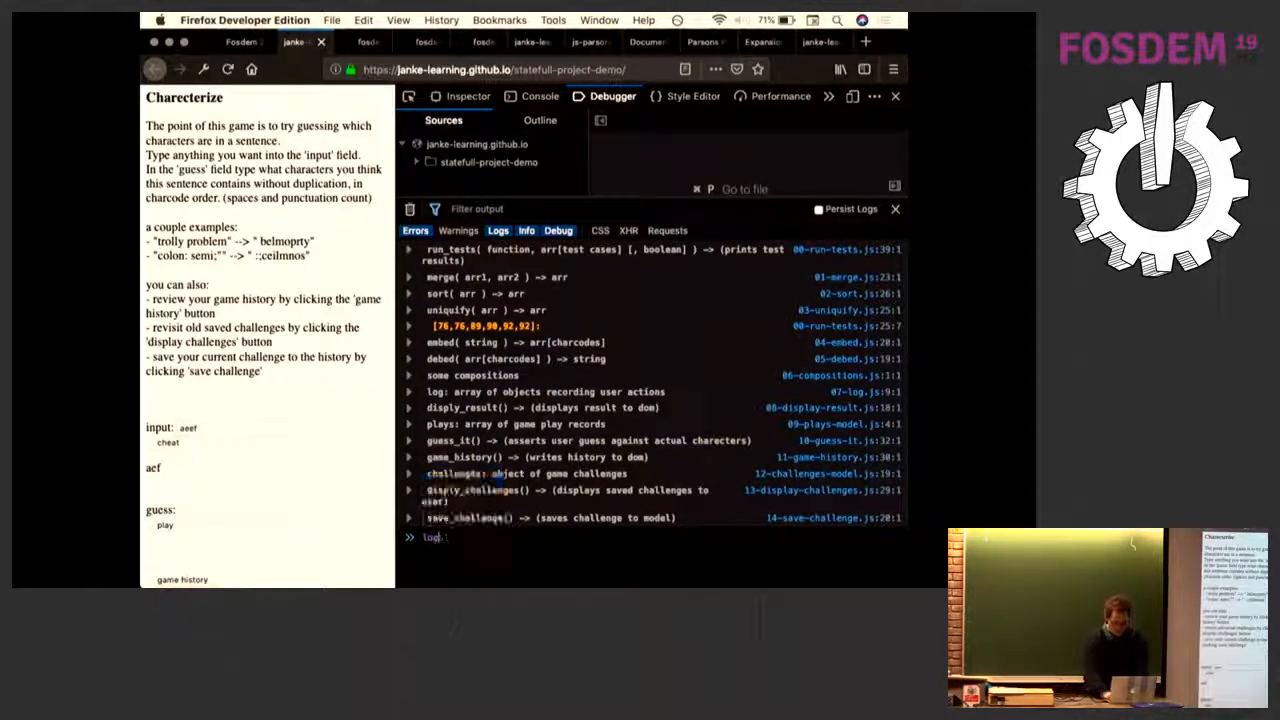
key(Return)
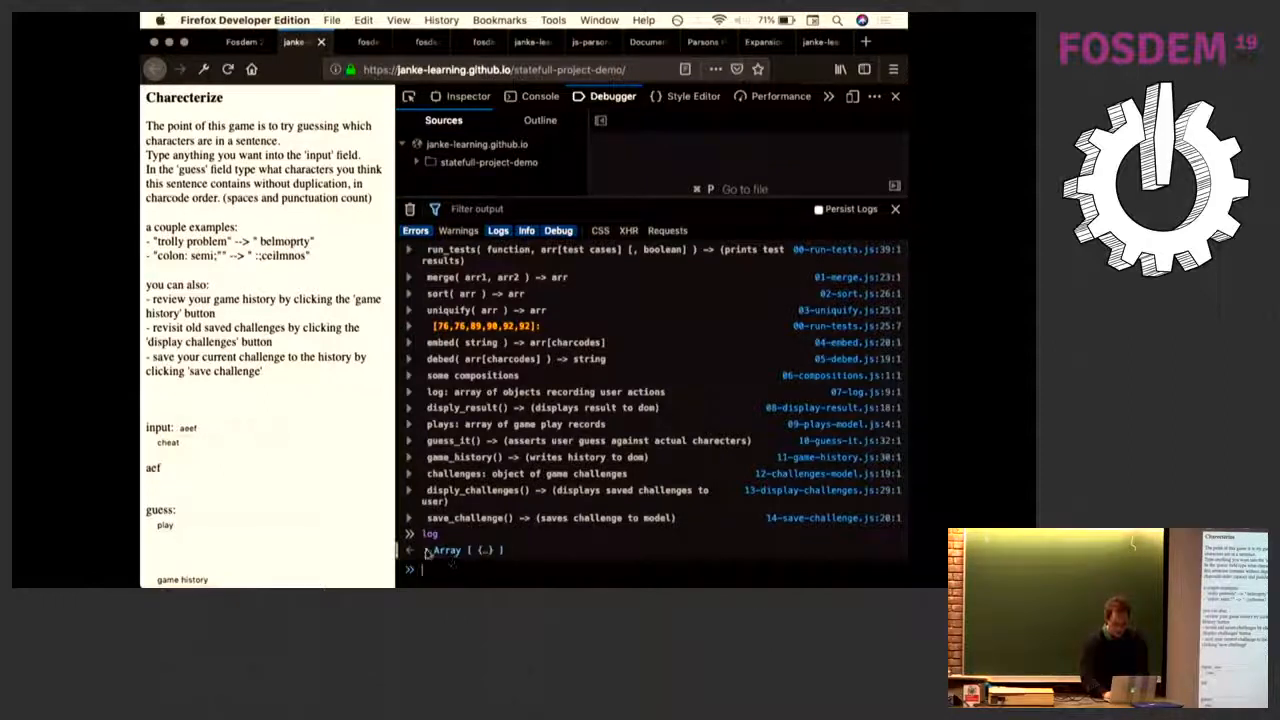
click(427, 550)
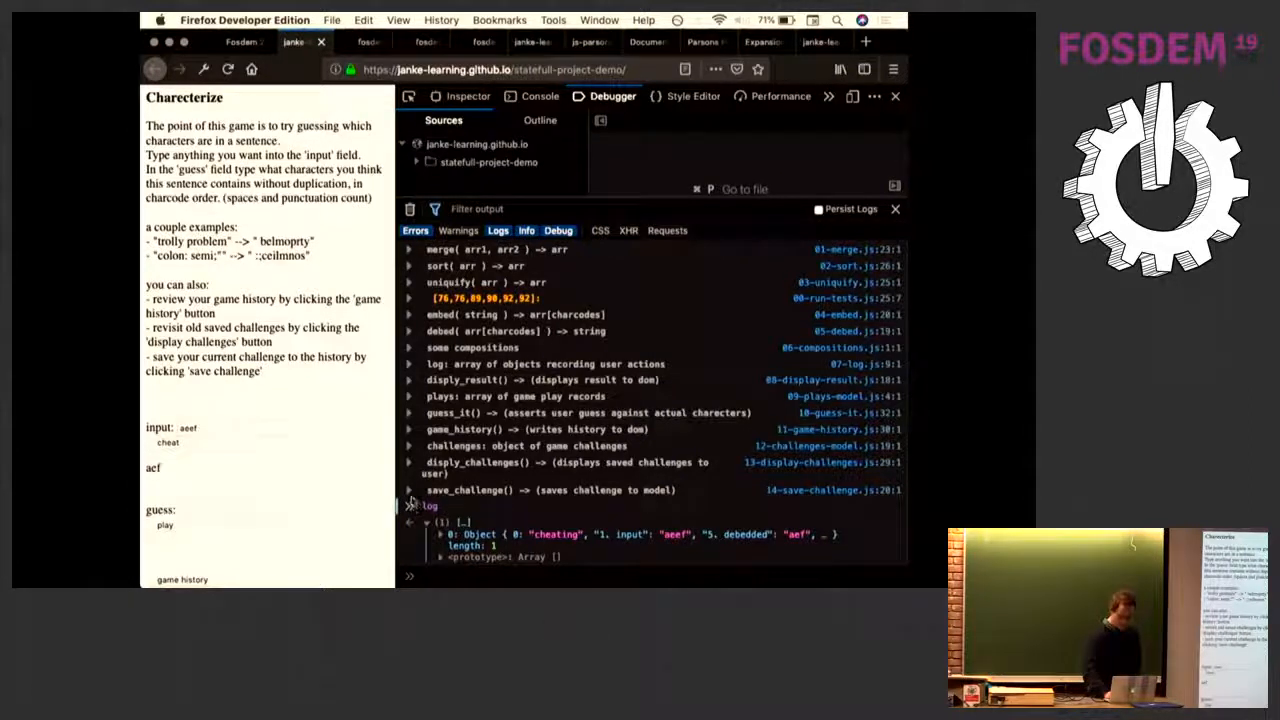
click(410, 533)
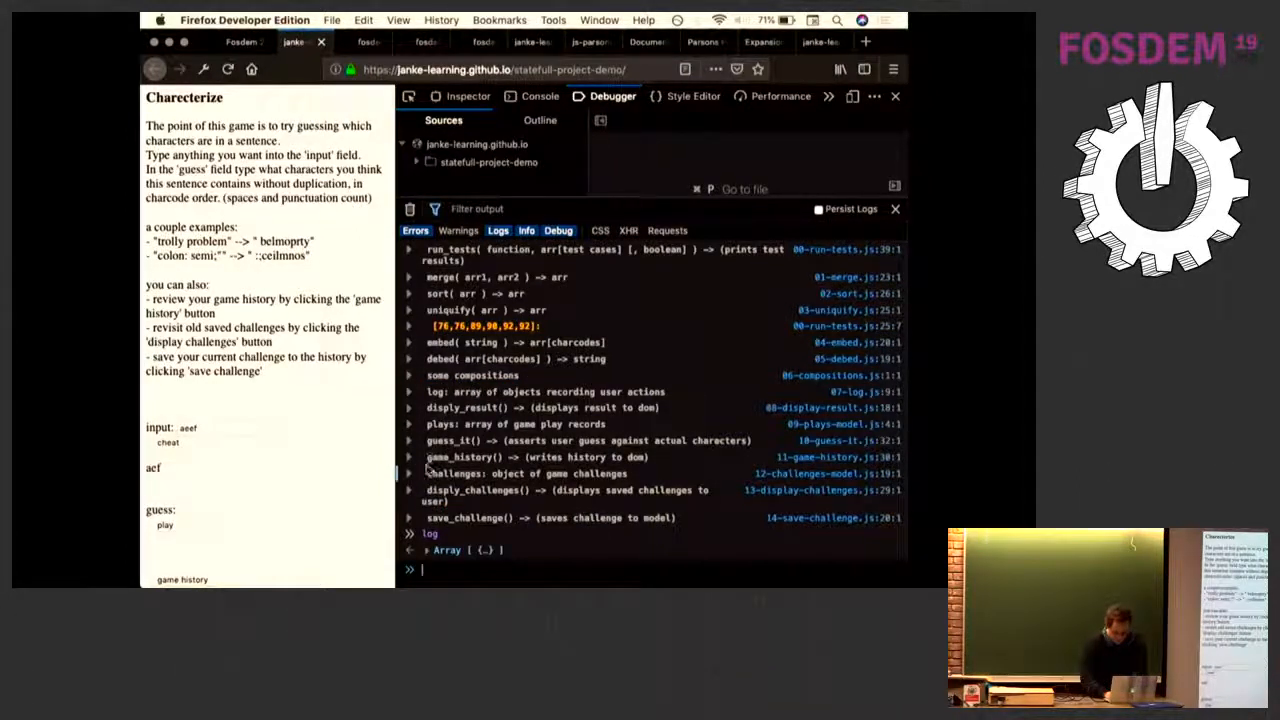
- Inspect the challenges object's biopsy entry, dismiss the iCloud alert, and return to the FOSDEM slides
text(challenges)
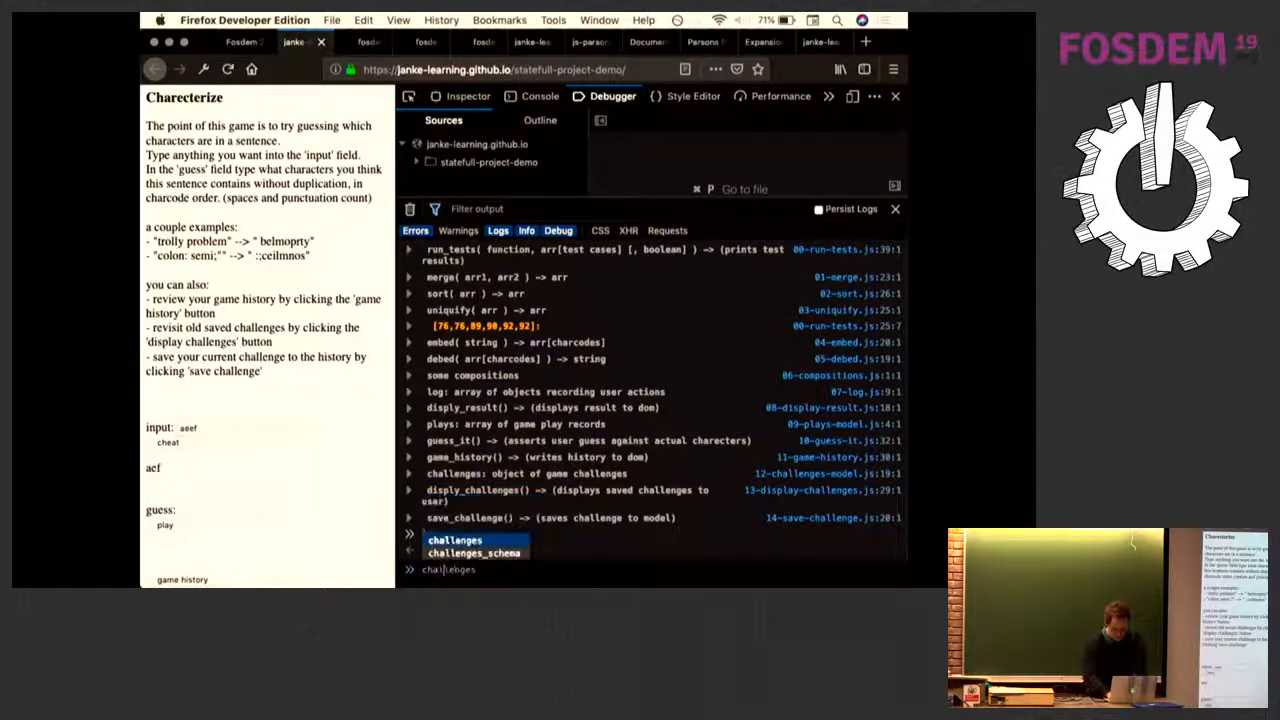
key(Return)
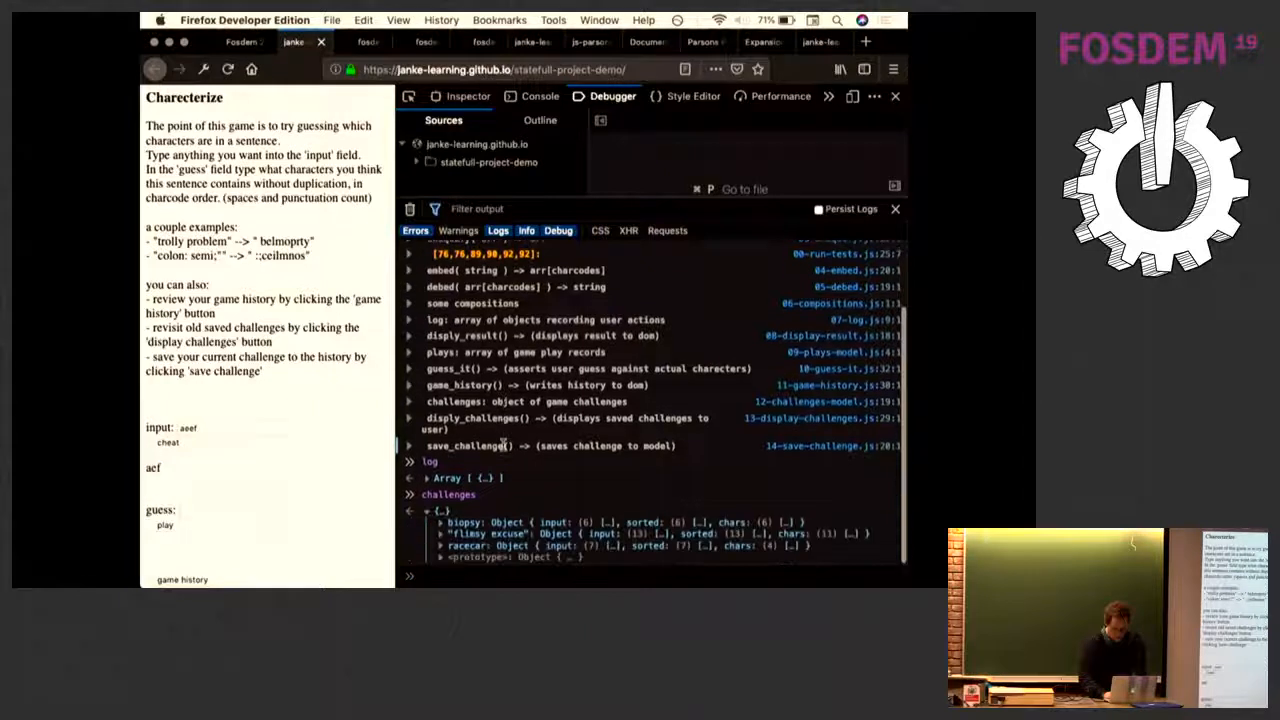
click(441, 522)
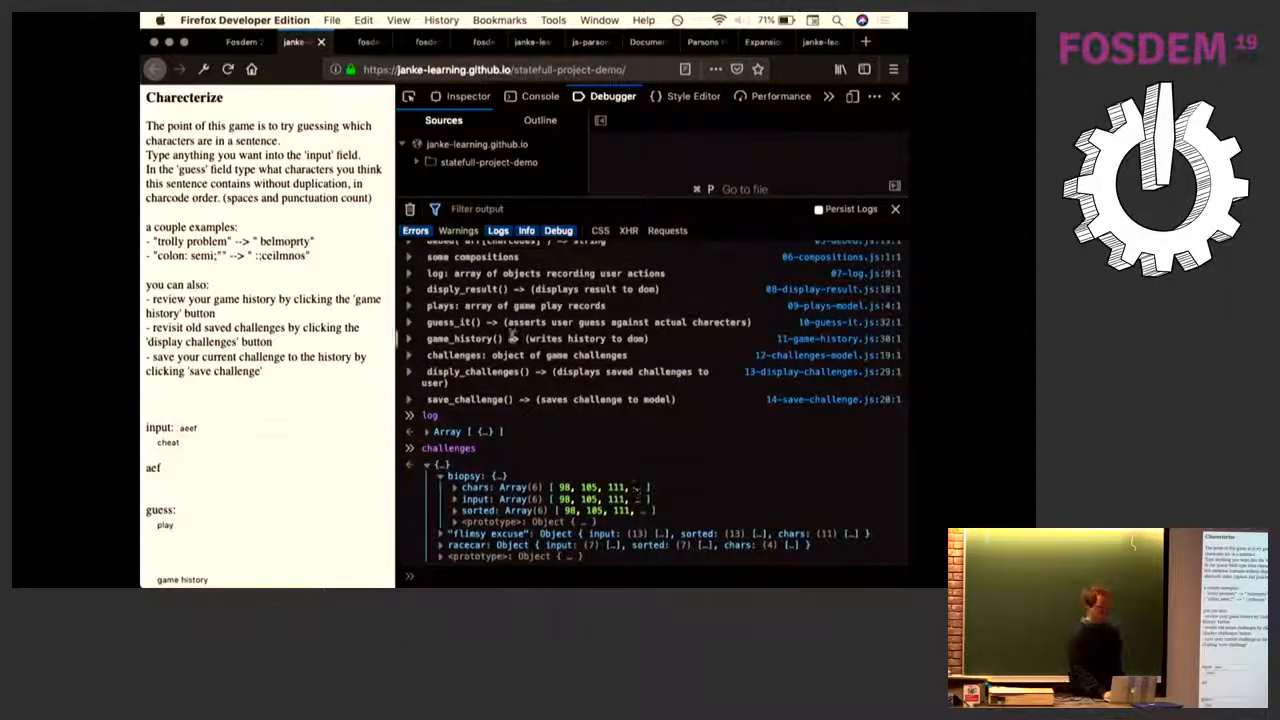
scroll(up, 3)
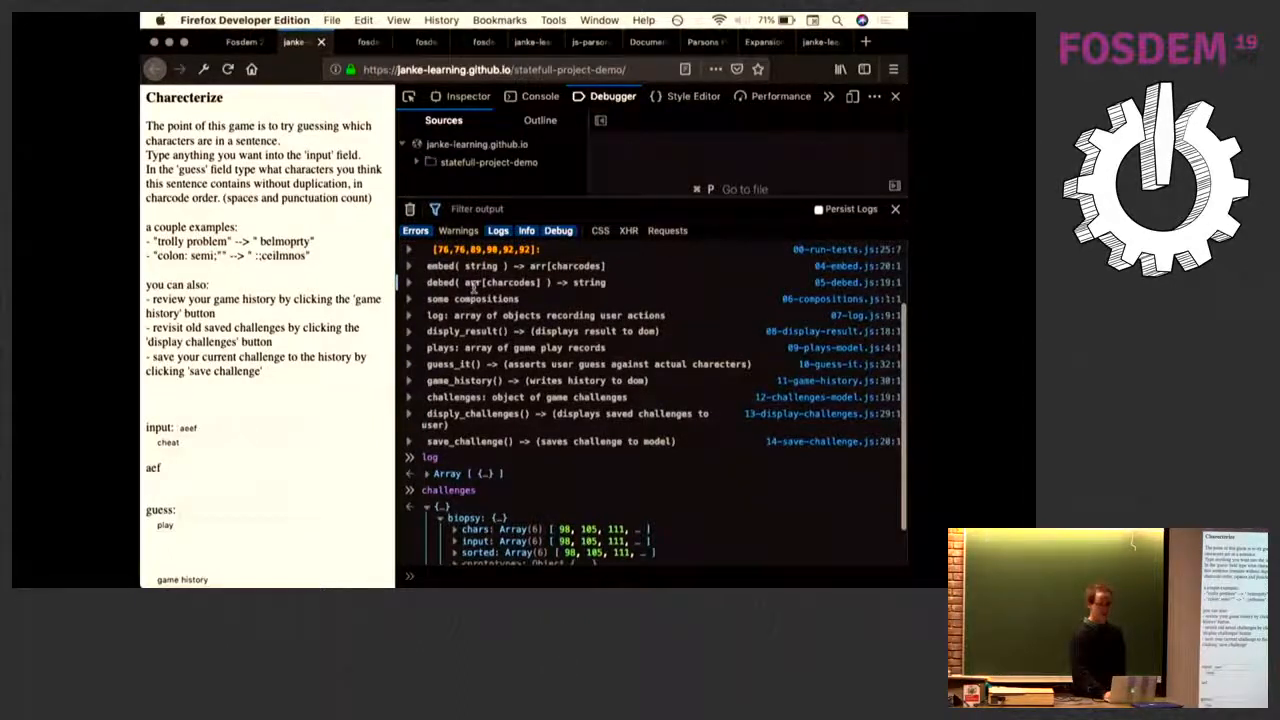
scroll(down, 3)
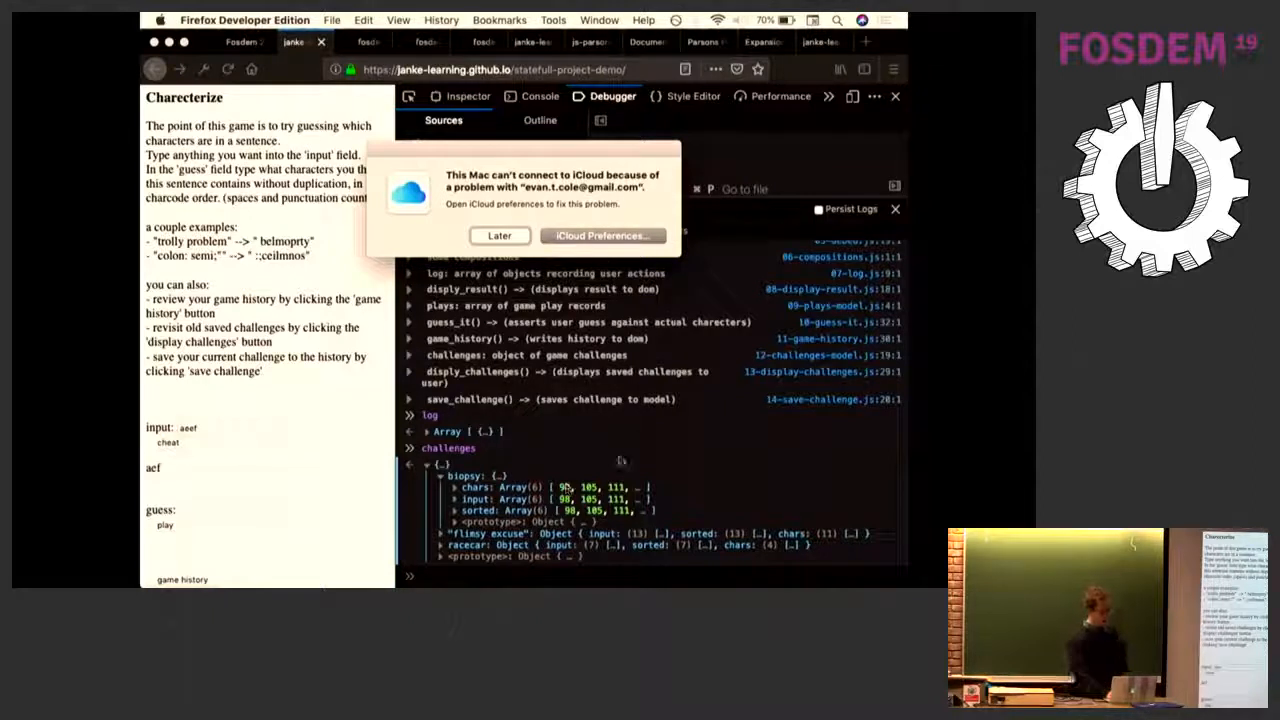
click(499, 235)
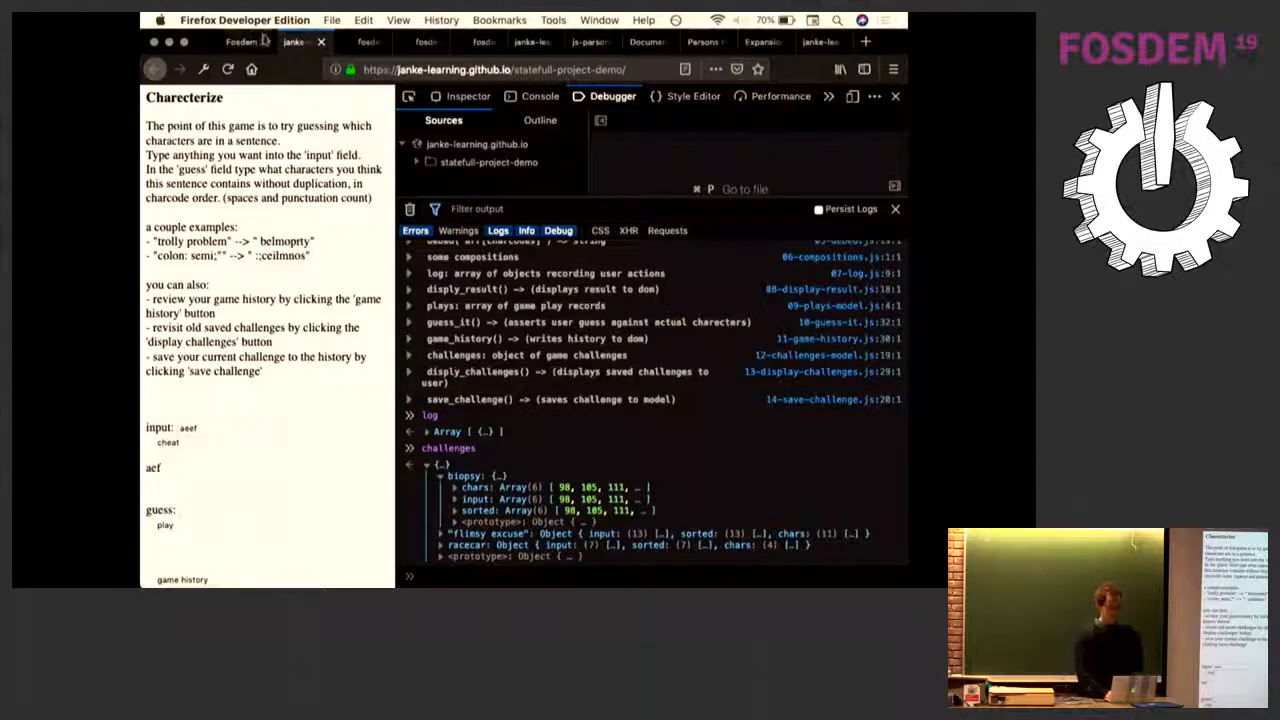
click(238, 41)
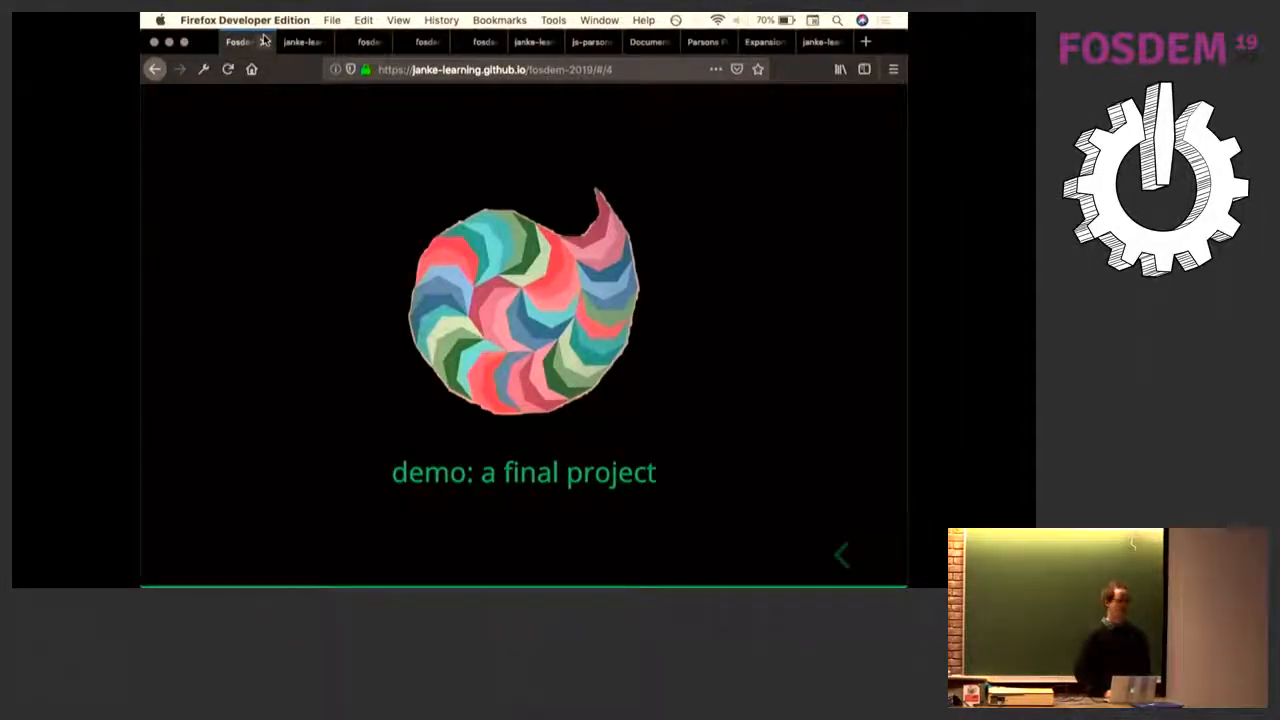